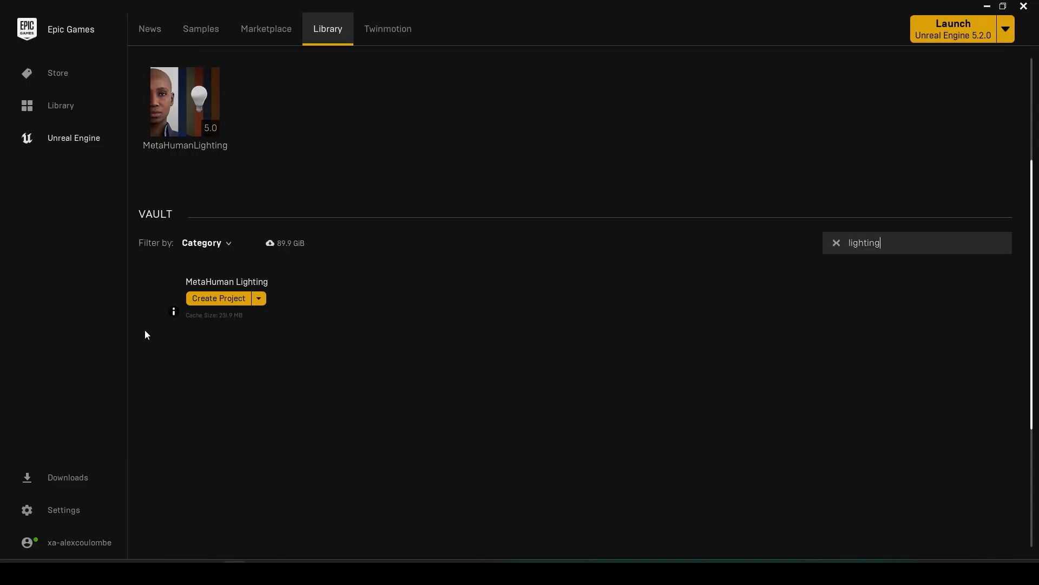
# Step: Create a MetaHuman Lighting sample project in H:/UE/MetahumanAnimatorTests using engine 5.0
pyautogui.click(218, 297)
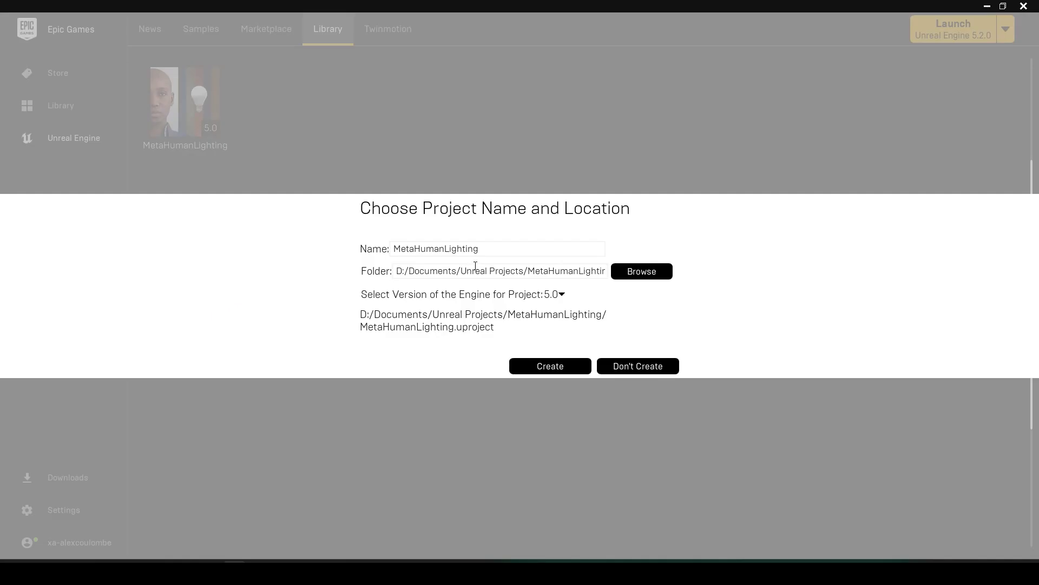
pyautogui.doubleClick(459, 271)
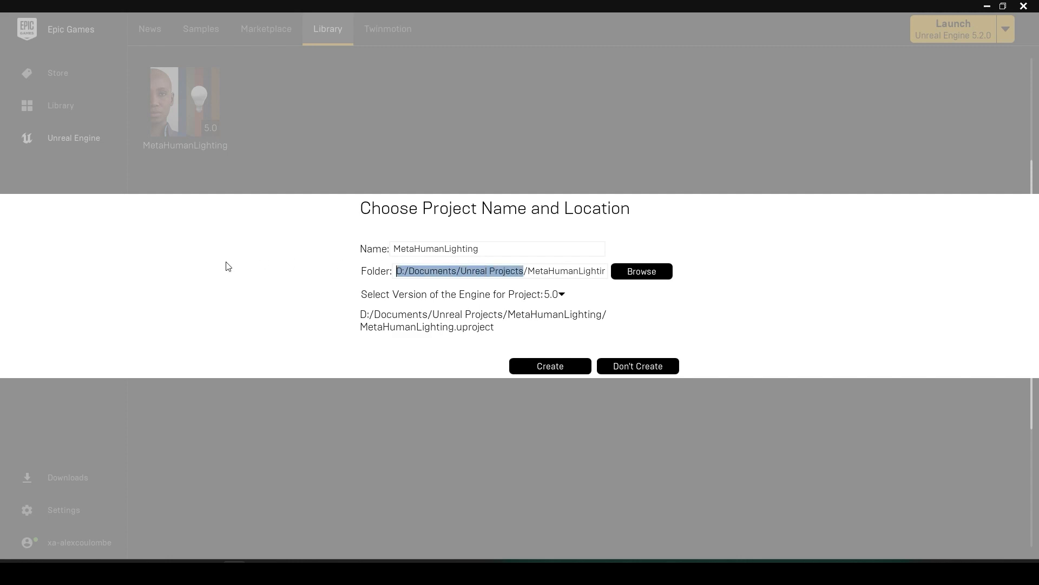
pyautogui.write('H:U/MetaHumanLighting')
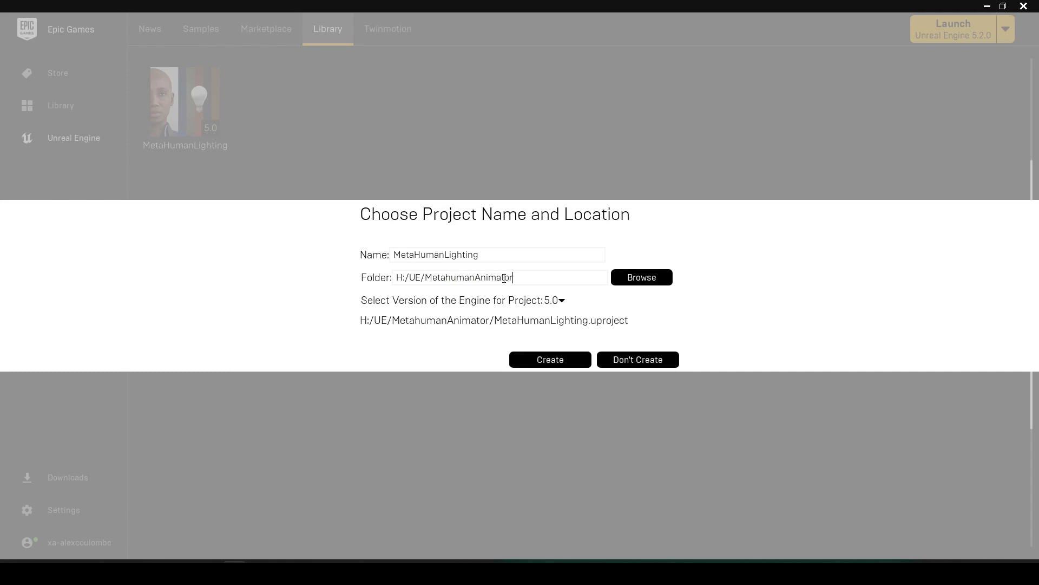
pyautogui.click(561, 299)
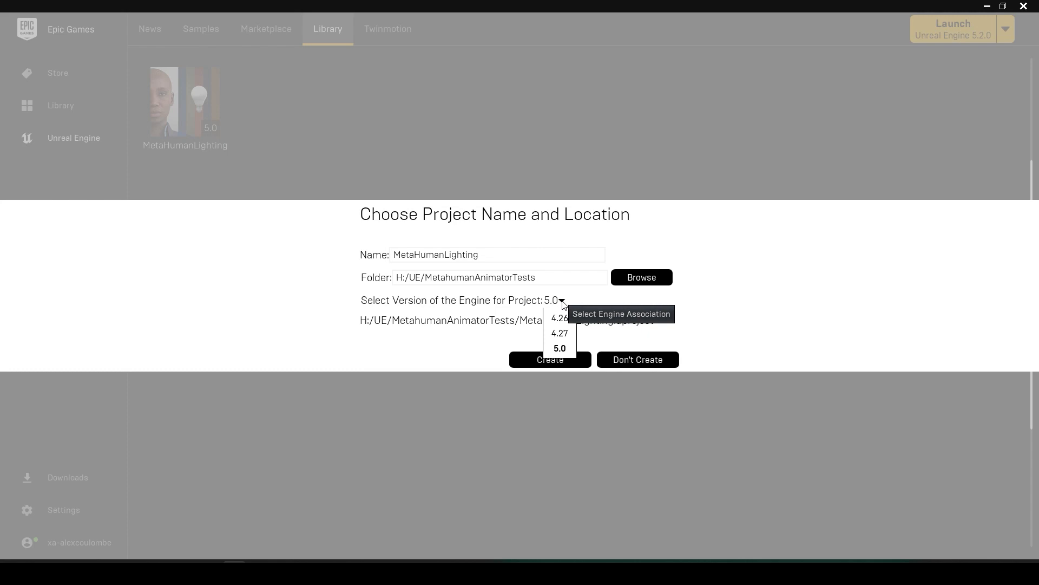
pyautogui.click(559, 349)
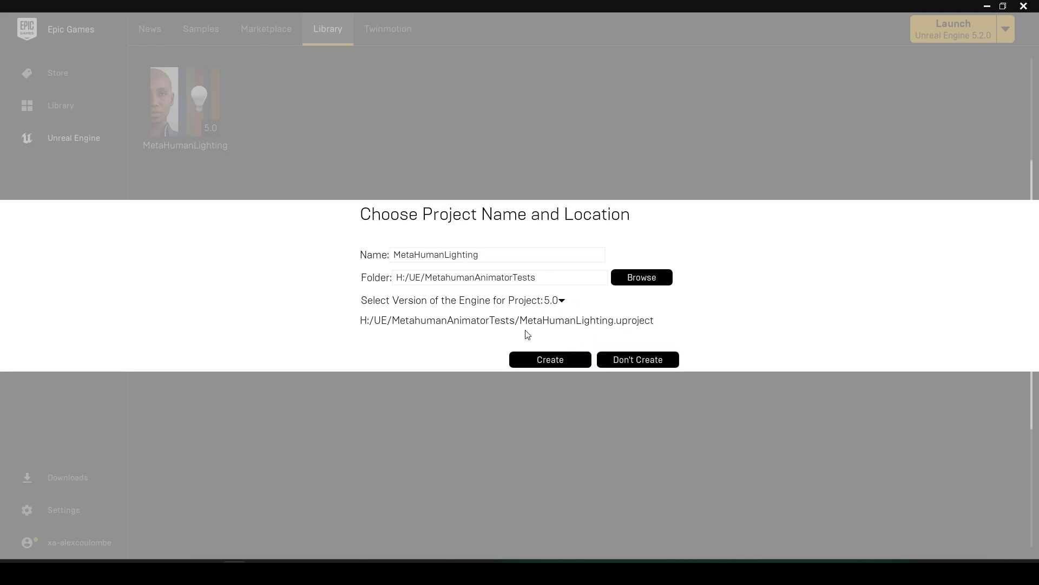
pyautogui.click(549, 359)
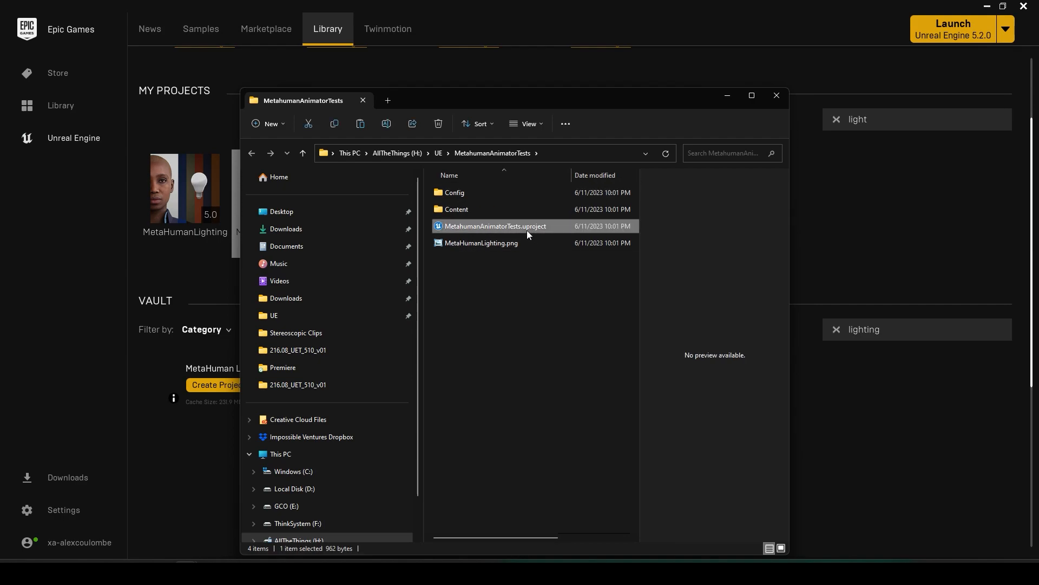
# Step: Browse from the .uproject file's context menu to H:\UE\MetaHumanAnimator\Config
pyautogui.rightClick(495, 226)
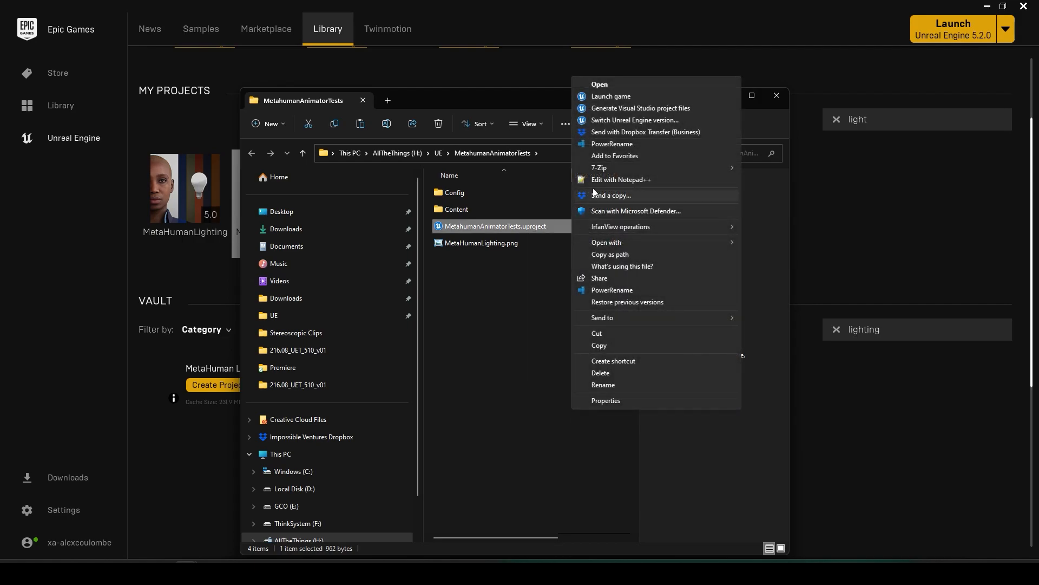
pyautogui.click(634, 120)
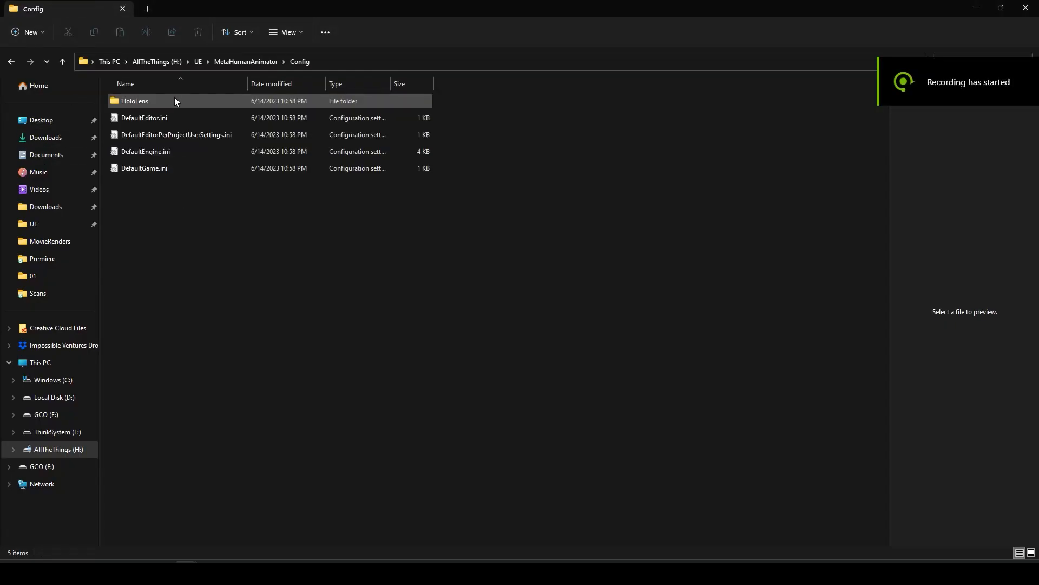
# Step: Delete the r.HairStrands.AsyncLoad and BindingAsyncLoad lines from DefaultEngine.ini and save
pyautogui.click(146, 151)
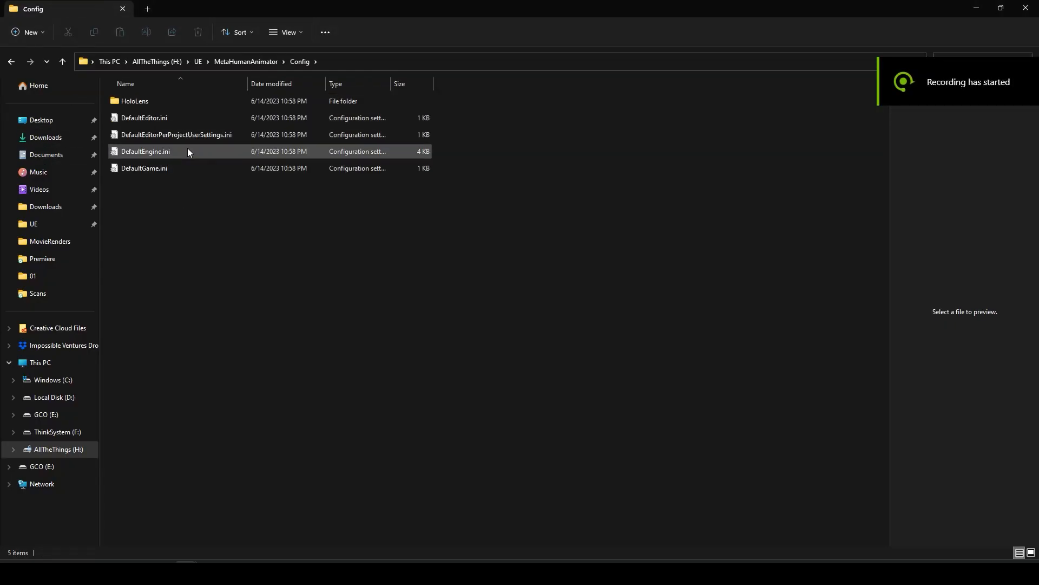
pyautogui.doubleClick(144, 151)
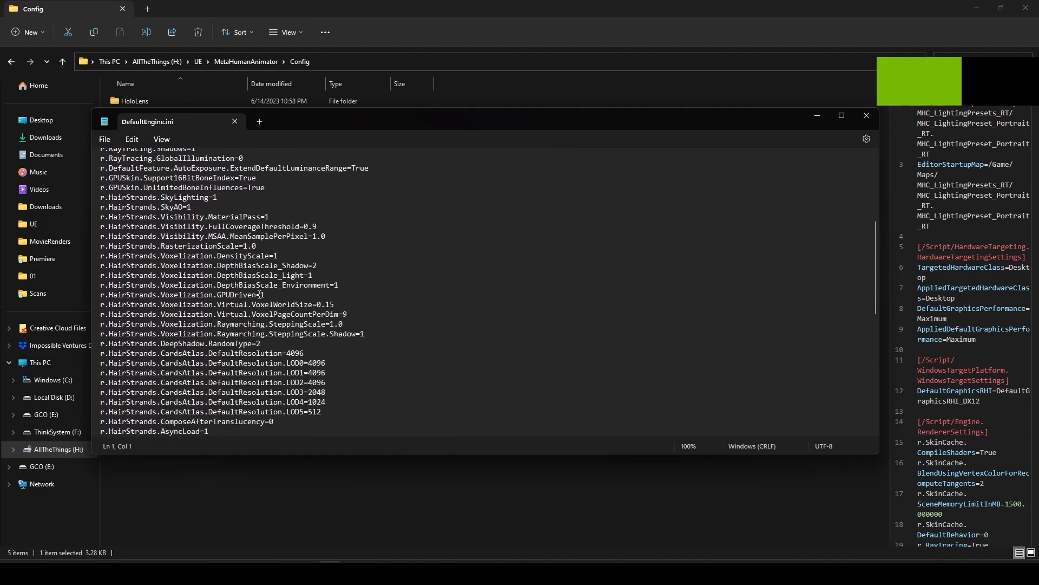
pyautogui.scroll(-3)
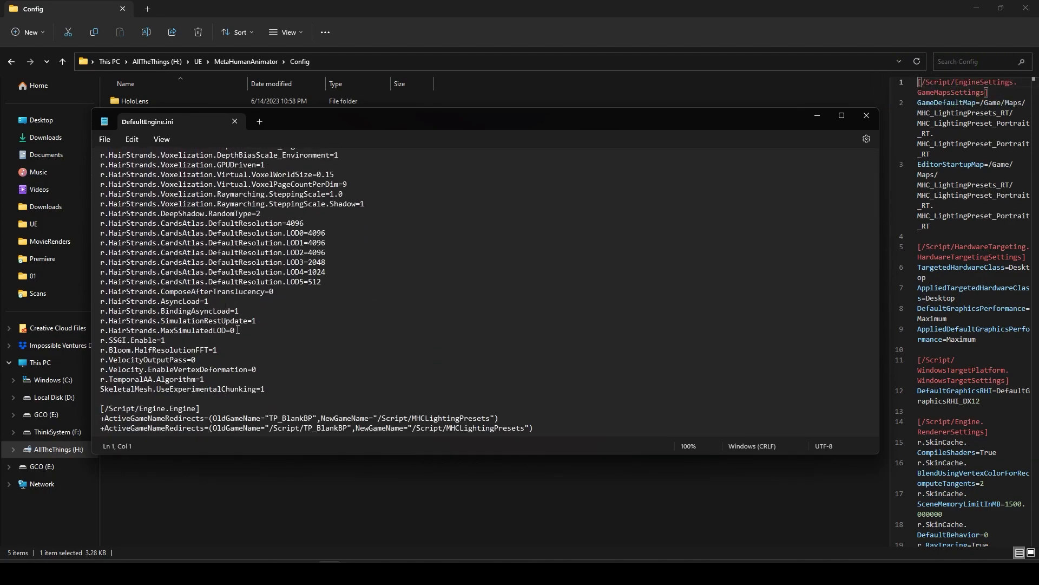
pyautogui.moveTo(101, 301); pyautogui.dragTo(239, 311)
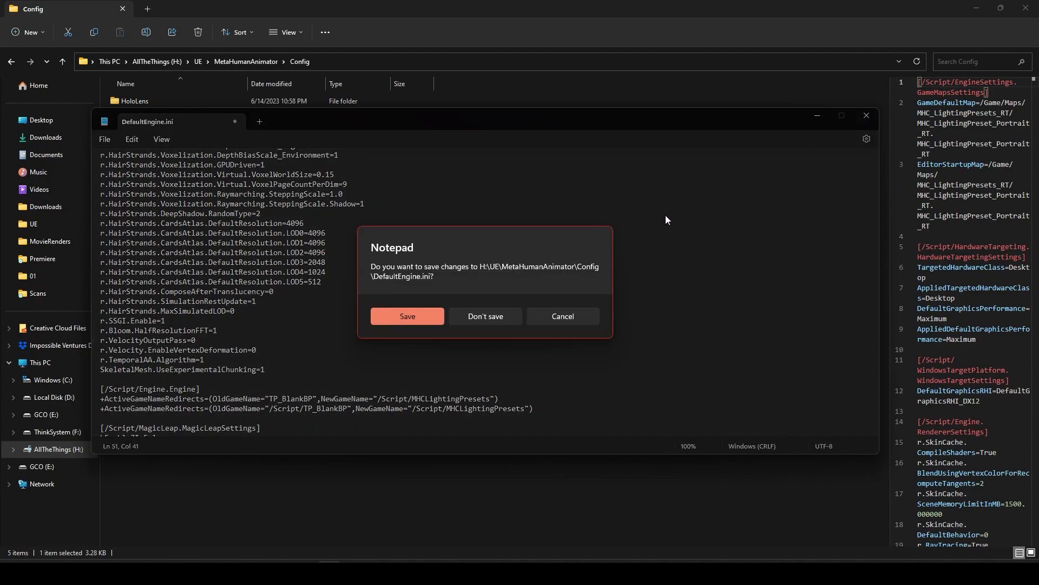
pyautogui.click(407, 316)
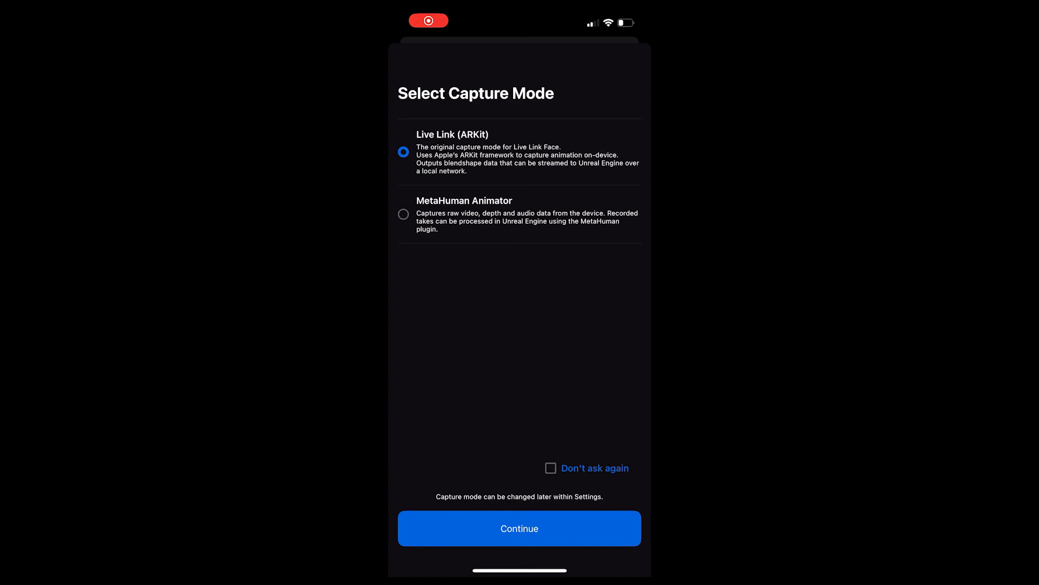
# Step: Choose the MetaHuman Animator capture mode and continue to the 60 FPS camera view
pyautogui.click(403, 213)
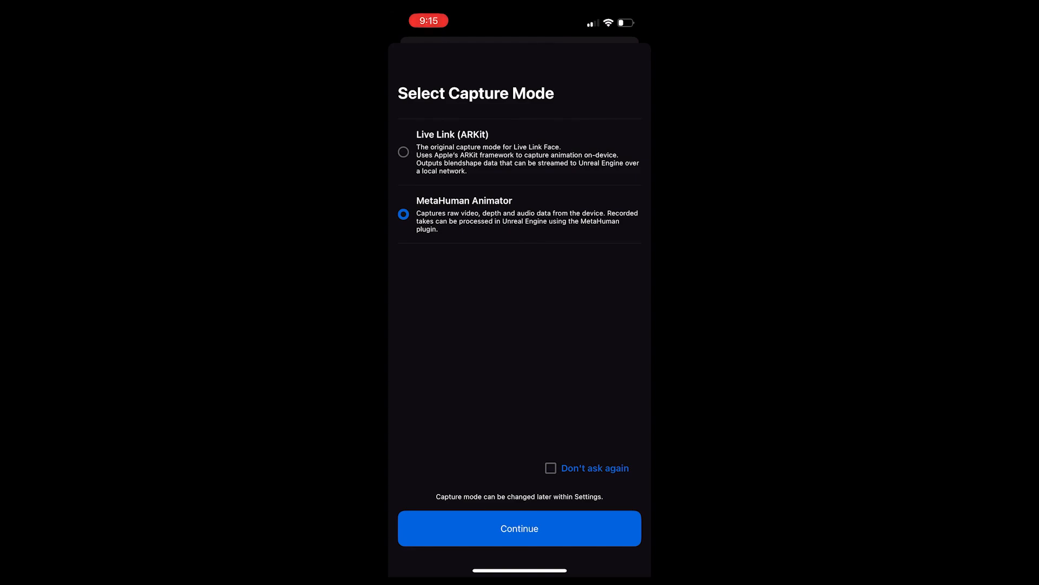
pyautogui.click(519, 528)
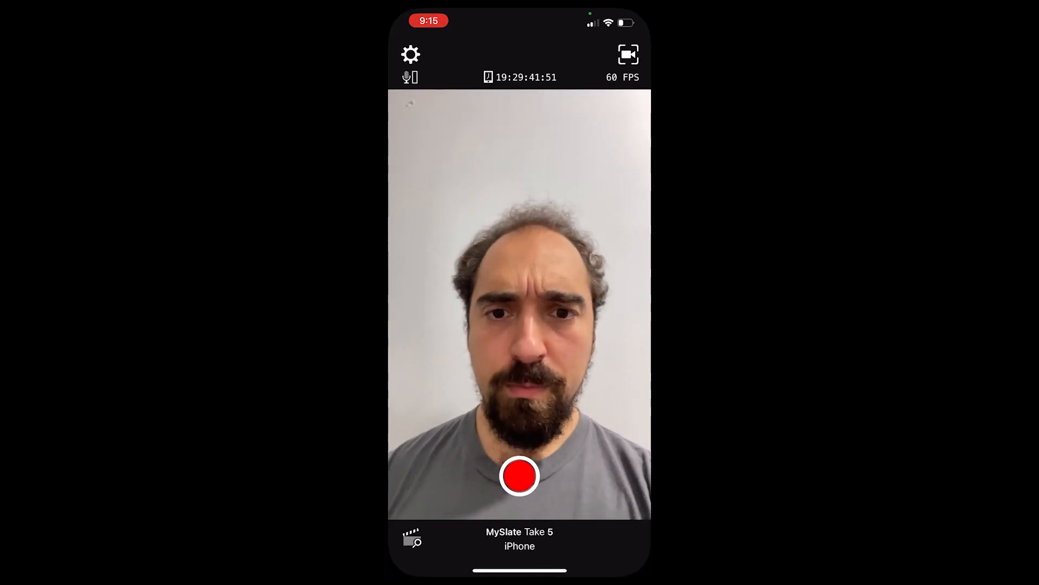
pyautogui.click(411, 54)
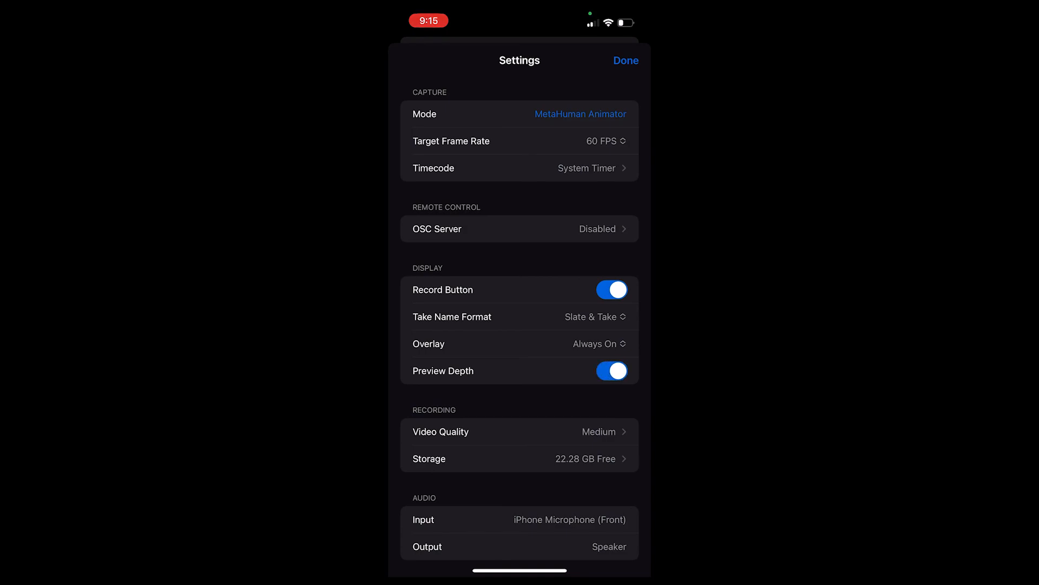
pyautogui.click(624, 60)
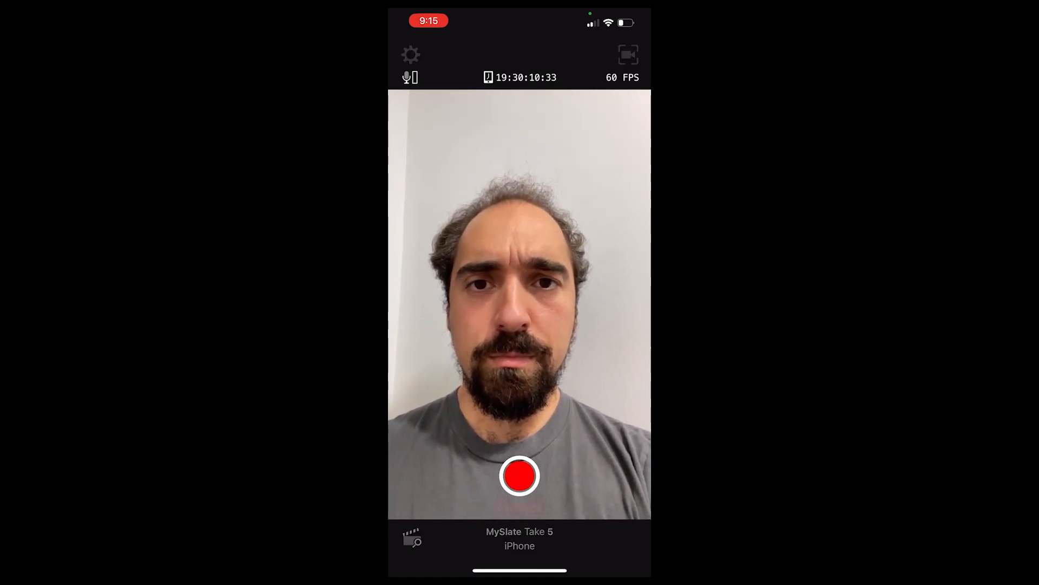
# Step: Record a take, switch the preview to depth, then record another take
pyautogui.click(519, 475)
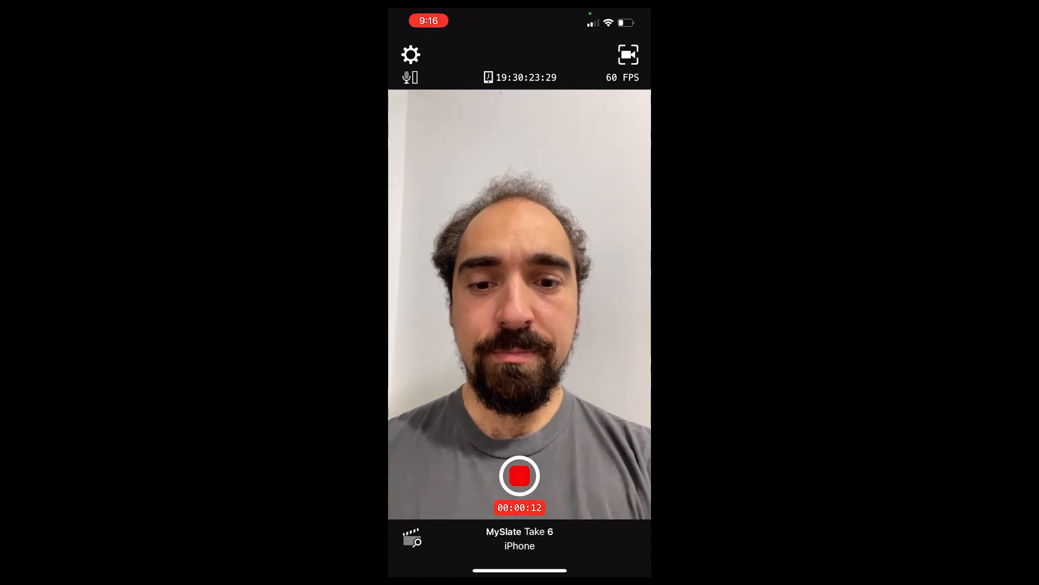
pyautogui.click(519, 475)
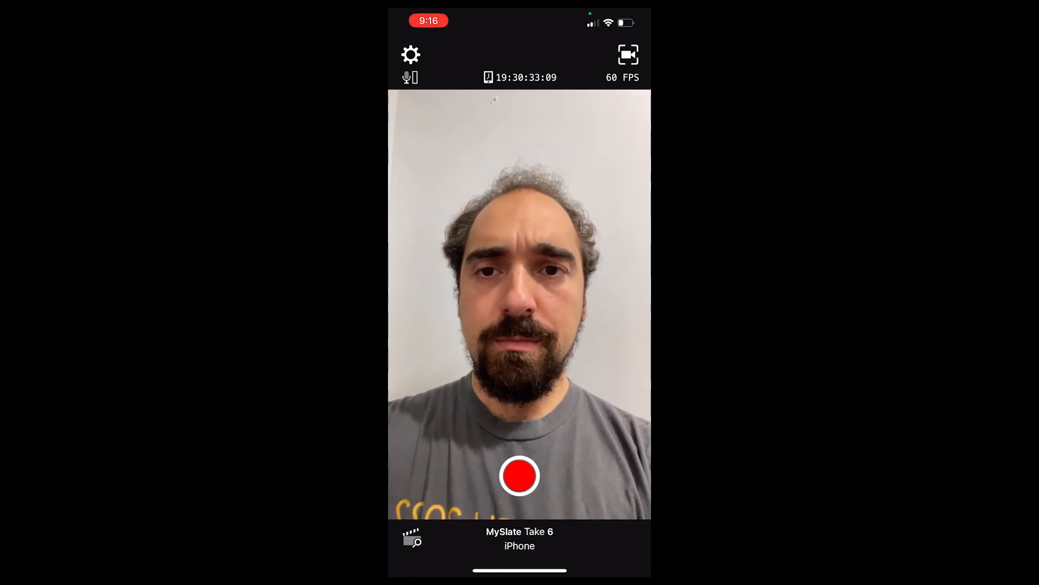
pyautogui.click(410, 54)
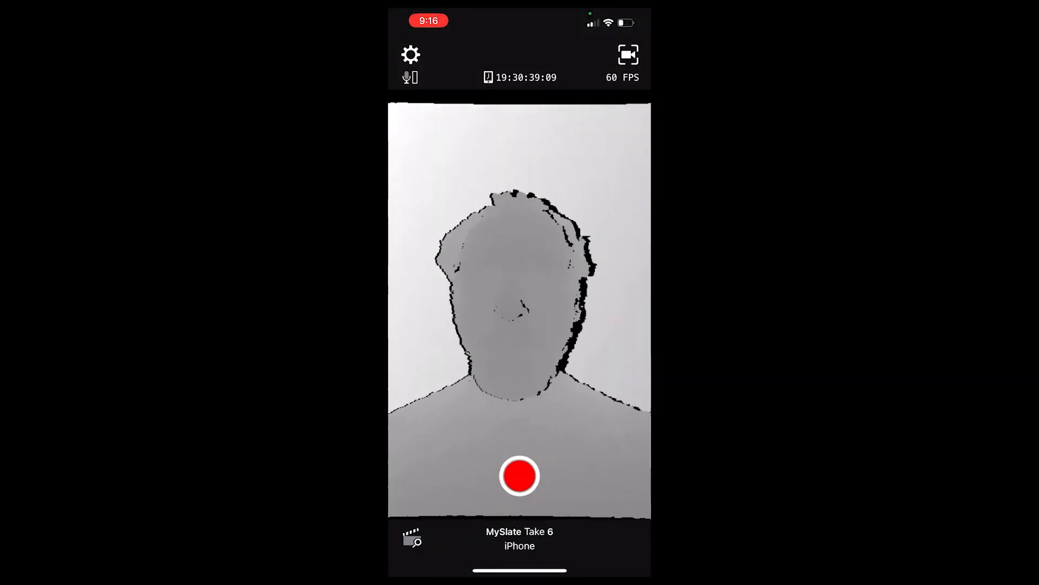
pyautogui.click(519, 476)
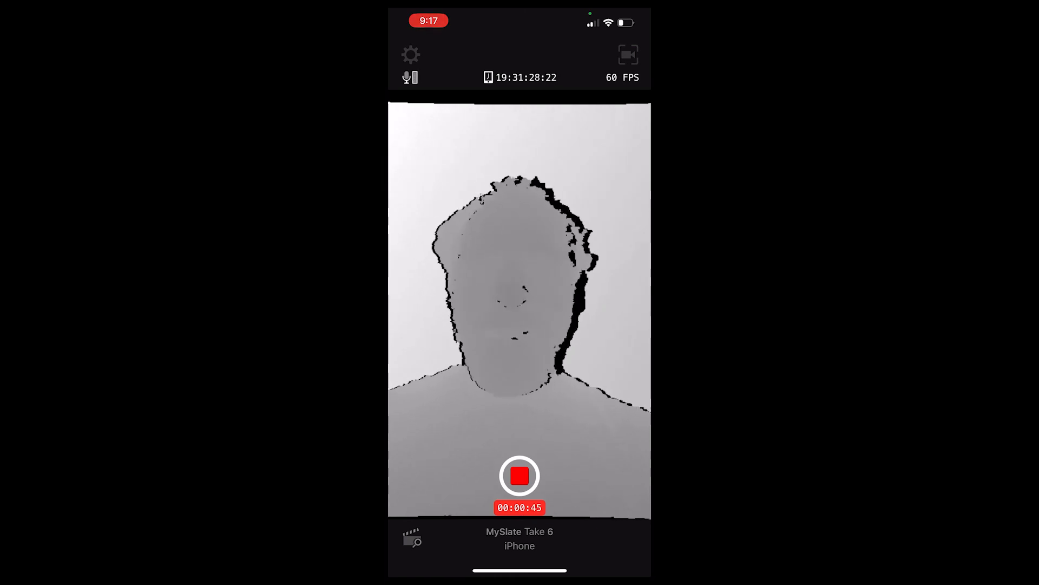
pyautogui.click(519, 475)
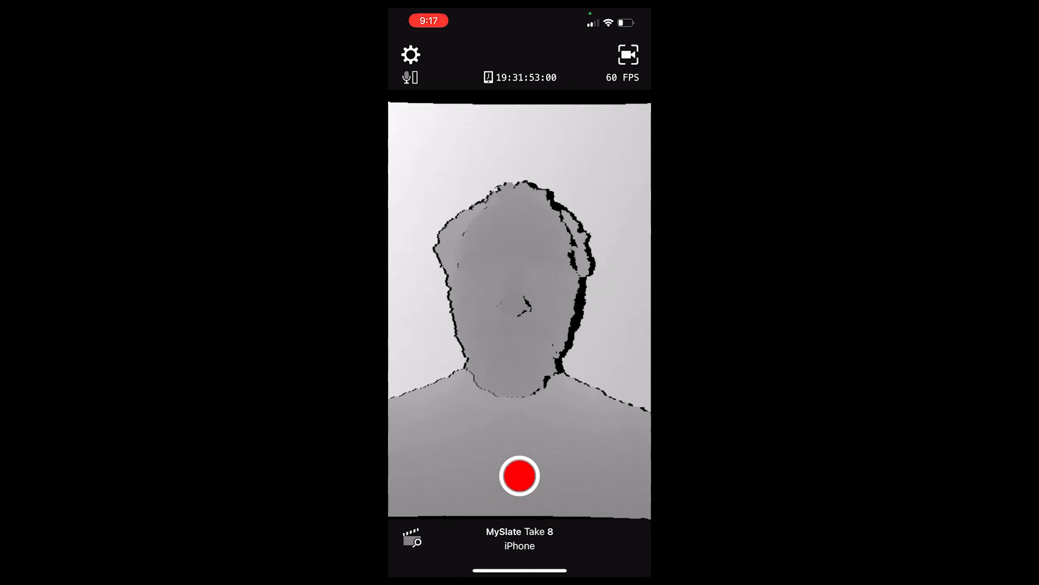
pyautogui.click(519, 476)
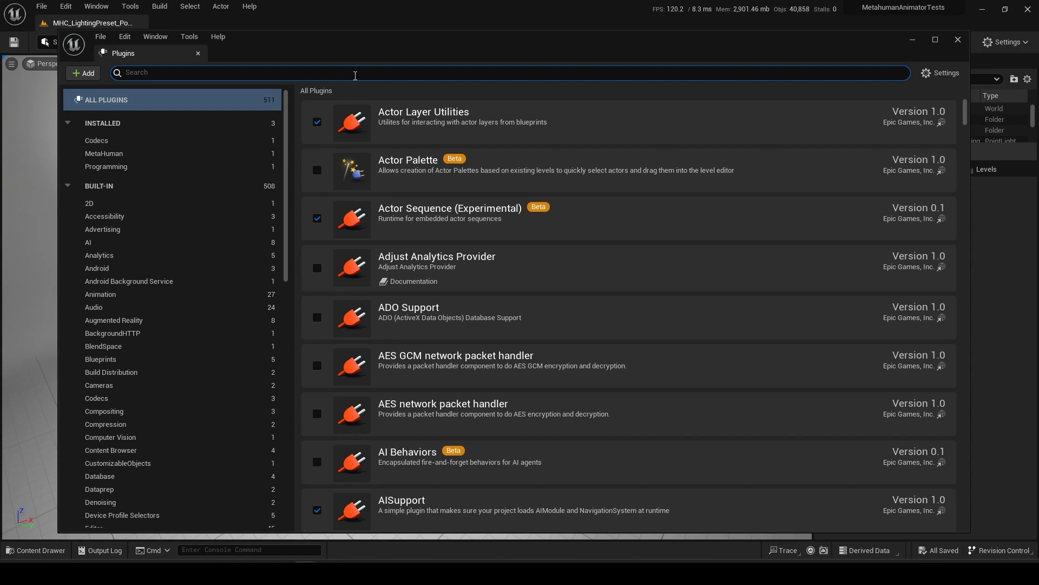
# Step: Search plugins for 'metahuman', enable MetaHuman, and accept the experimental warning
pyautogui.write('metahuman')
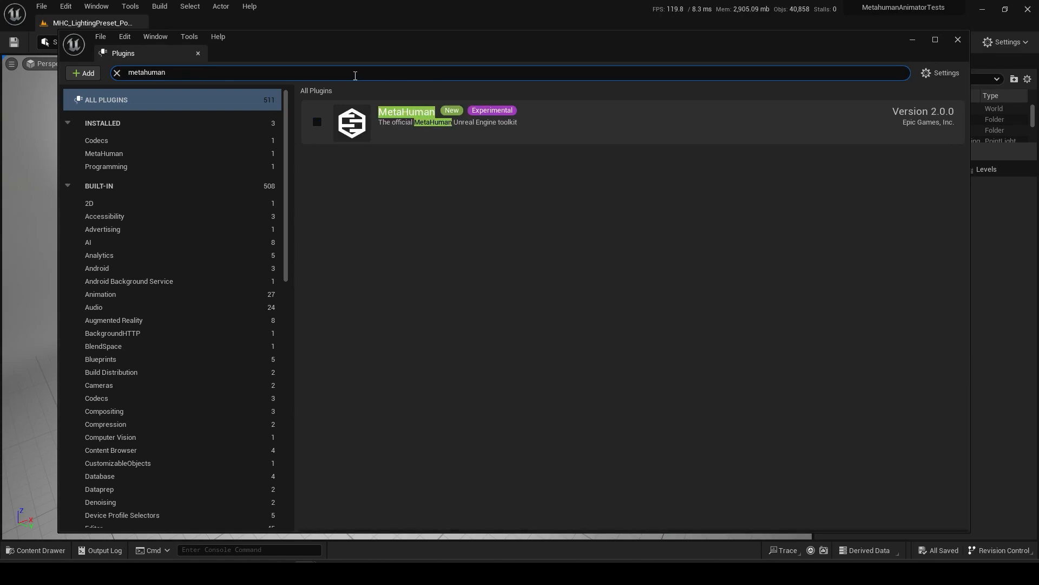
pyautogui.click(317, 122)
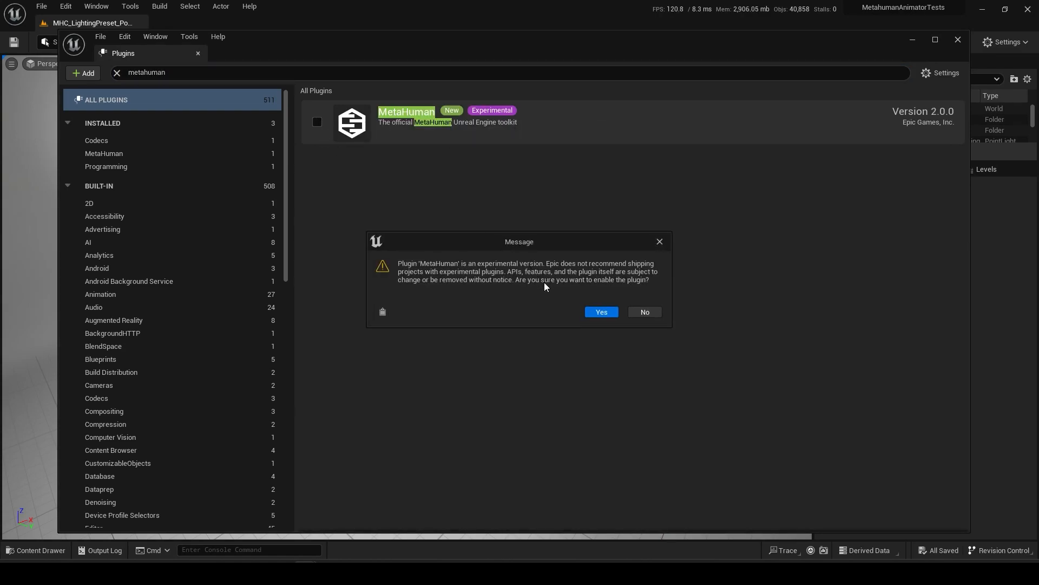
pyautogui.click(600, 312)
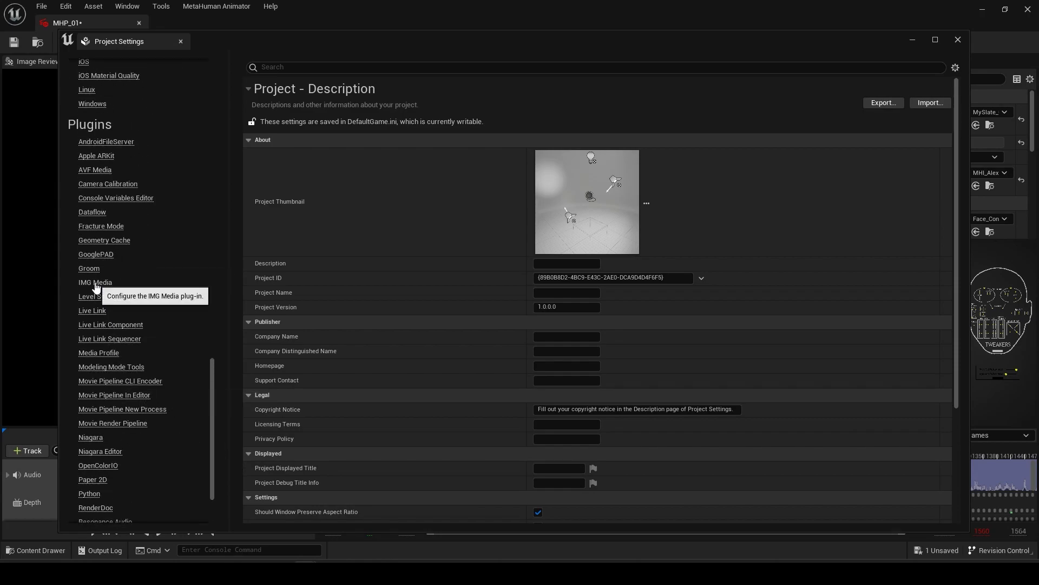
# Step: Show Plugins > IMG Media settings and select the 1.0 GB Cache Size field
pyautogui.click(95, 282)
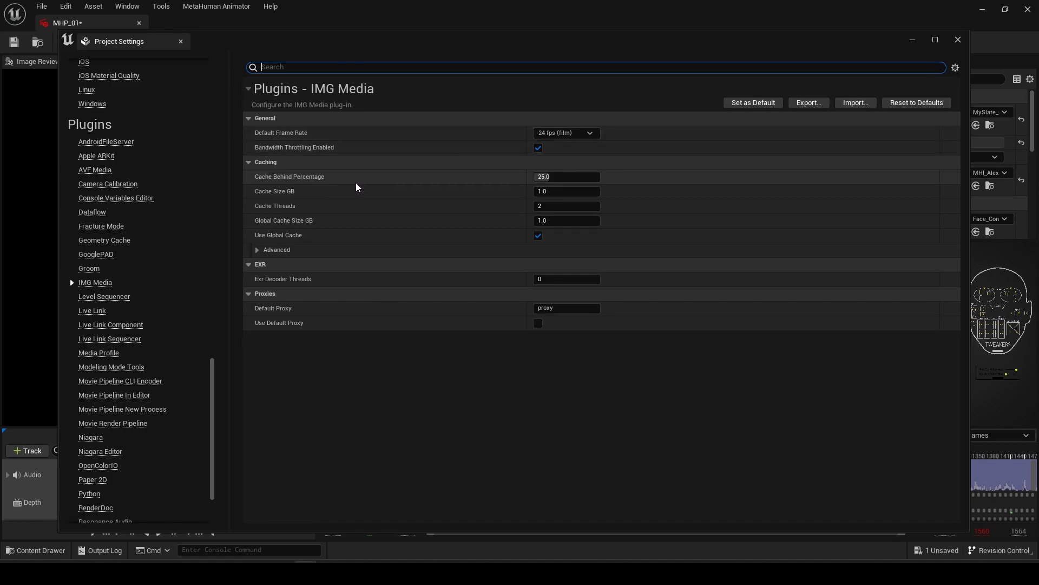
pyautogui.click(566, 191)
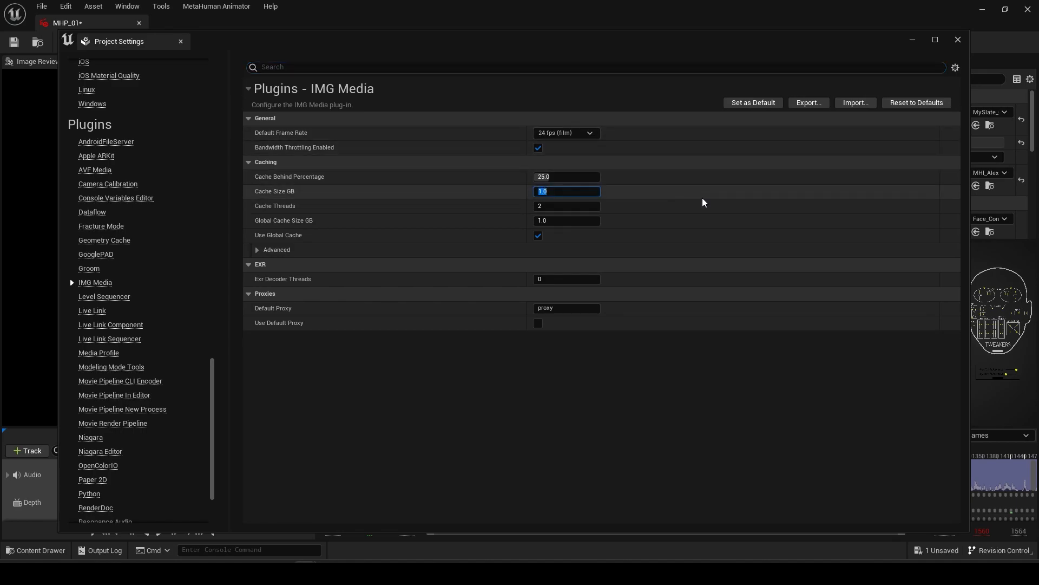
pyautogui.moveTo(594, 220)
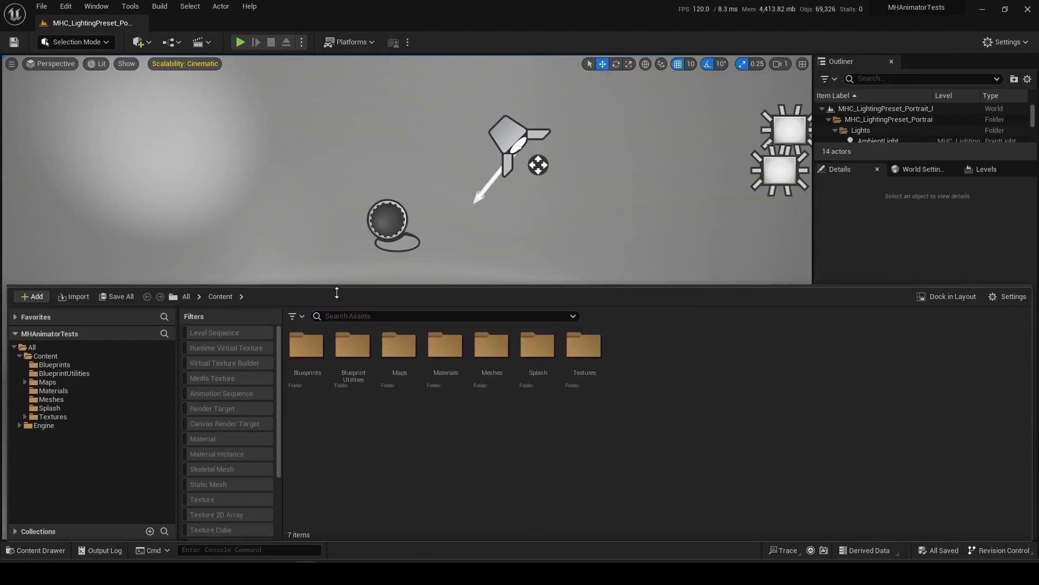
# Step: Add a MetaHuman Animator Capture Source named CS_LiveLinkImport_Alex in MHA/Identity
pyautogui.click(30, 296)
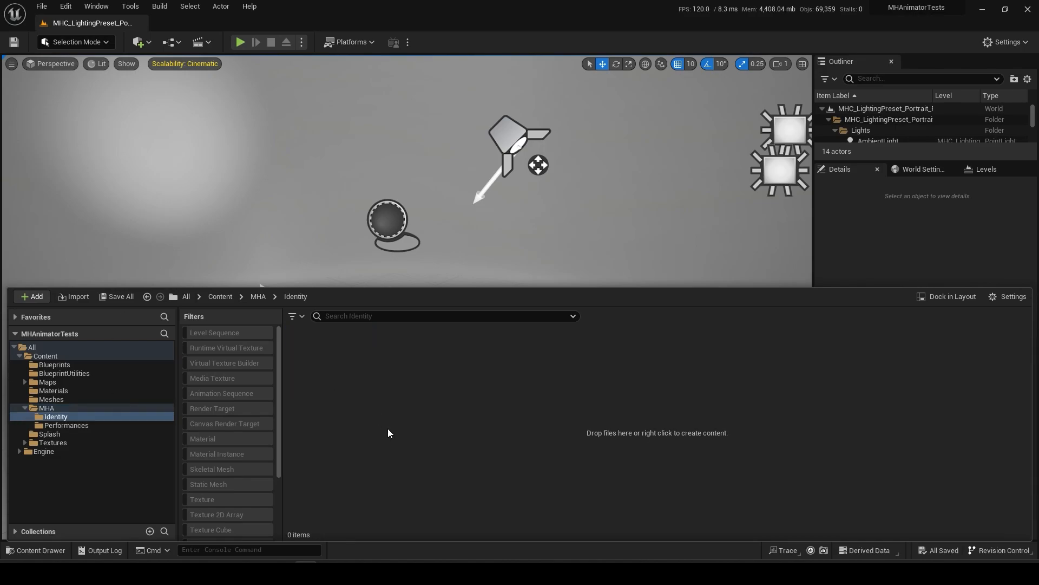
pyautogui.rightClick(387, 433)
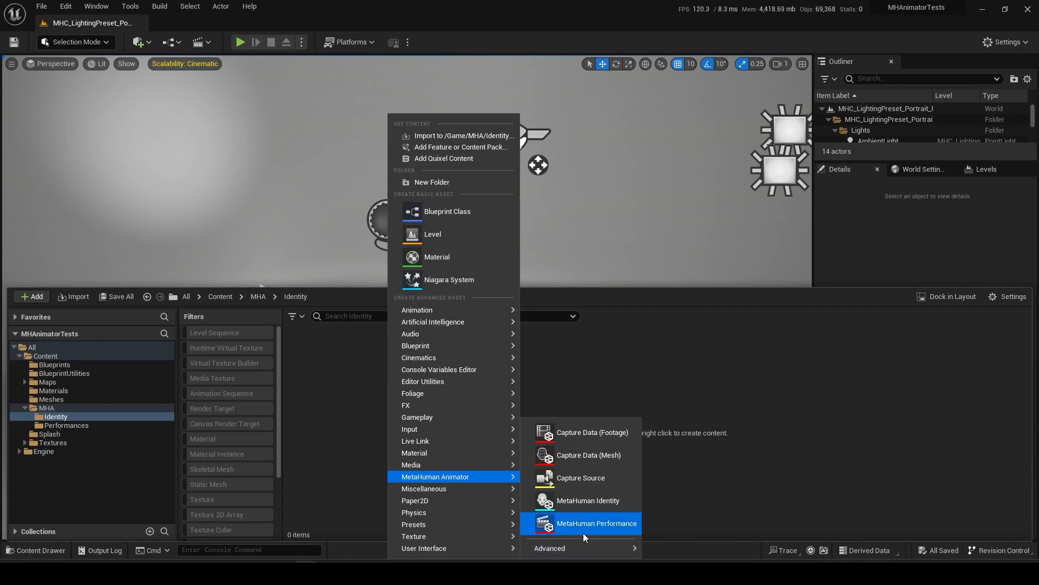
pyautogui.moveTo(579, 477)
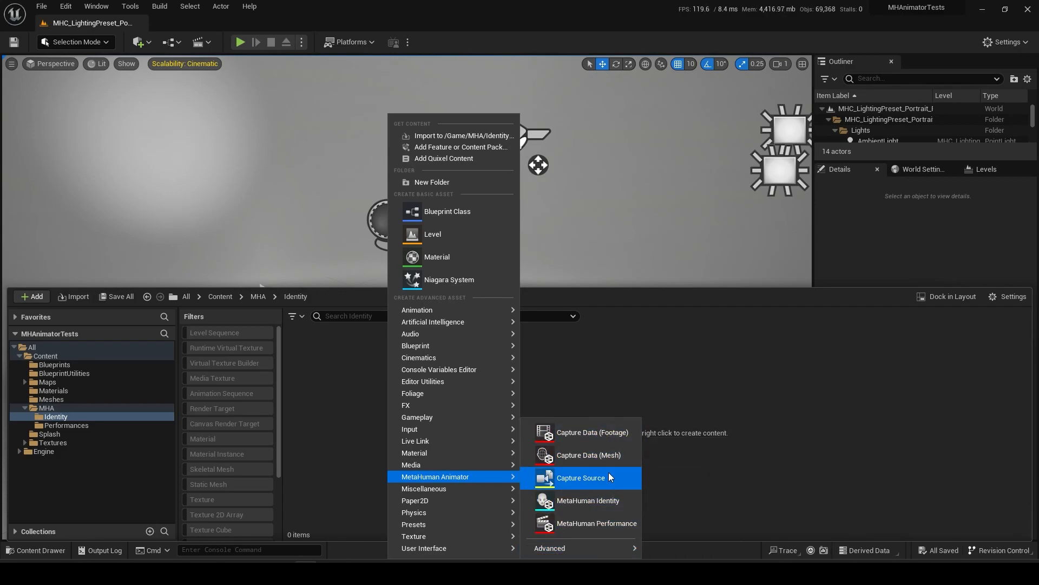
pyautogui.click(580, 477)
pyautogui.write('CSL')
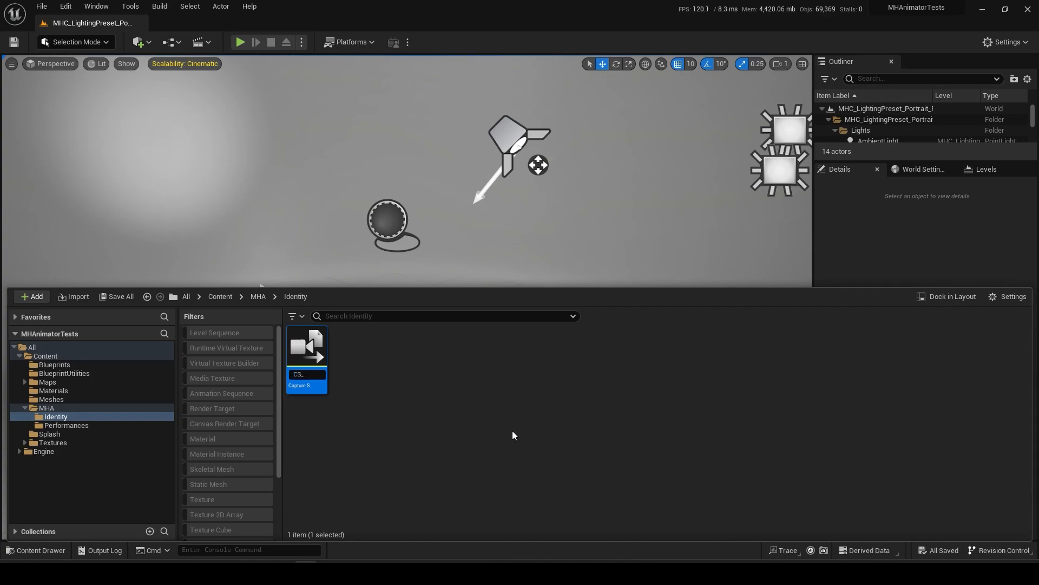
pyautogui.write('Import_A')
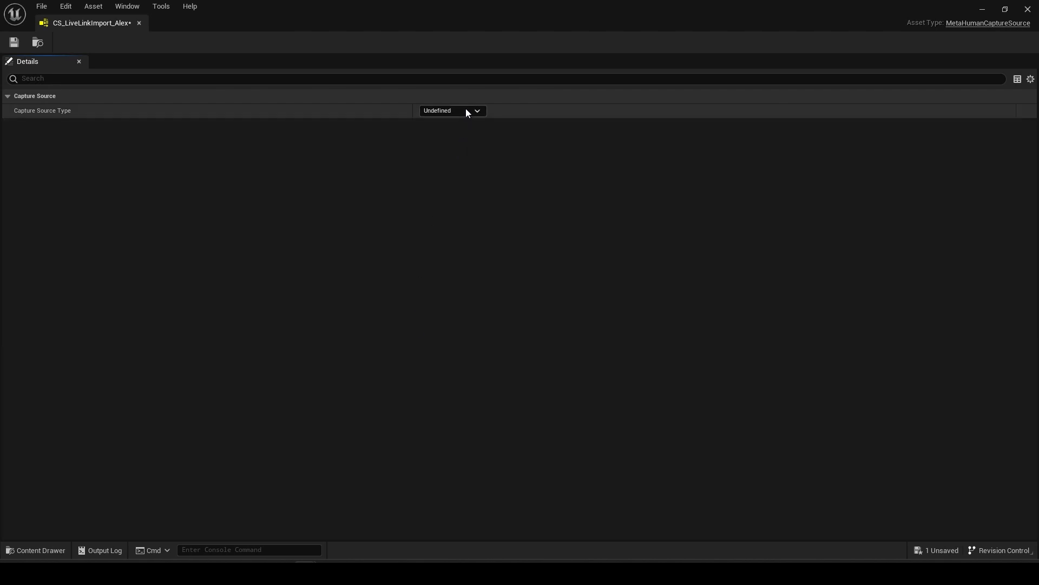
# Step: Set the Capture Source Type to LiveLinkFace Connection
pyautogui.click(452, 111)
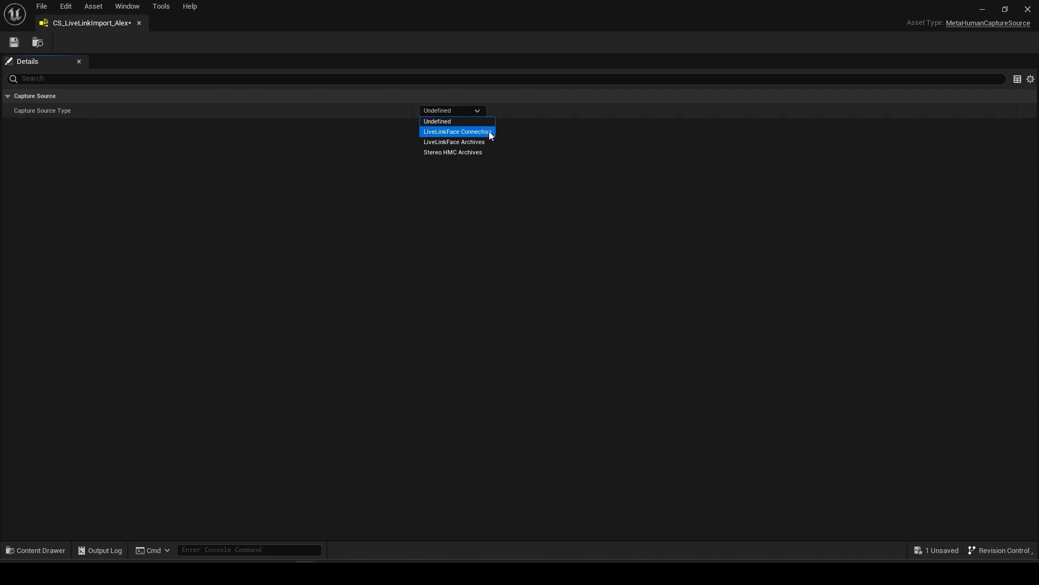
pyautogui.click(457, 131)
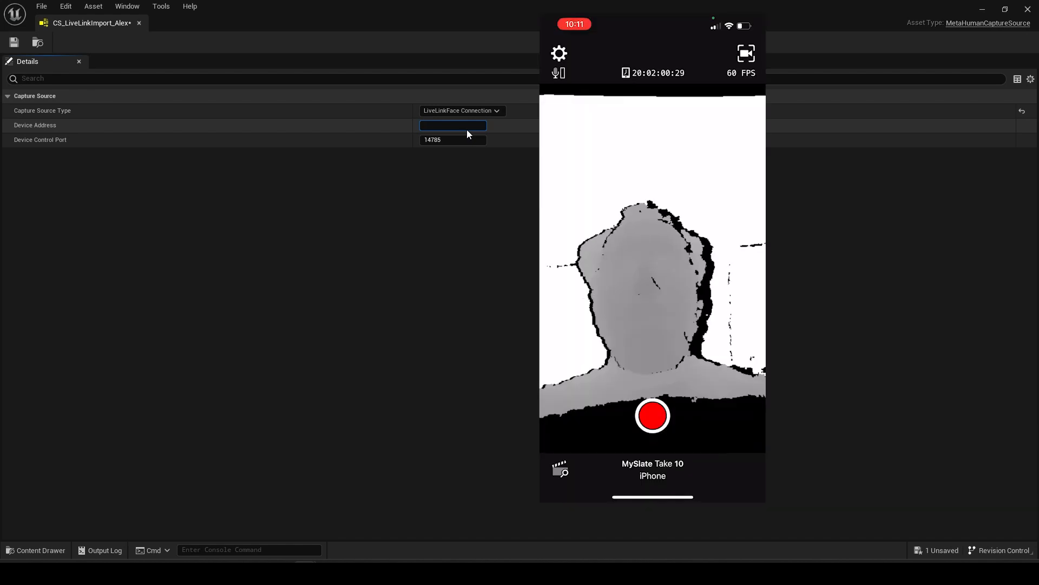
# Step: Read 192.168.1.6 from Live Link Face's OSC Server settings and enter it as Device Address
pyautogui.click(559, 53)
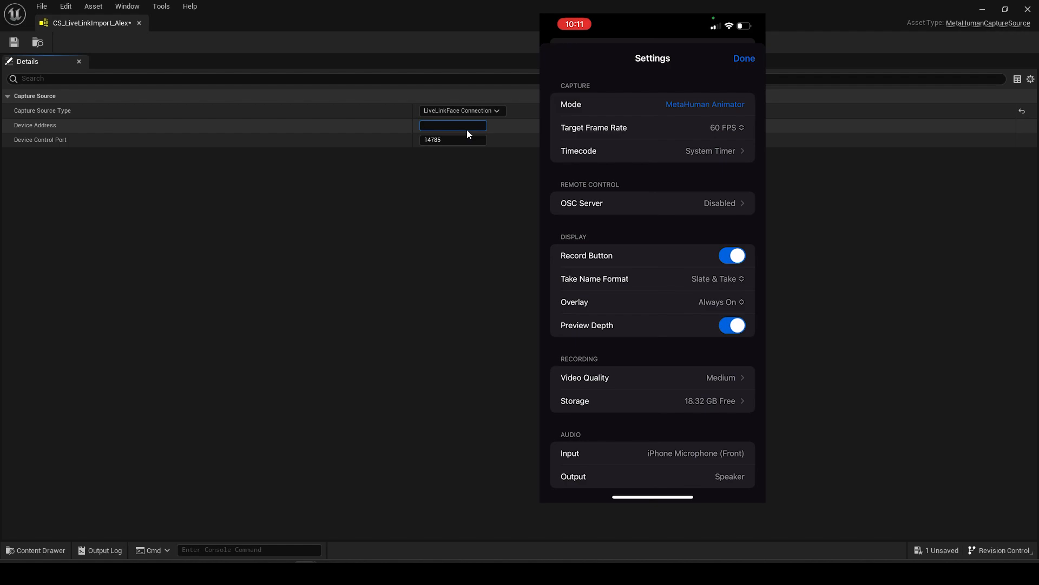
pyautogui.click(652, 203)
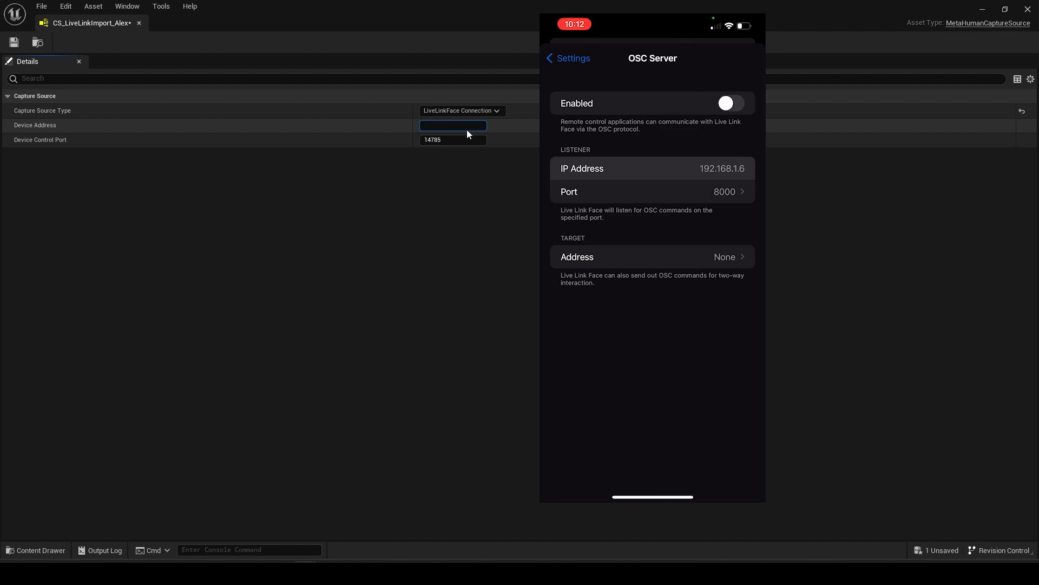
pyautogui.write('192.168.1.6')
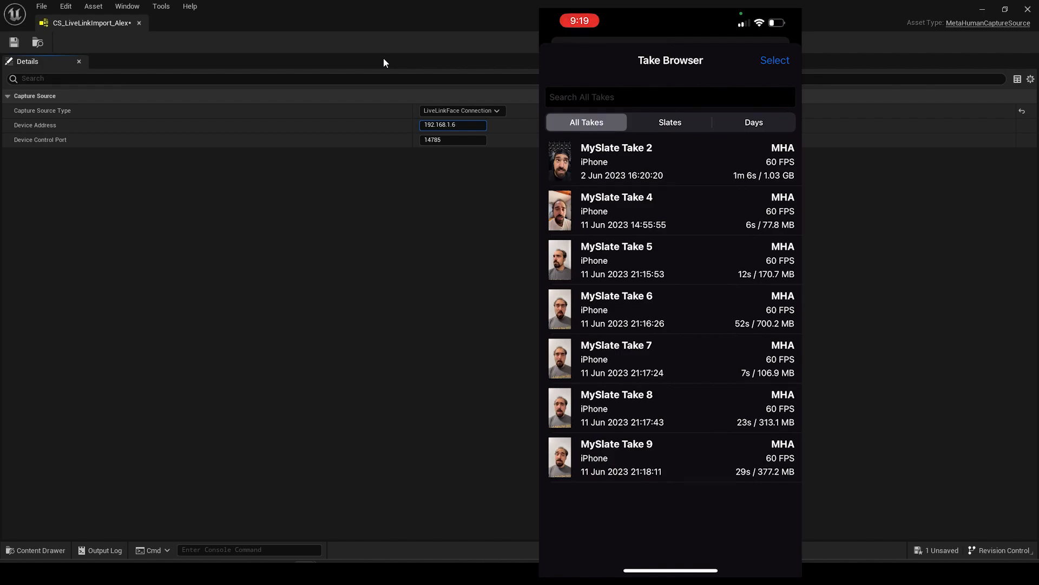
# Step: Zip all seven MySlate takes in Live Link Face, then close CS_LiveLinkImport_Alex
pyautogui.click(753, 122)
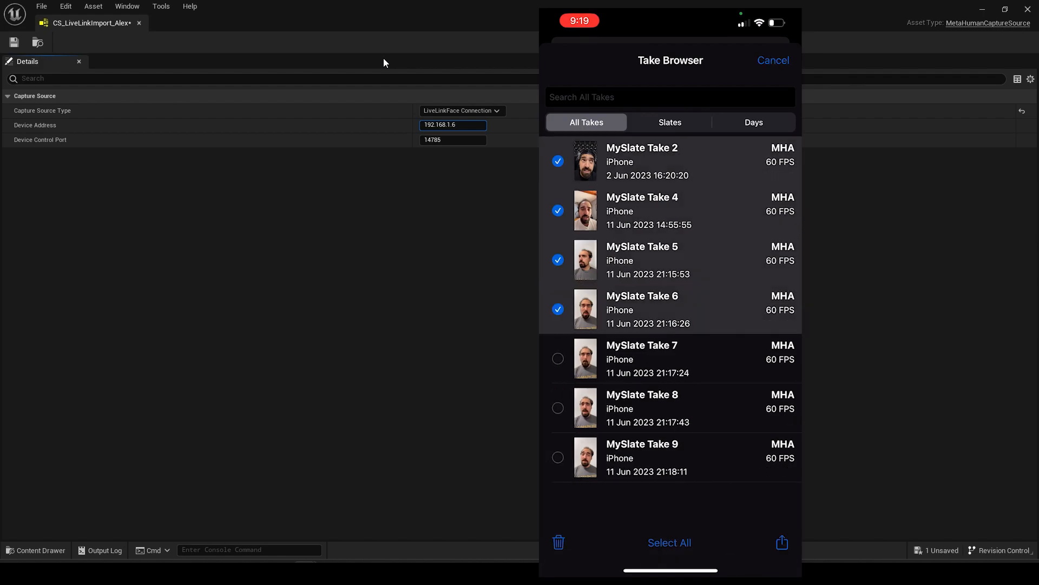
pyautogui.click(669, 542)
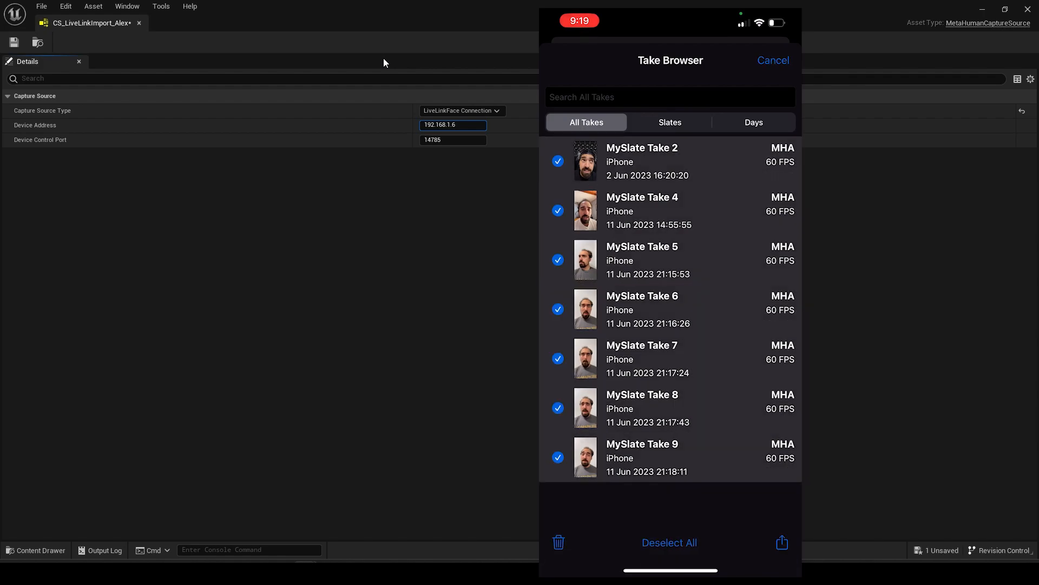
pyautogui.click(782, 542)
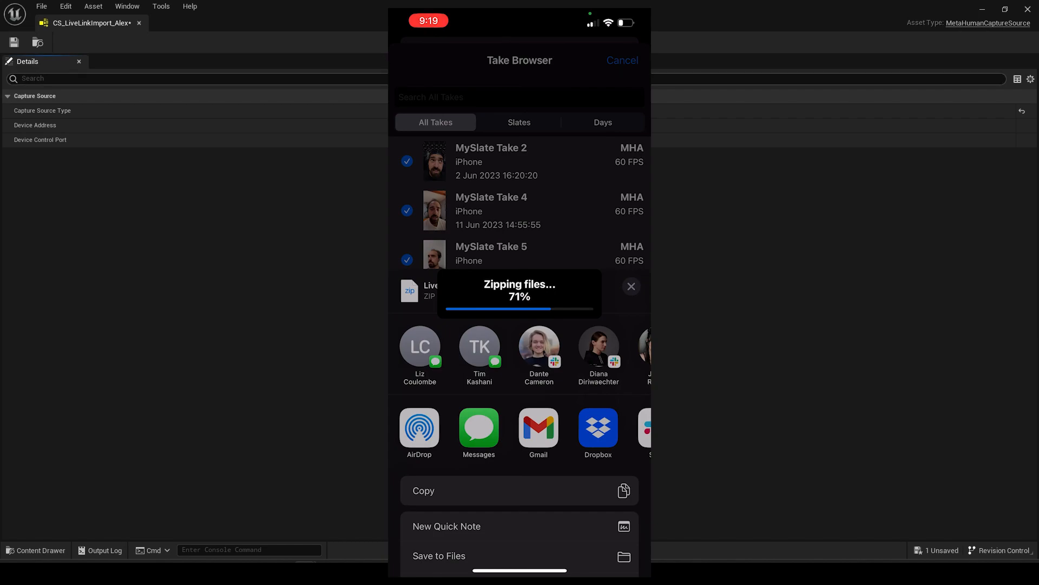
pyautogui.click(597, 428)
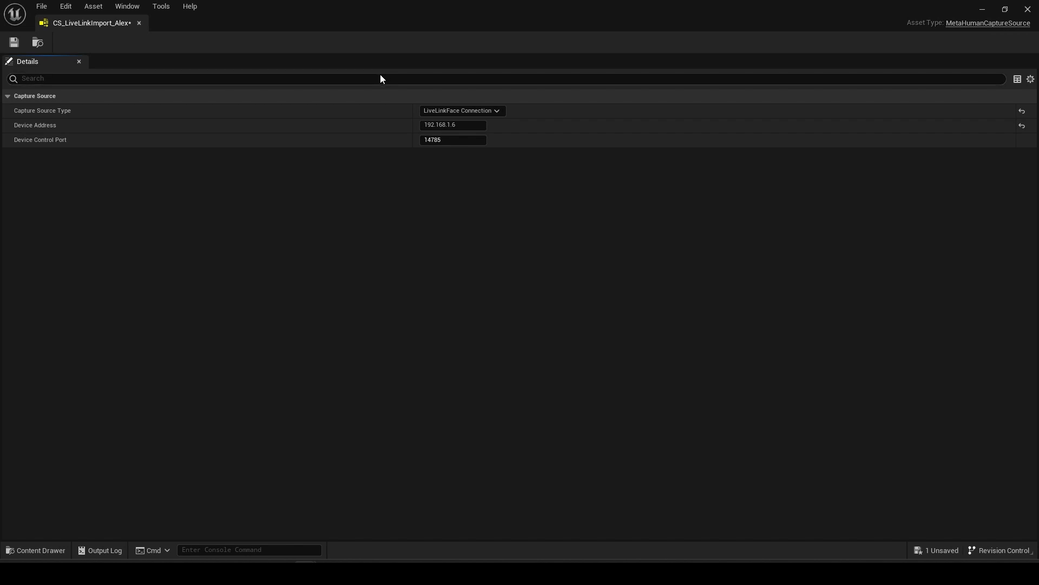
pyautogui.moveTo(64, 63)
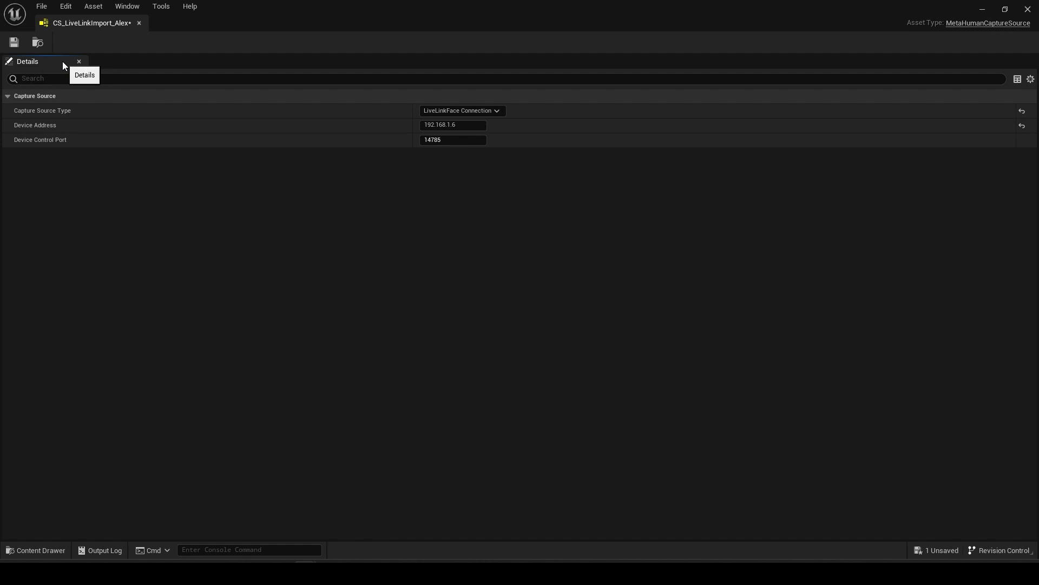
pyautogui.moveTo(133, 27)
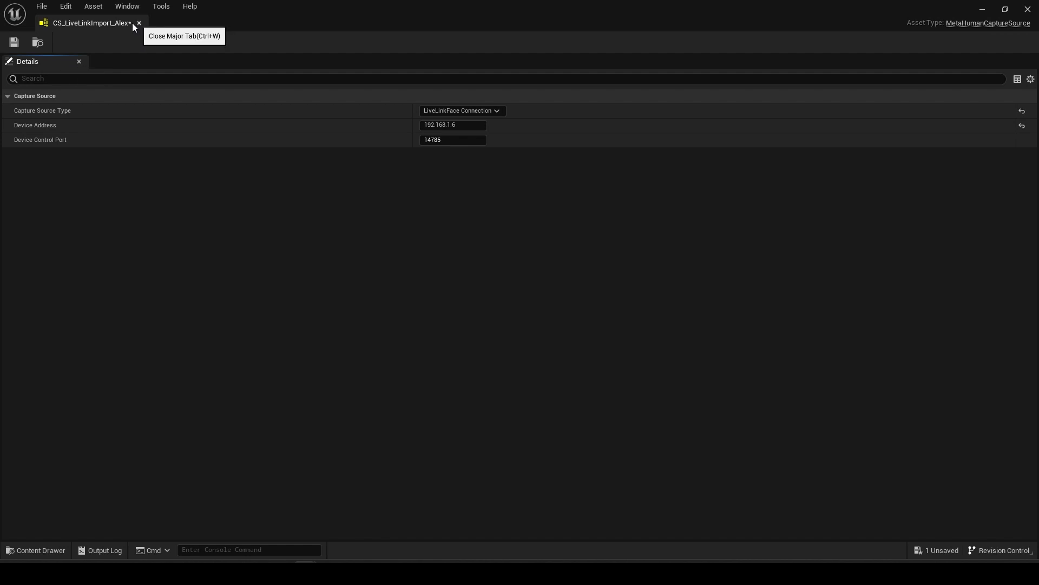
pyautogui.click(13, 41)
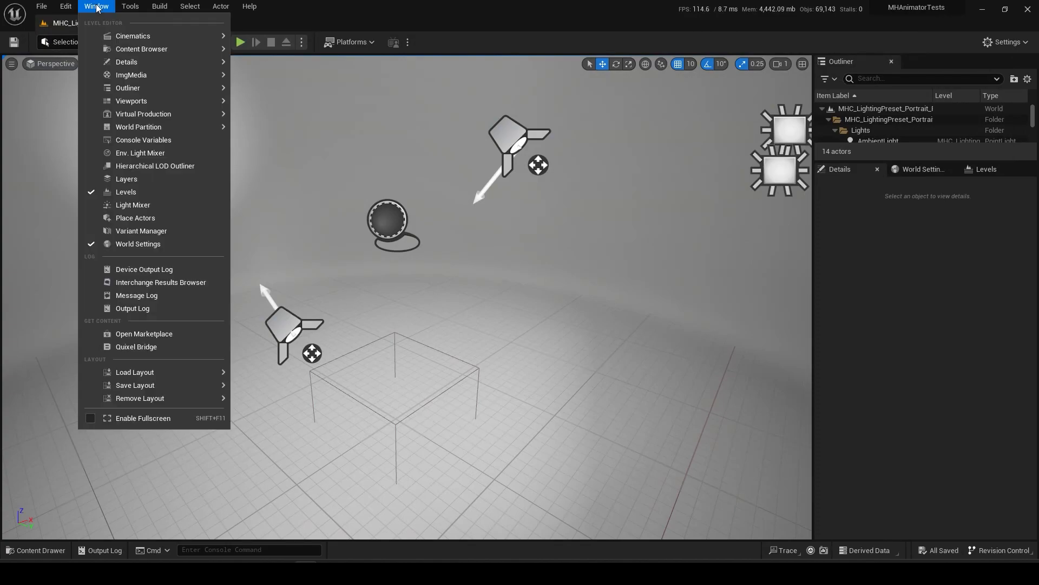
# Step: Open Capture Manager on CS_LiveLinkImport_Alex and select all seven takes for ingest
pyautogui.click(130, 6)
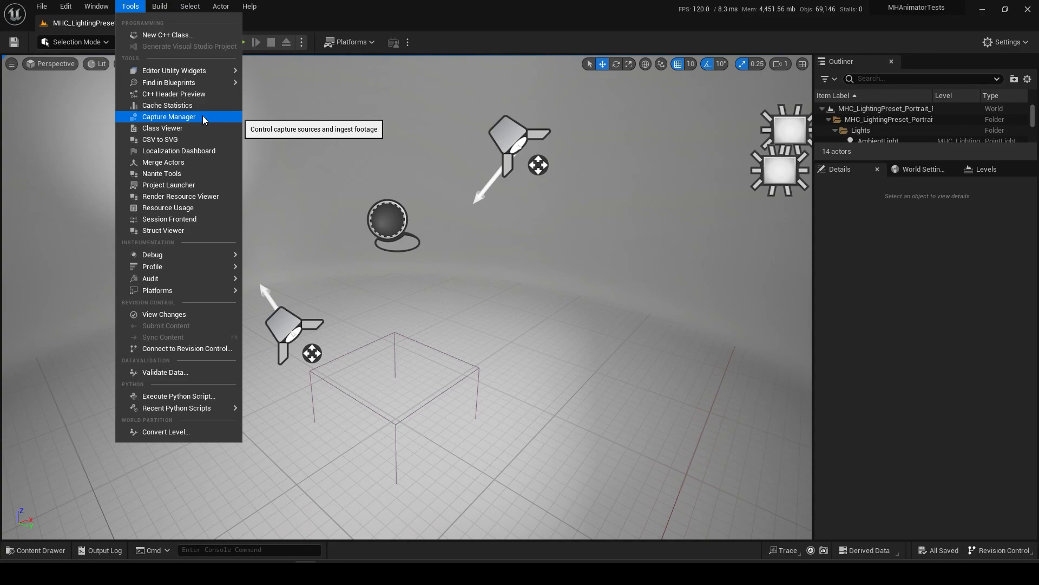
pyautogui.click(168, 117)
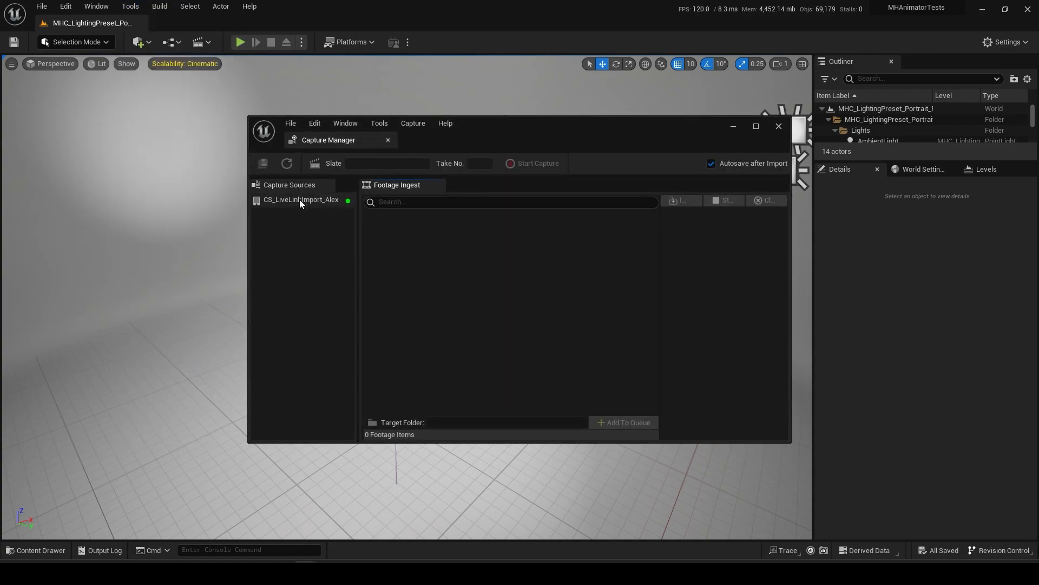
pyautogui.click(300, 200)
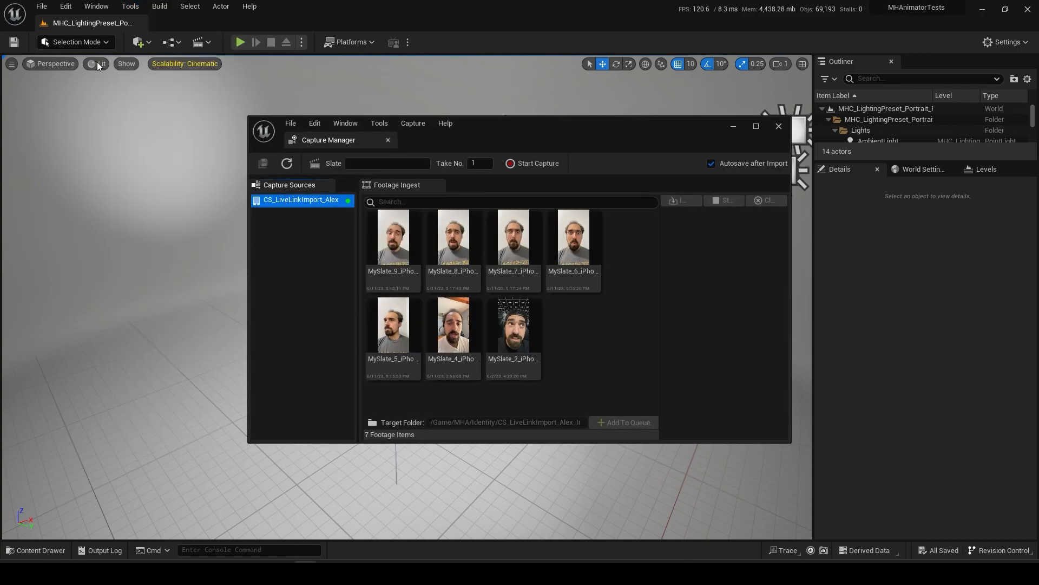
pyautogui.click(95, 6)
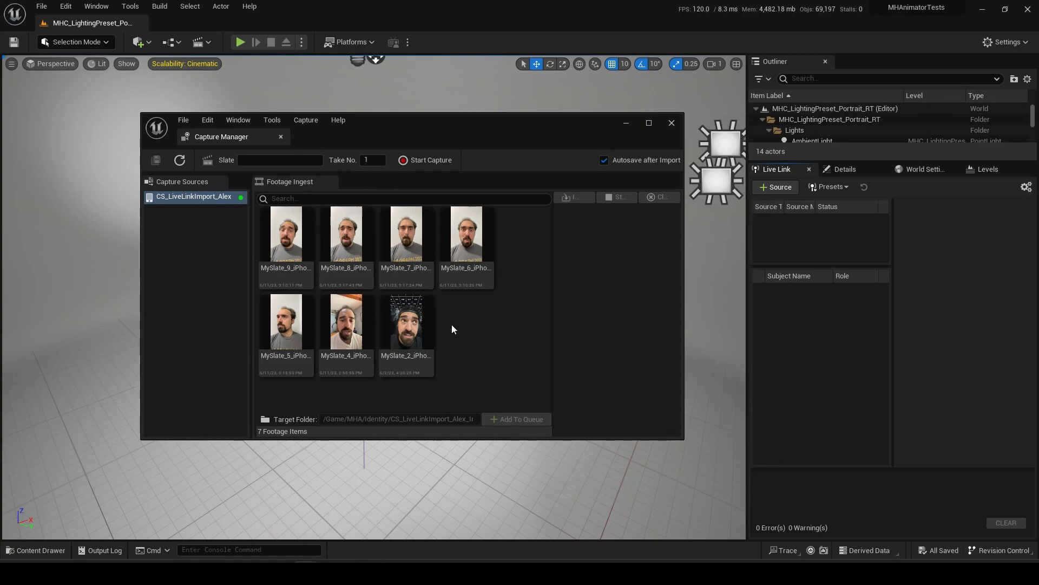
pyautogui.click(405, 322)
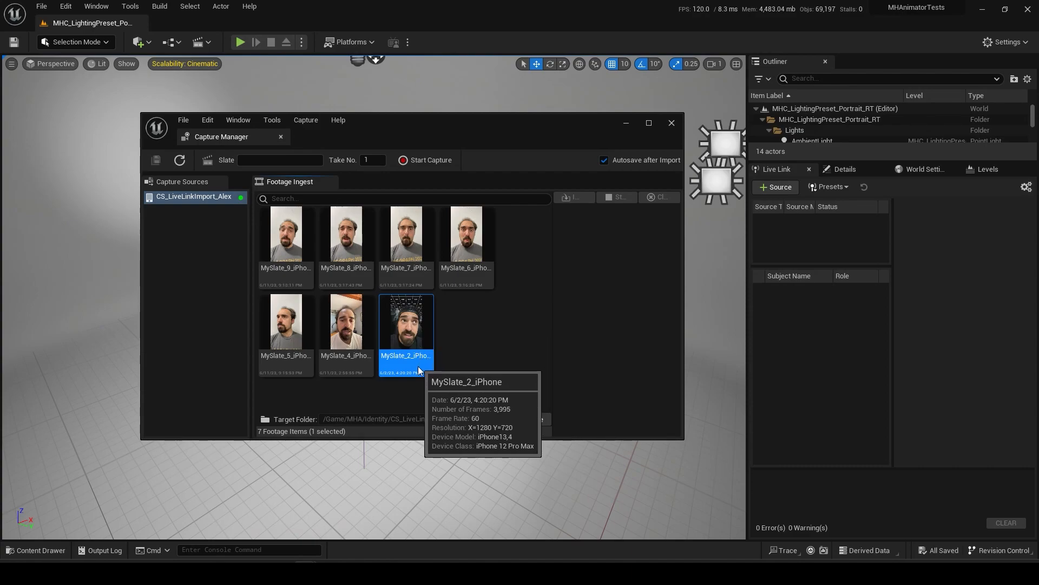
pyautogui.click(345, 325)
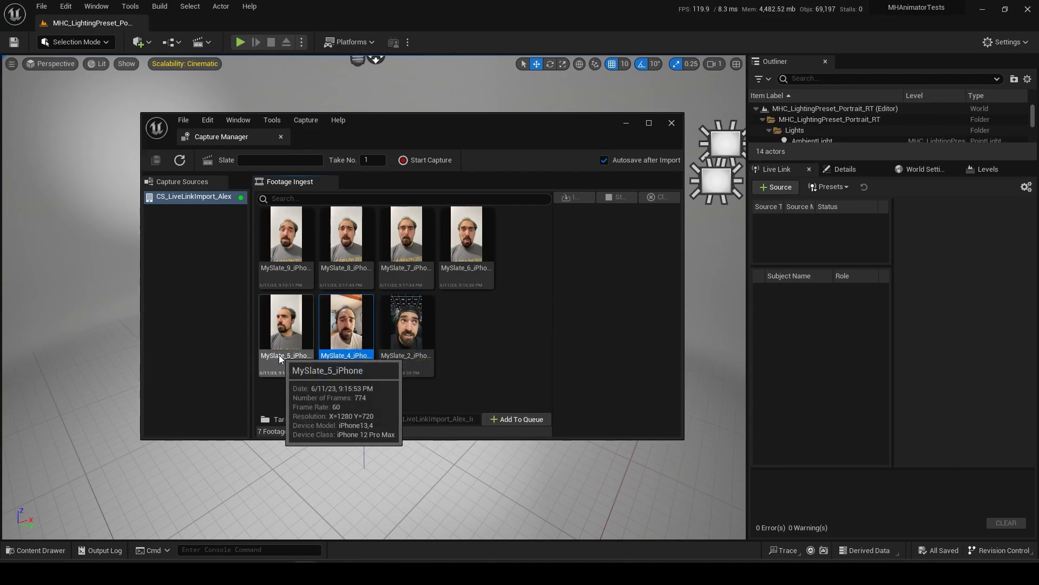
pyautogui.click(285, 324)
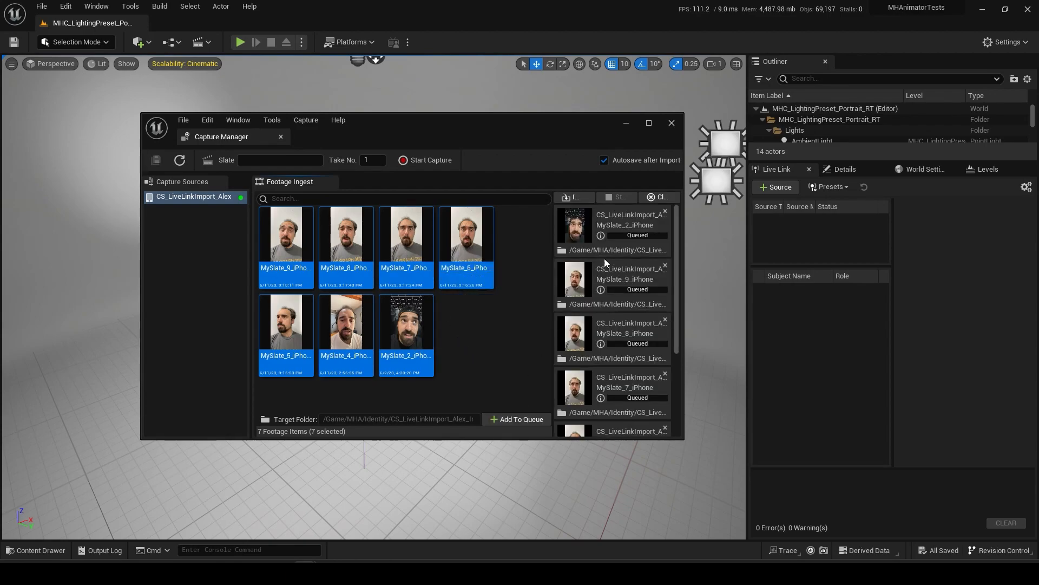
pyautogui.moveTo(668, 357)
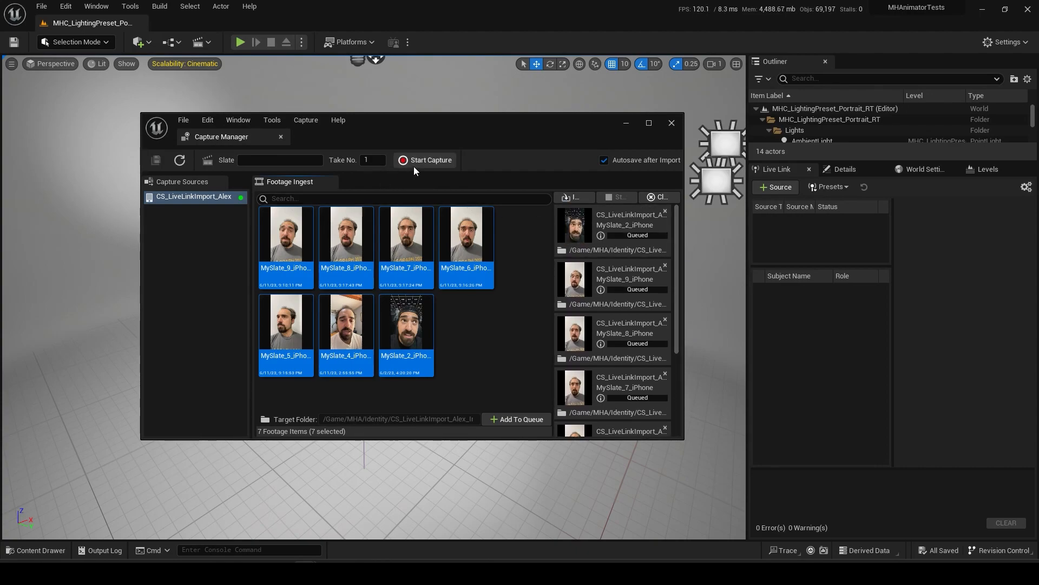
pyautogui.moveTo(414, 162)
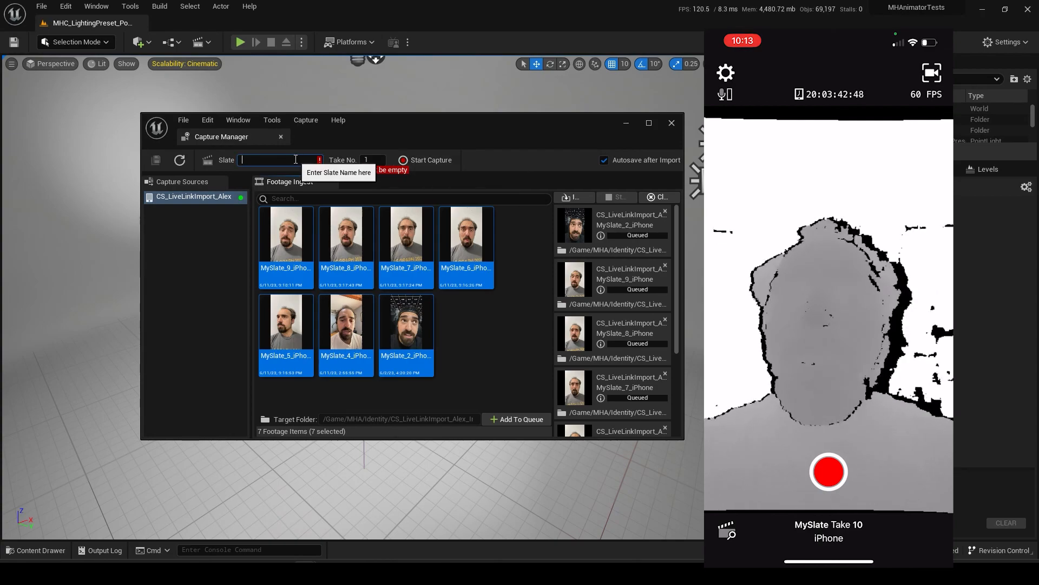
# Step: Record a remote phone take with slate 'test' and queue test_1 for ingest
pyautogui.write('test')
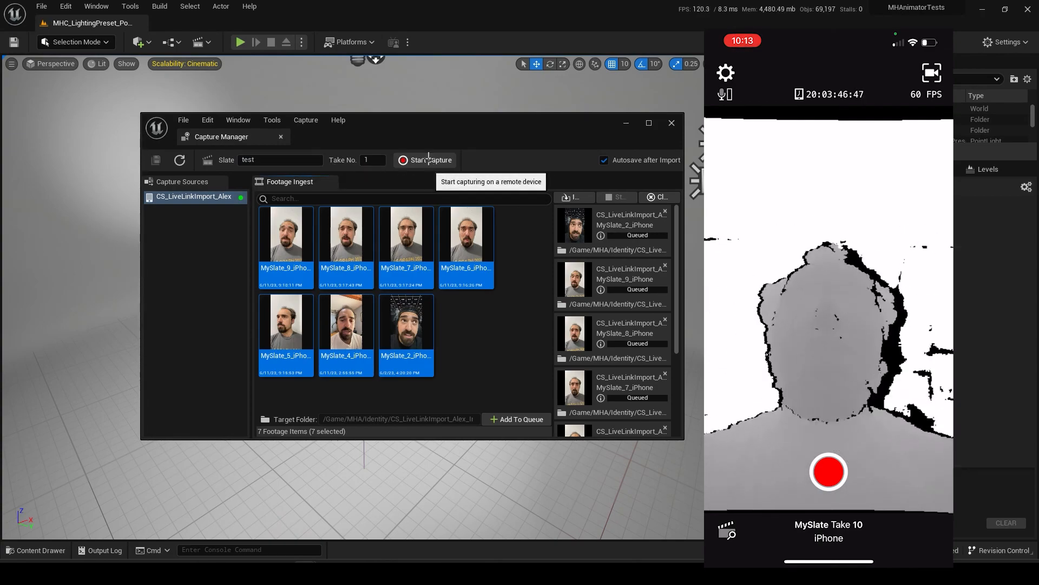
pyautogui.click(424, 159)
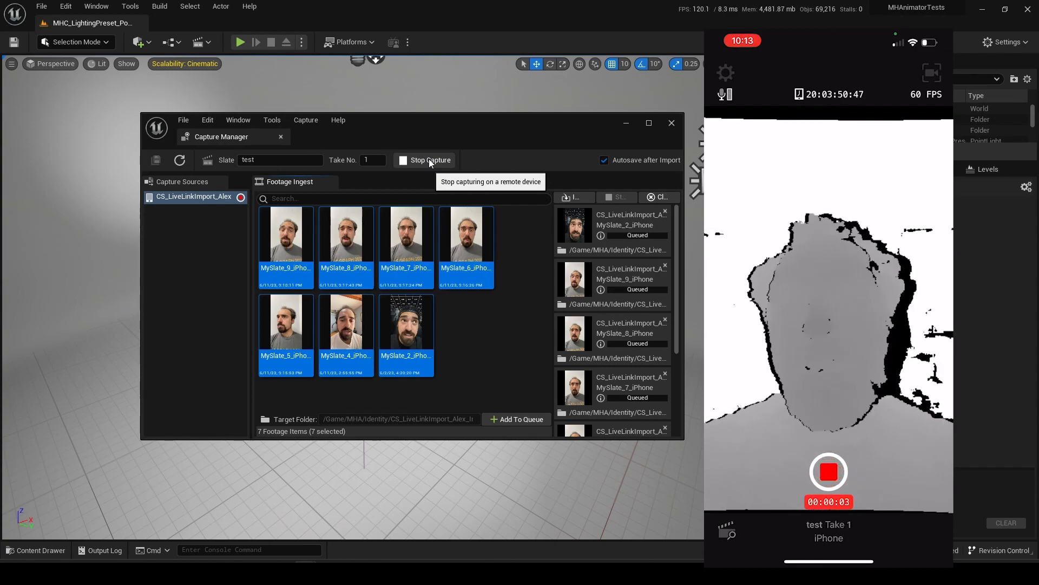
pyautogui.click(425, 160)
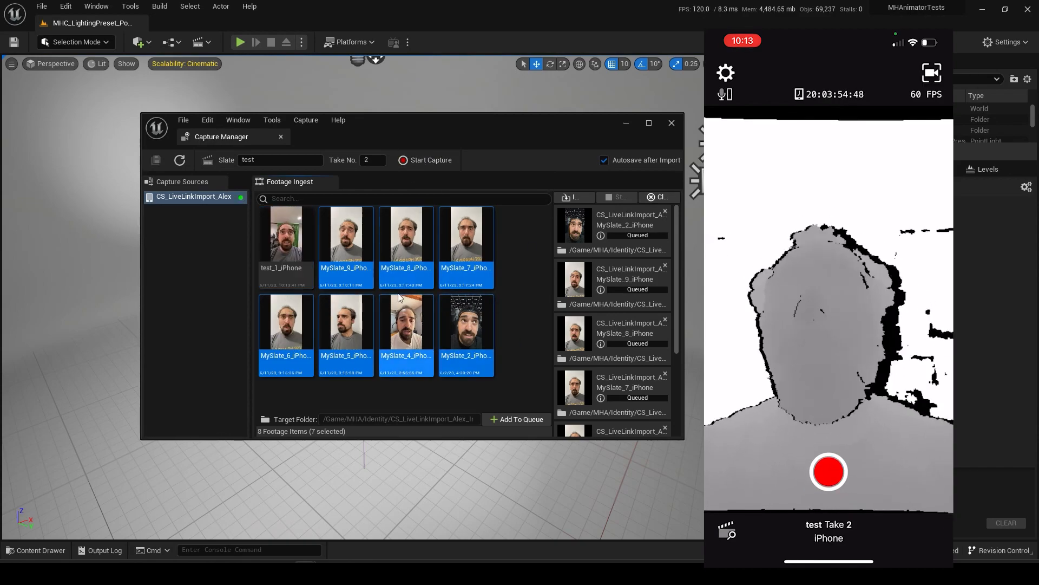
pyautogui.click(285, 233)
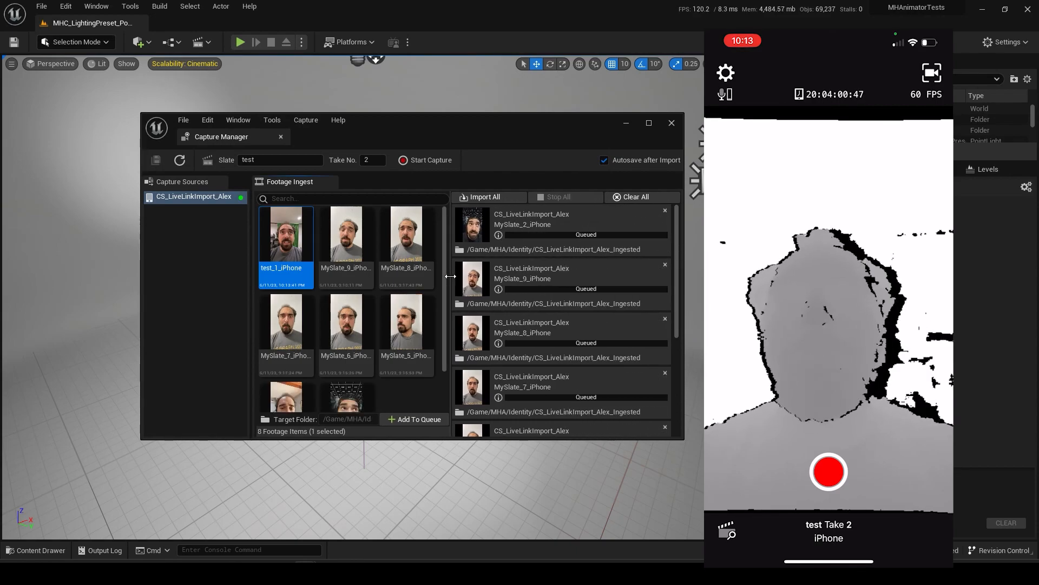
pyautogui.click(487, 197)
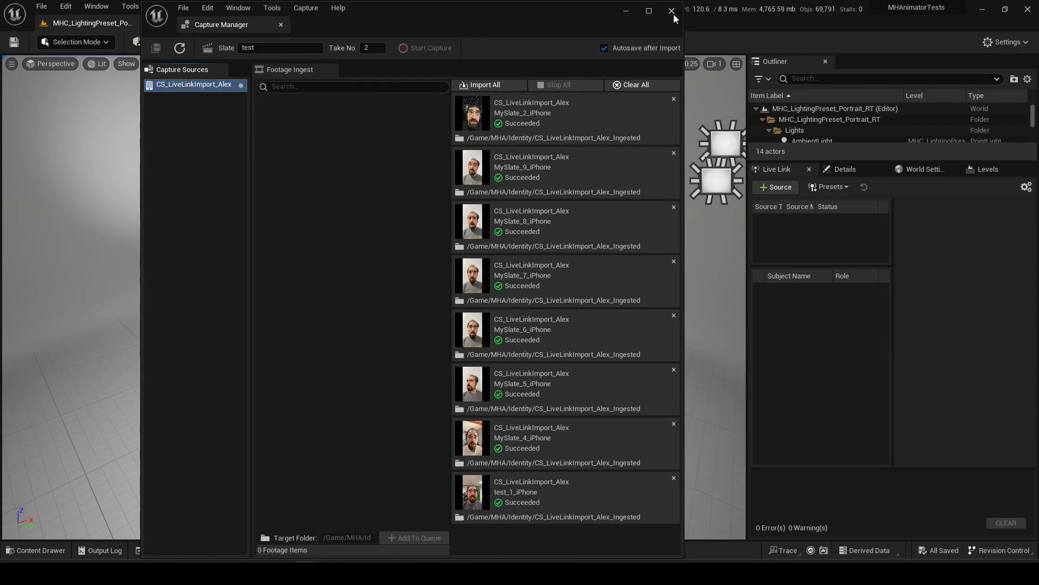
# Step: Close the Capture Manager once all eight takes show Succeeded
pyautogui.click(671, 12)
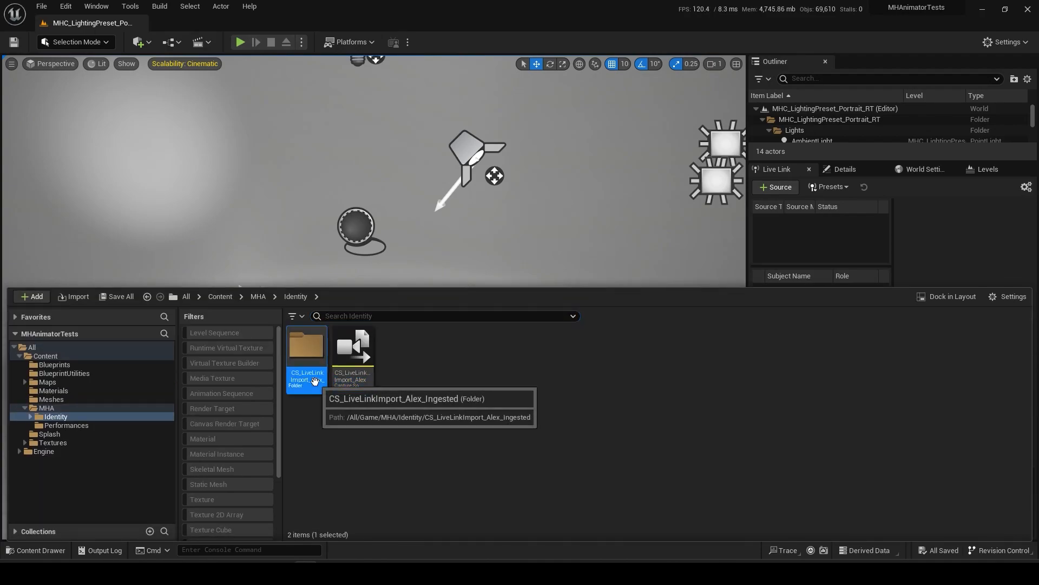
# Step: Open MySlate_5_iPhone capture data, play its audio, inspect the sound wave, then close it
pyautogui.doubleClick(307, 345)
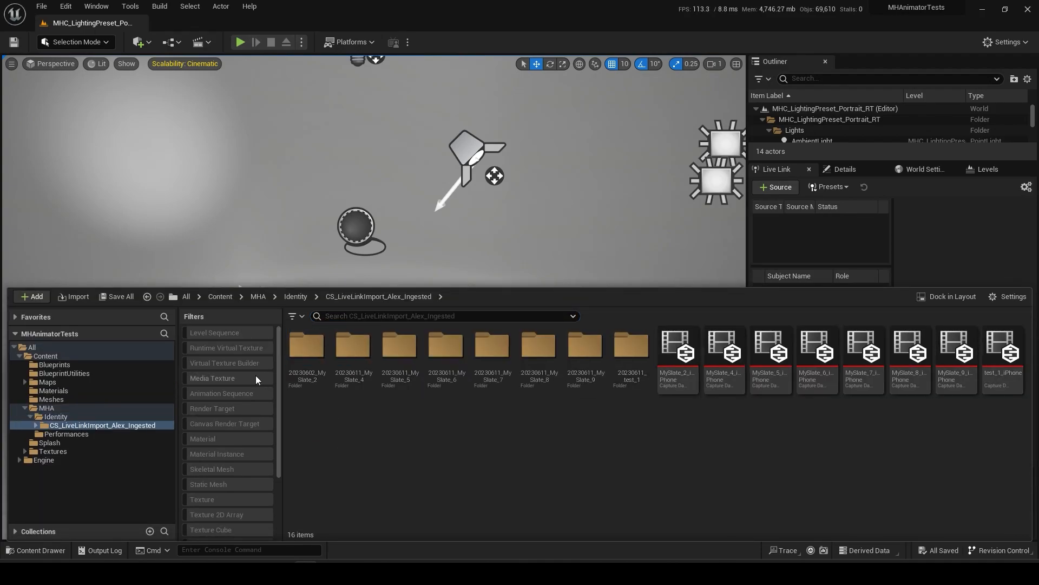
pyautogui.doubleClick(771, 348)
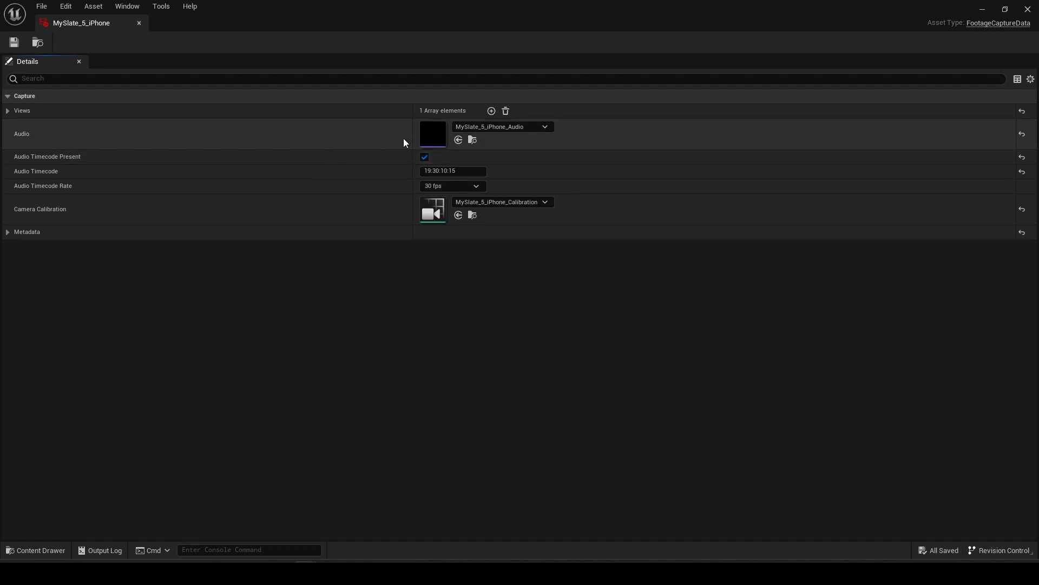
pyautogui.click(36, 550)
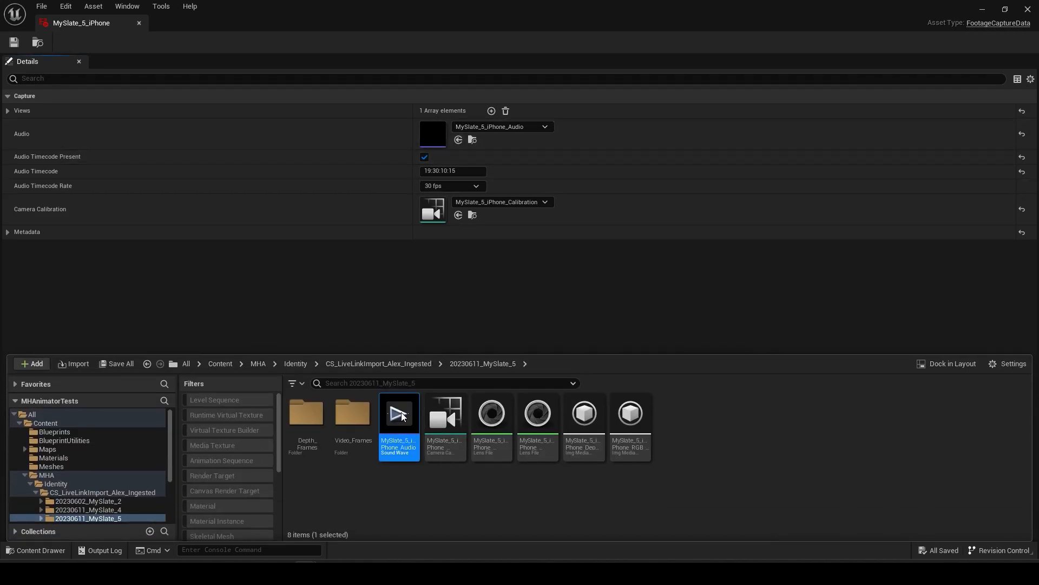
pyautogui.click(399, 412)
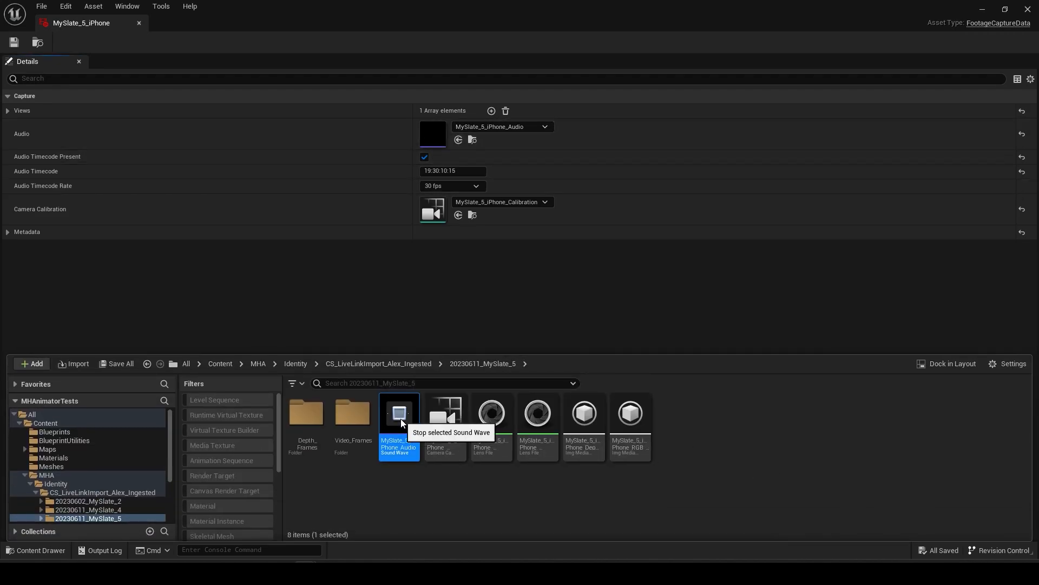
pyautogui.doubleClick(398, 412)
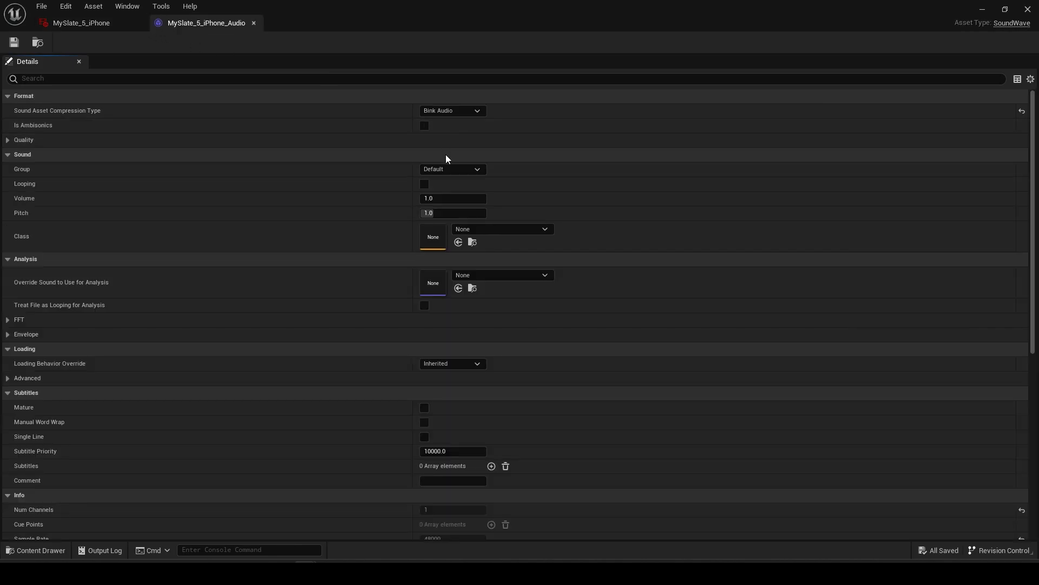
pyautogui.scroll(-3)
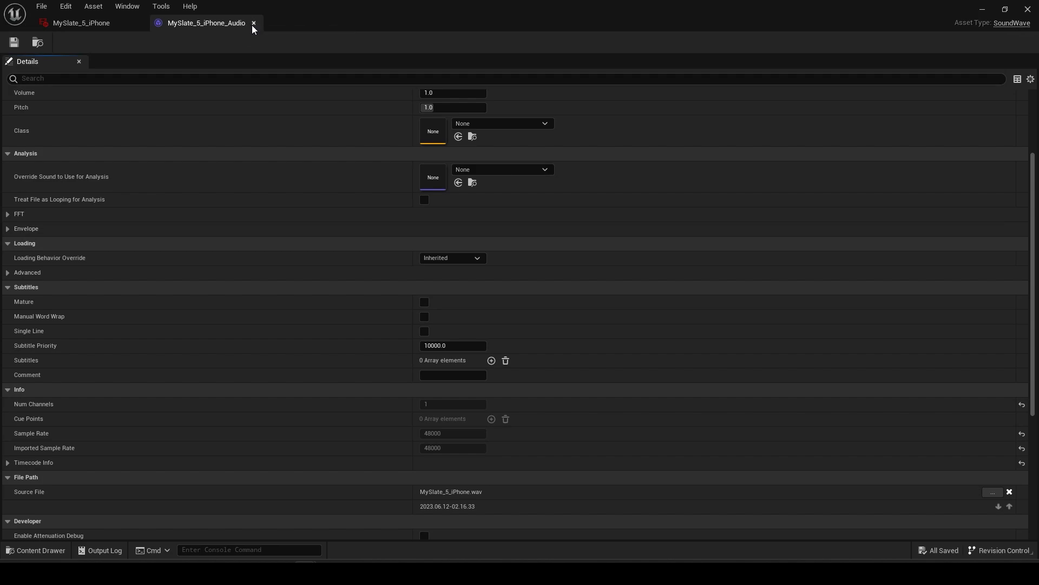
pyautogui.click(254, 23)
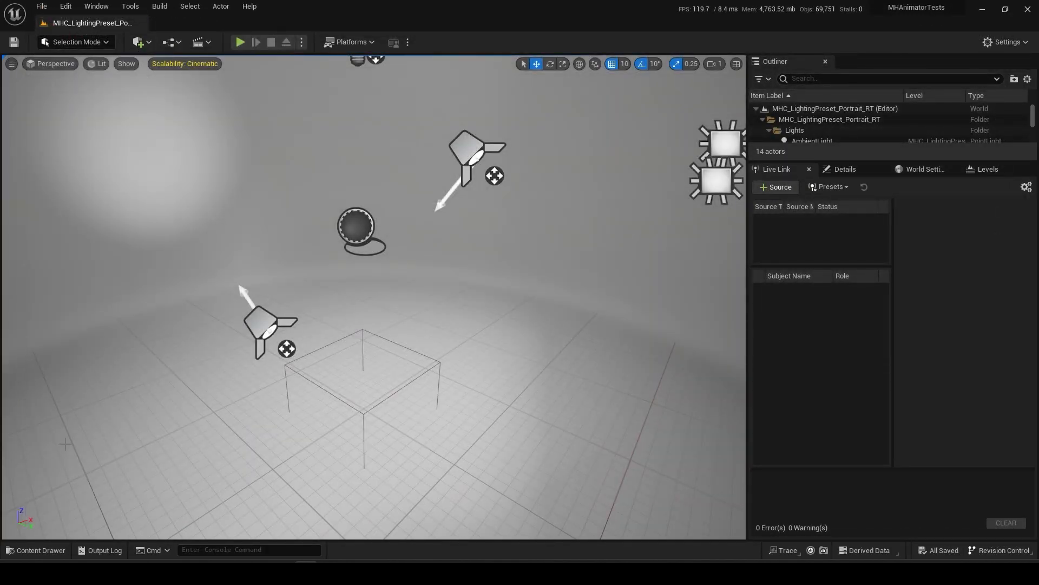
# Step: Open the Content Drawer and select every ingested take except MySlate_5
pyautogui.click(39, 549)
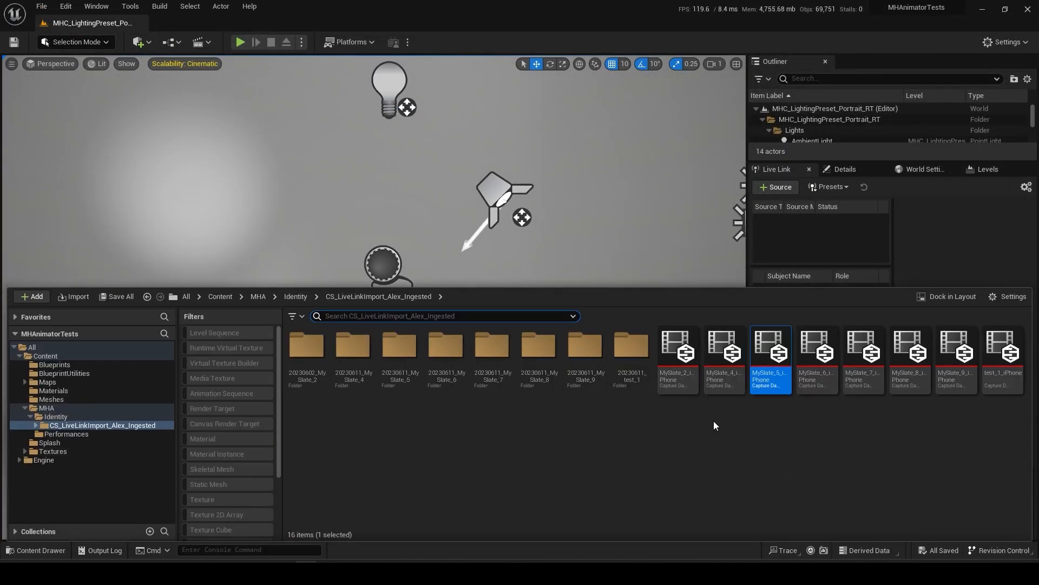
pyautogui.moveTo(770, 373)
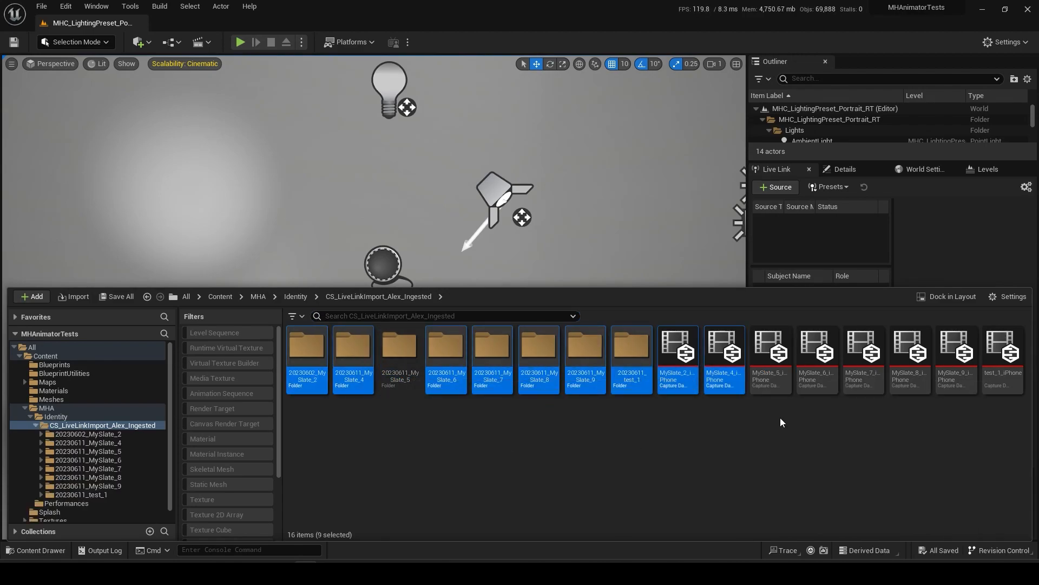
pyautogui.click(1001, 361)
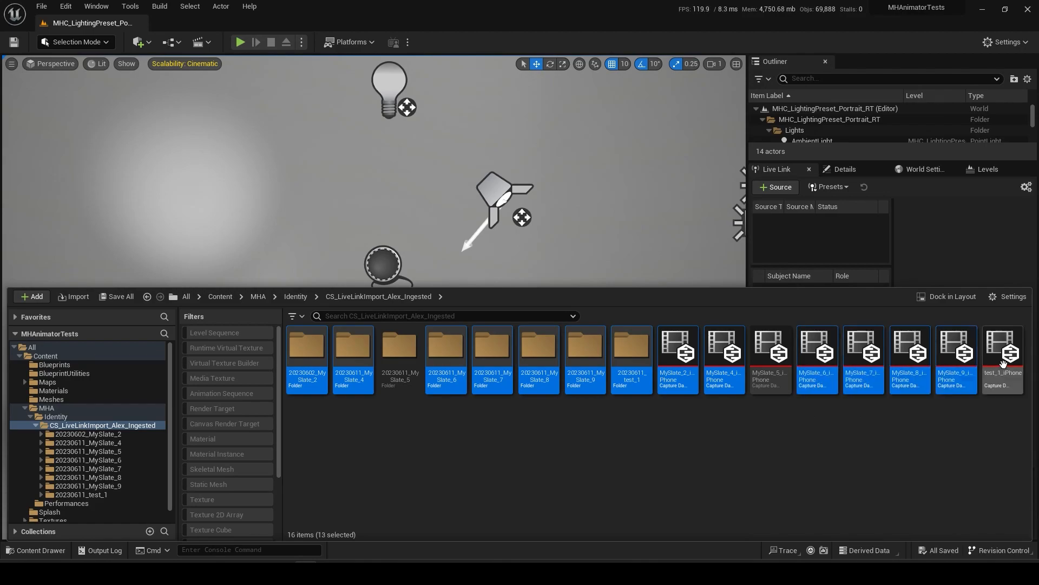
pyautogui.click(1003, 357)
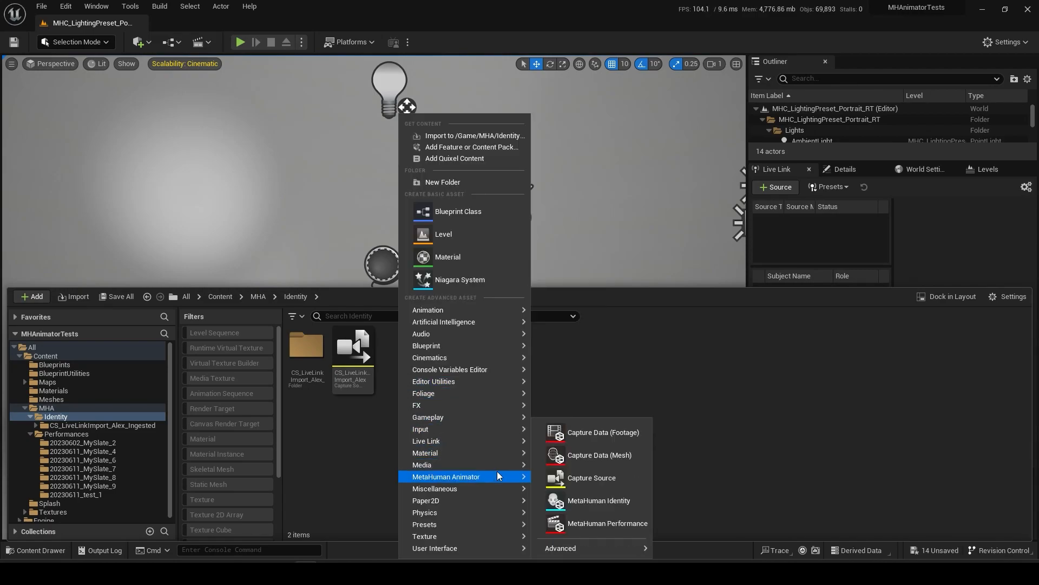
pyautogui.moveTo(597, 500)
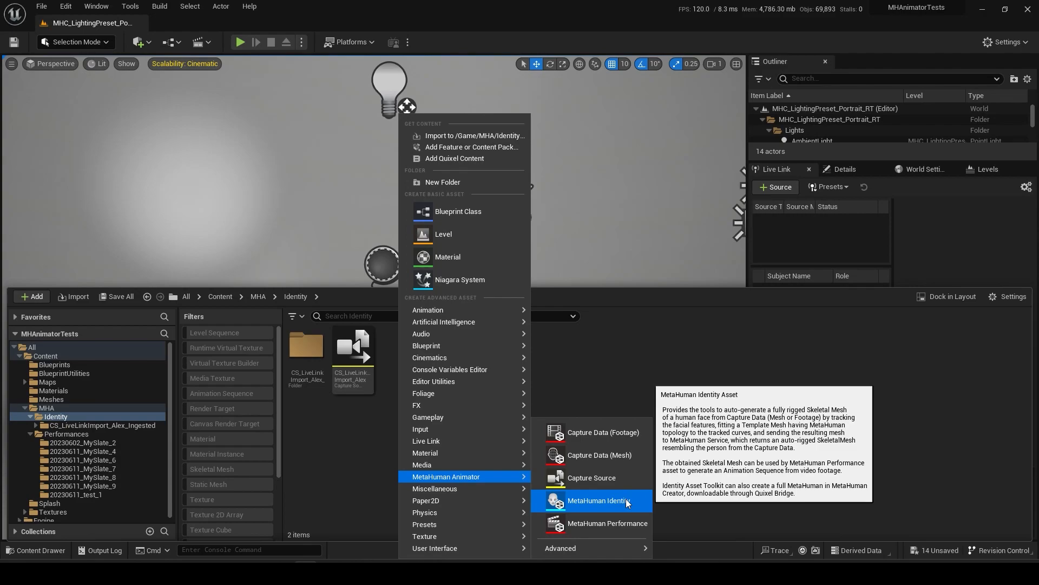
# Step: Add a MetaHuman Identity asset named MHI_Alex to MHA/Identity and open it
pyautogui.click(597, 500)
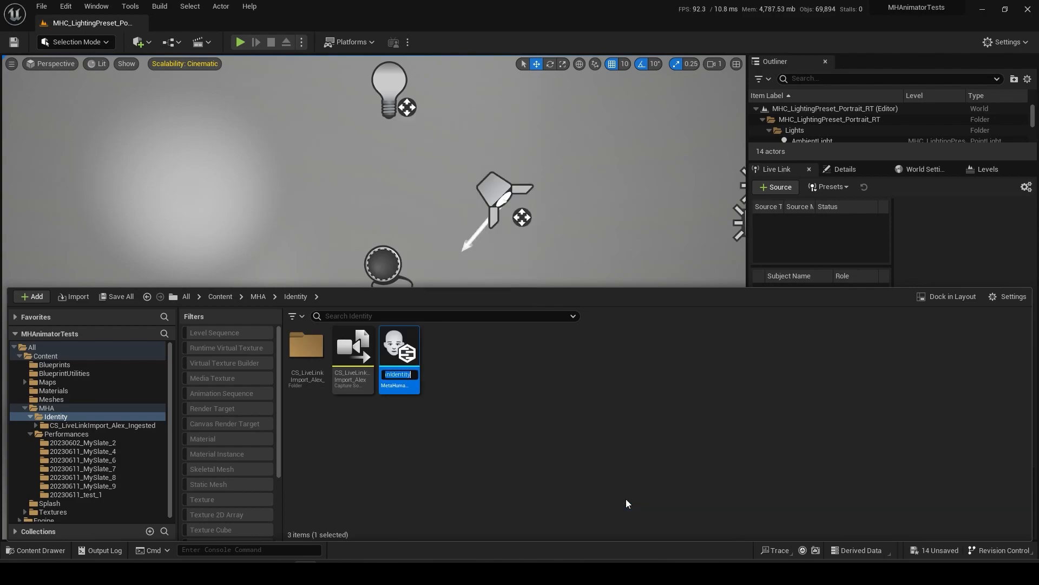
pyautogui.write('MHI_Alex')
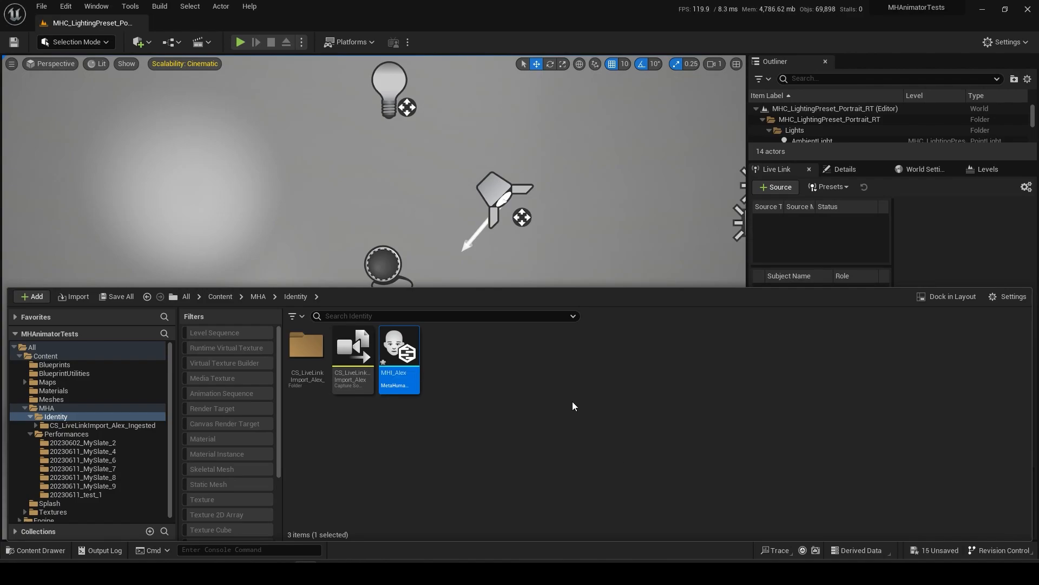
pyautogui.doubleClick(398, 345)
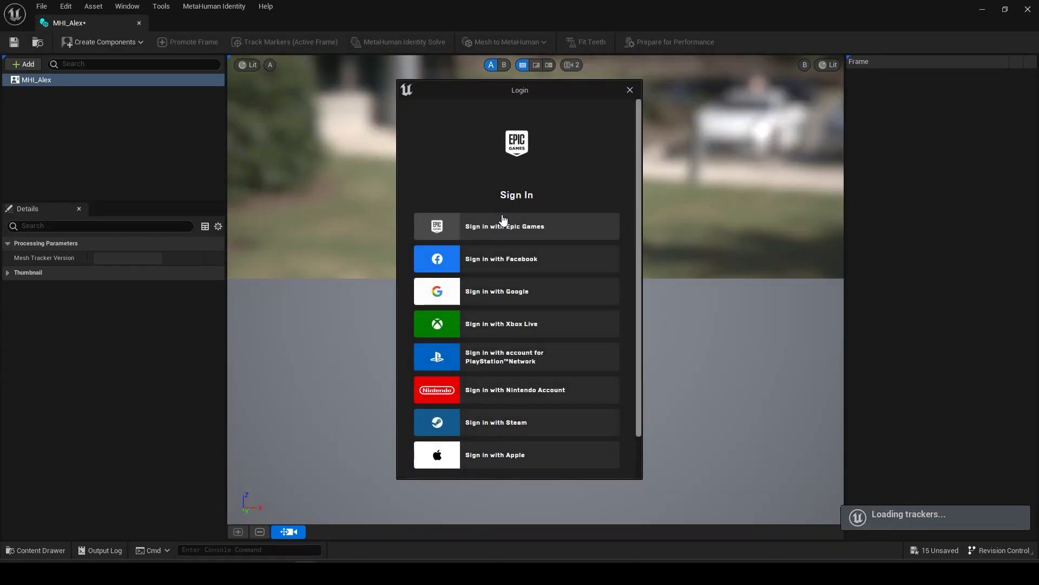
# Step: Sign in with an Epic Games account, pass the hCaptcha check, and close the prompt
pyautogui.click(504, 226)
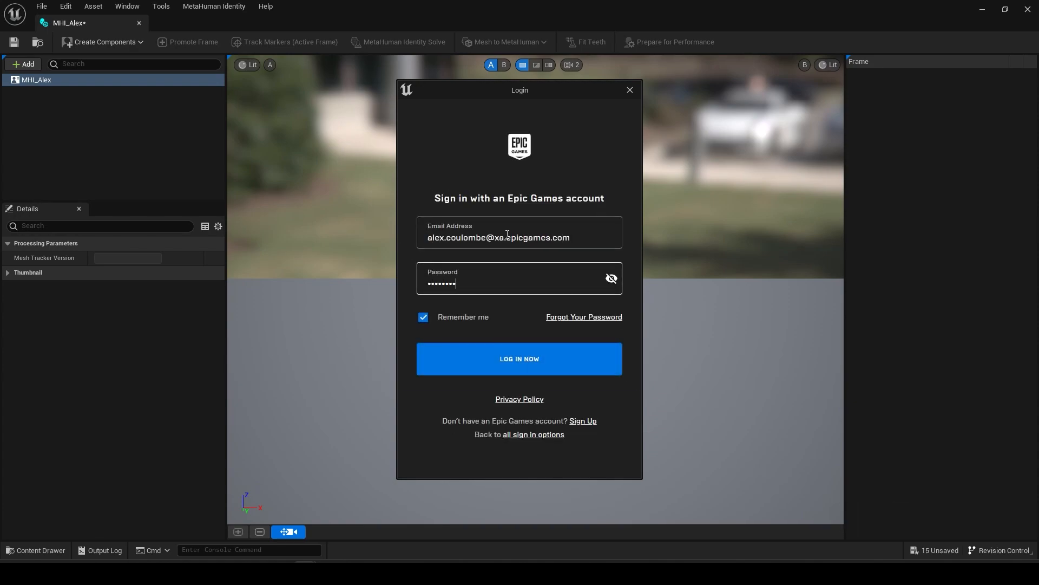
pyautogui.click(519, 358)
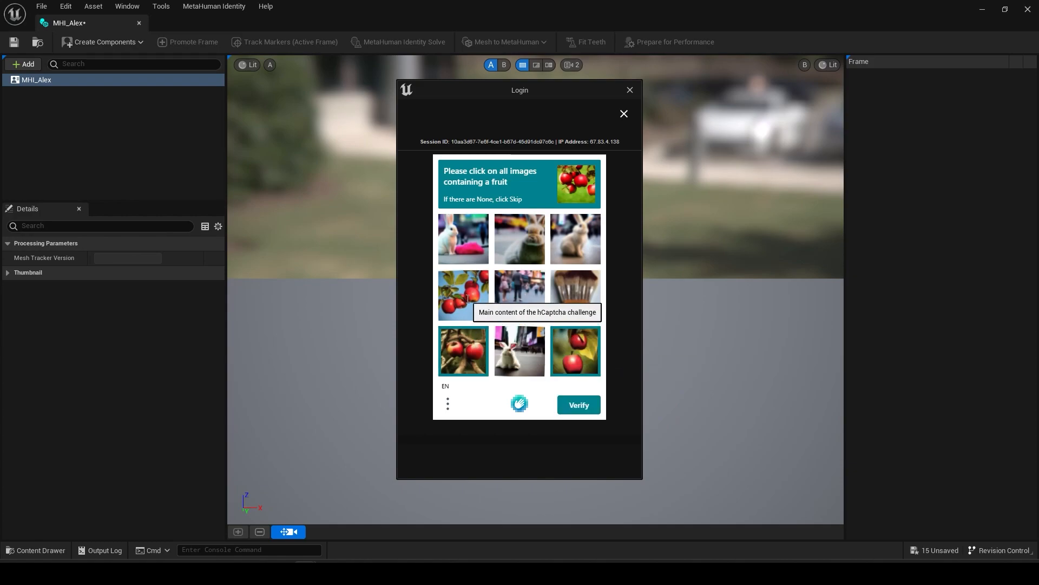
pyautogui.click(577, 405)
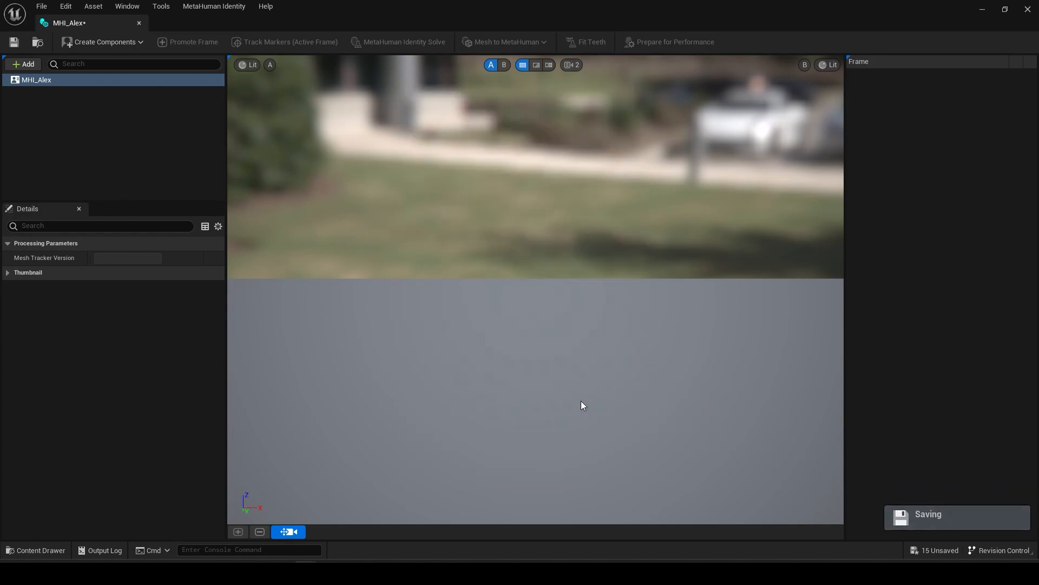
# Step: Build MHI_Alex components from MySlate_5_iPhone footage and inspect the Skeletal Mesh component
pyautogui.click(103, 41)
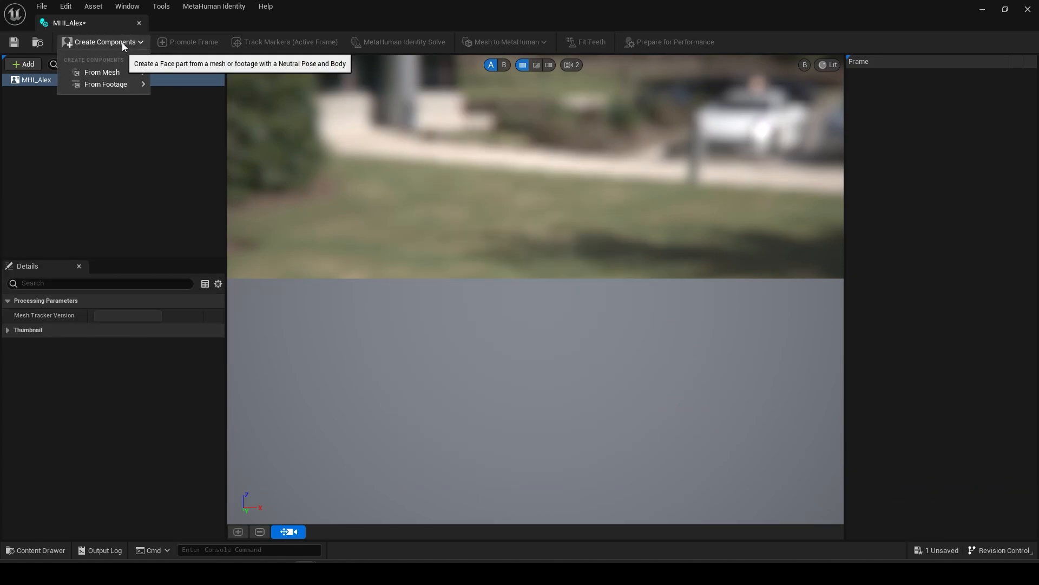
pyautogui.moveTo(101, 71)
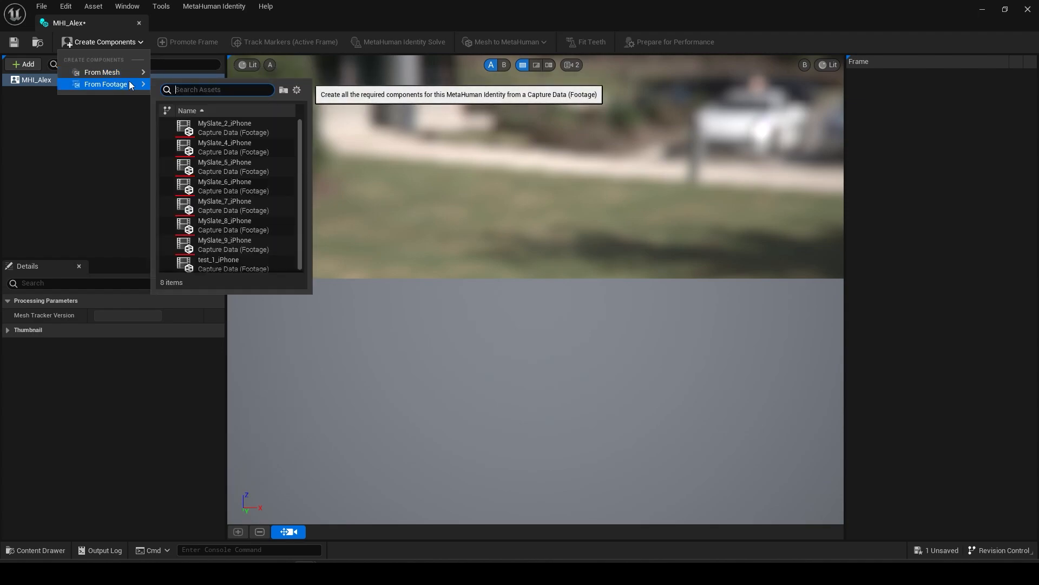
pyautogui.moveTo(225, 166)
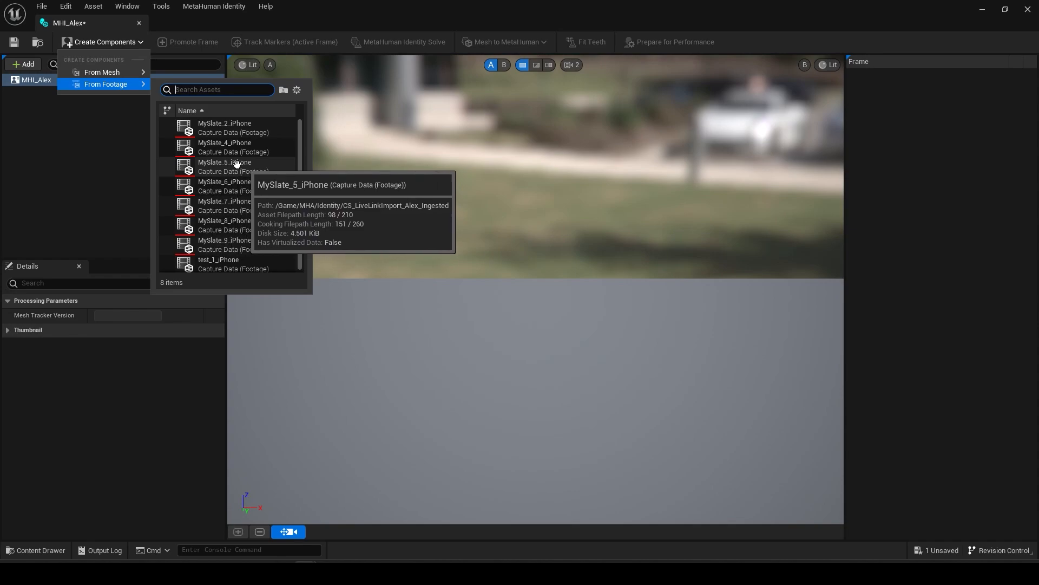
pyautogui.click(224, 166)
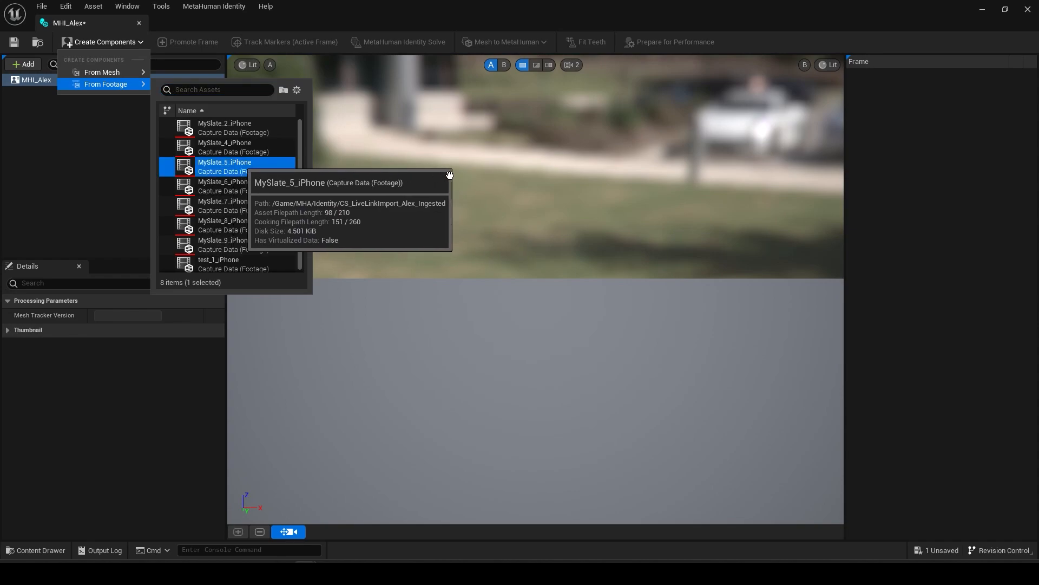
pyautogui.moveTo(441, 170)
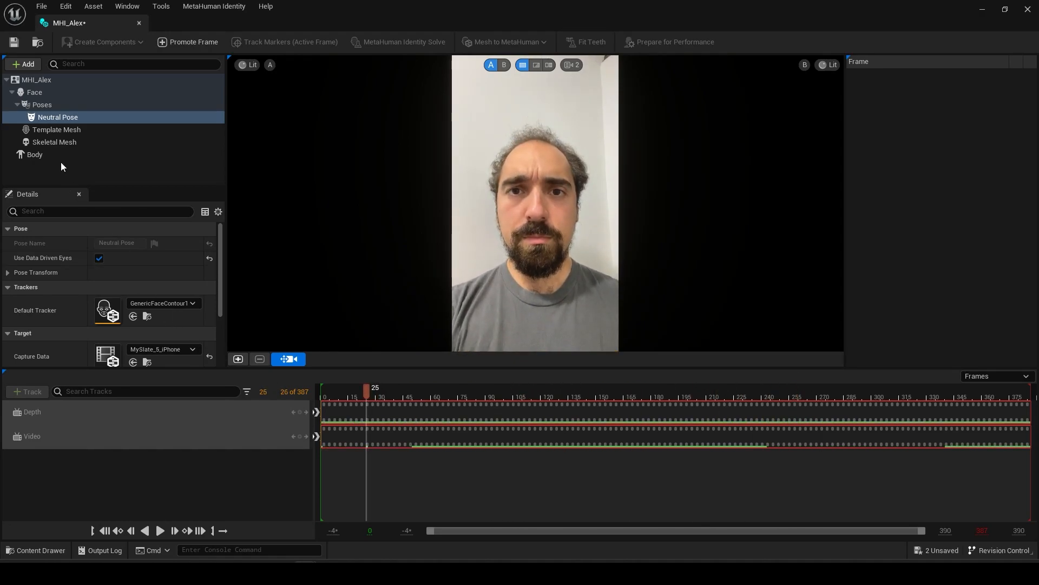
pyautogui.click(54, 142)
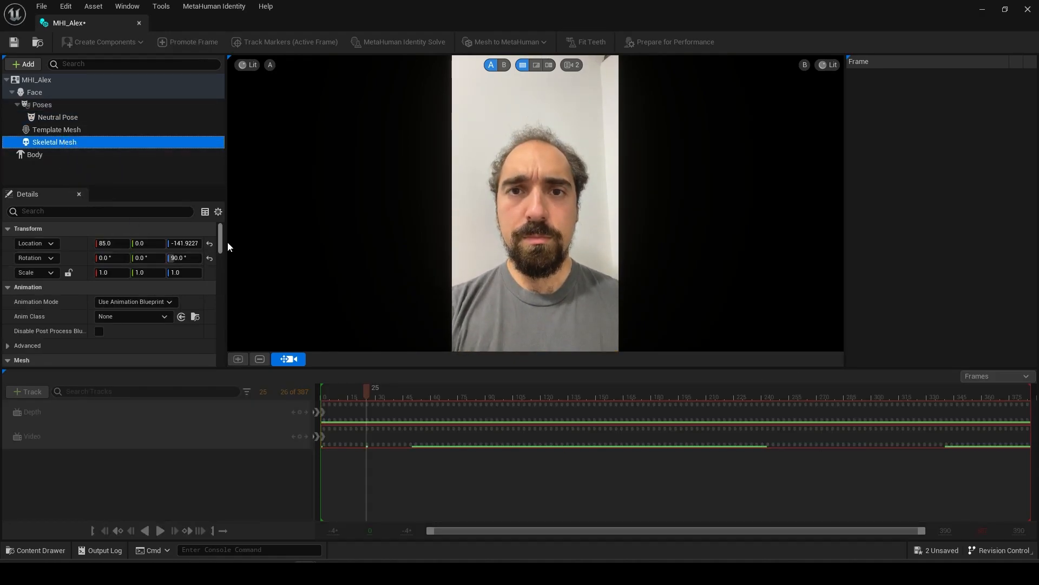
pyautogui.scroll(-3)
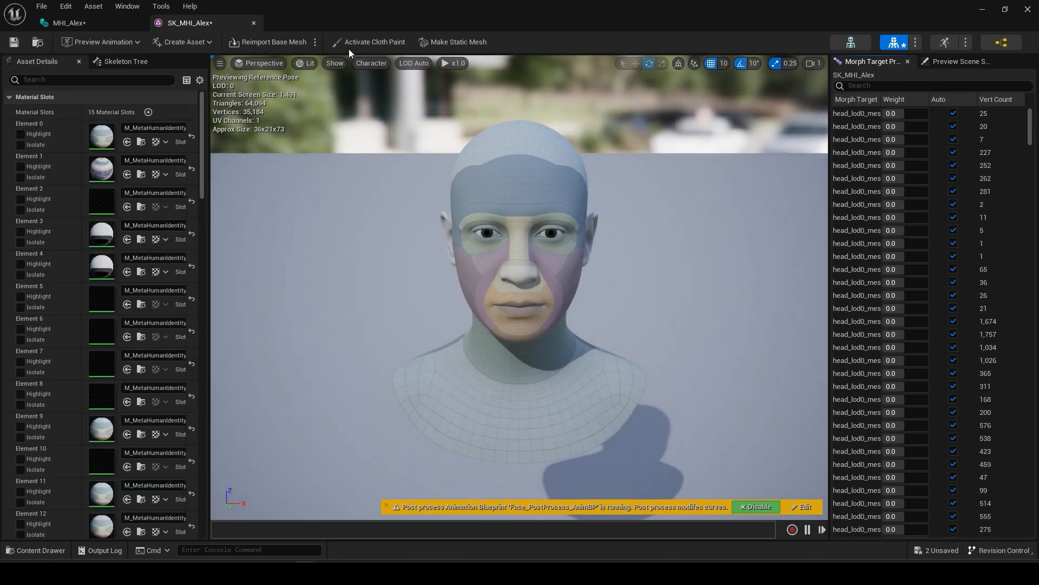
# Step: Scrub the Neutral Pose footage to frame 60 and promote it as the front view
pyautogui.click(66, 22)
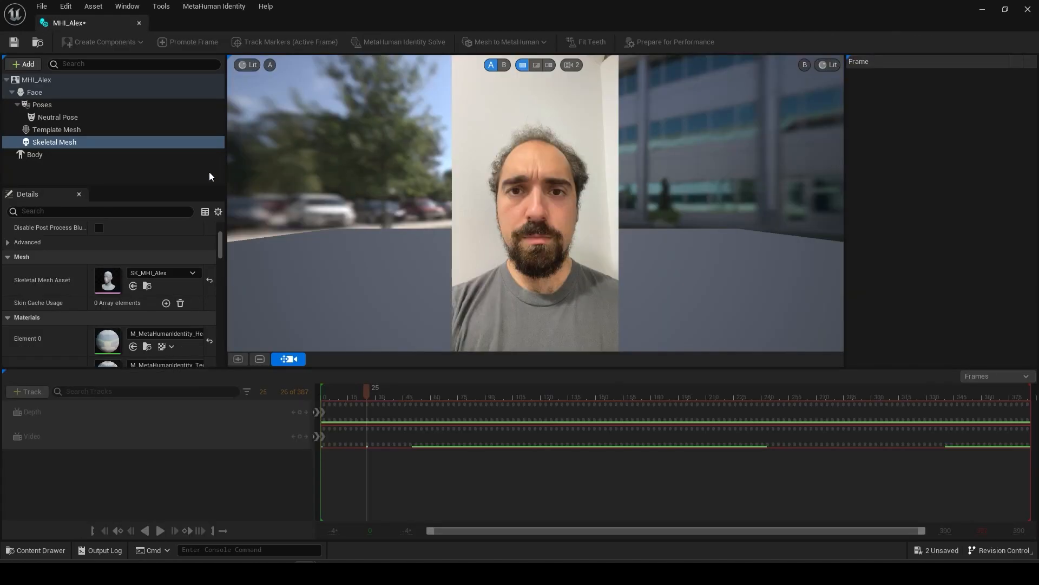
pyautogui.click(58, 117)
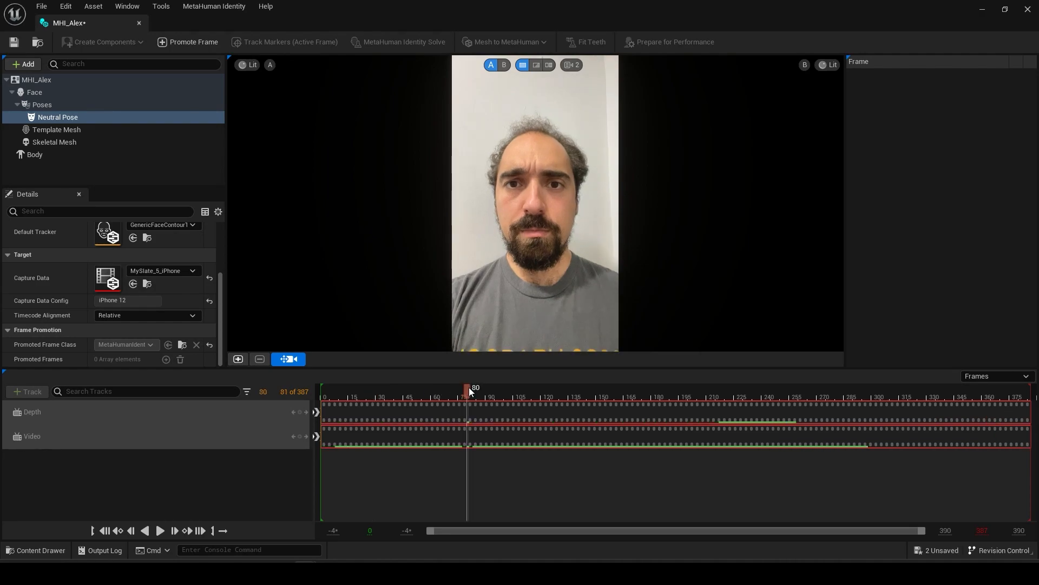
pyautogui.moveTo(467, 390); pyautogui.dragTo(430, 391)
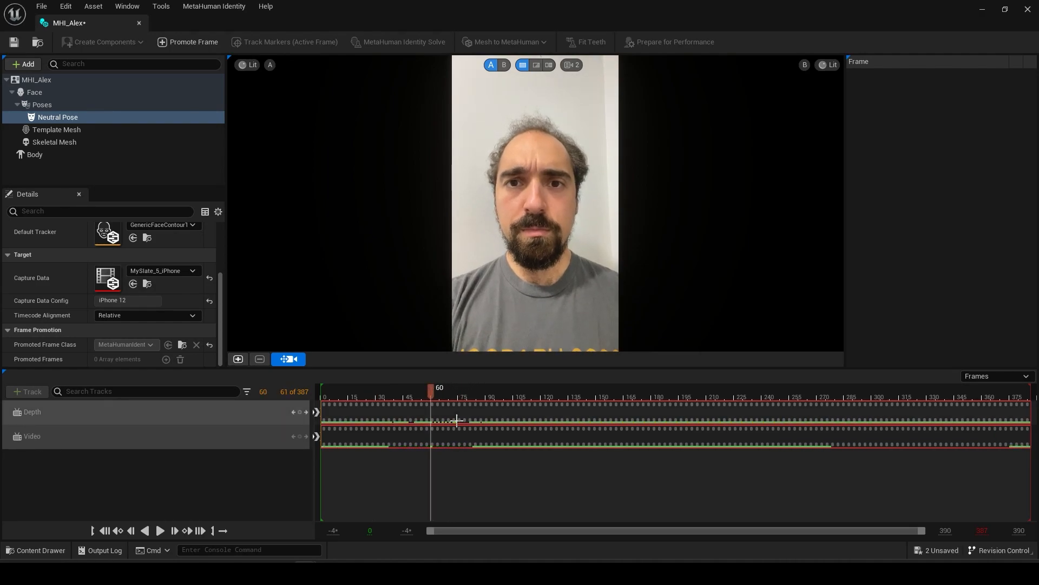
pyautogui.click(237, 358)
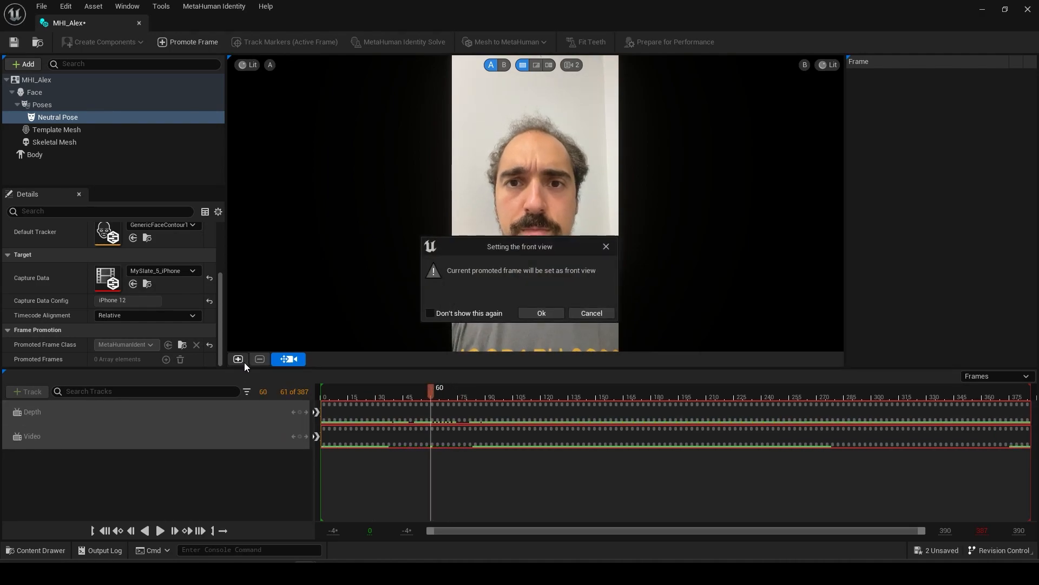
pyautogui.moveTo(571, 286)
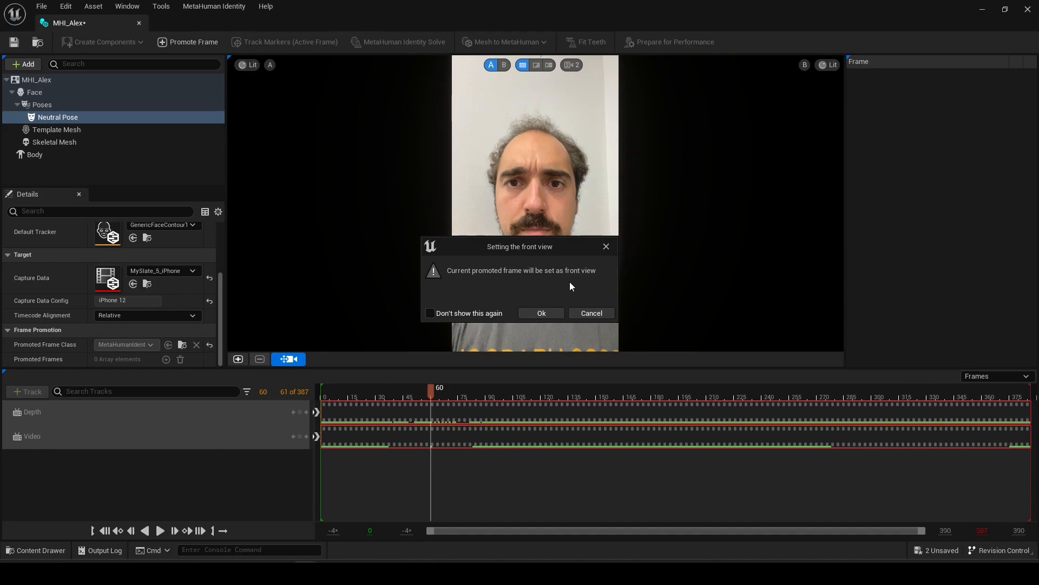
pyautogui.click(430, 313)
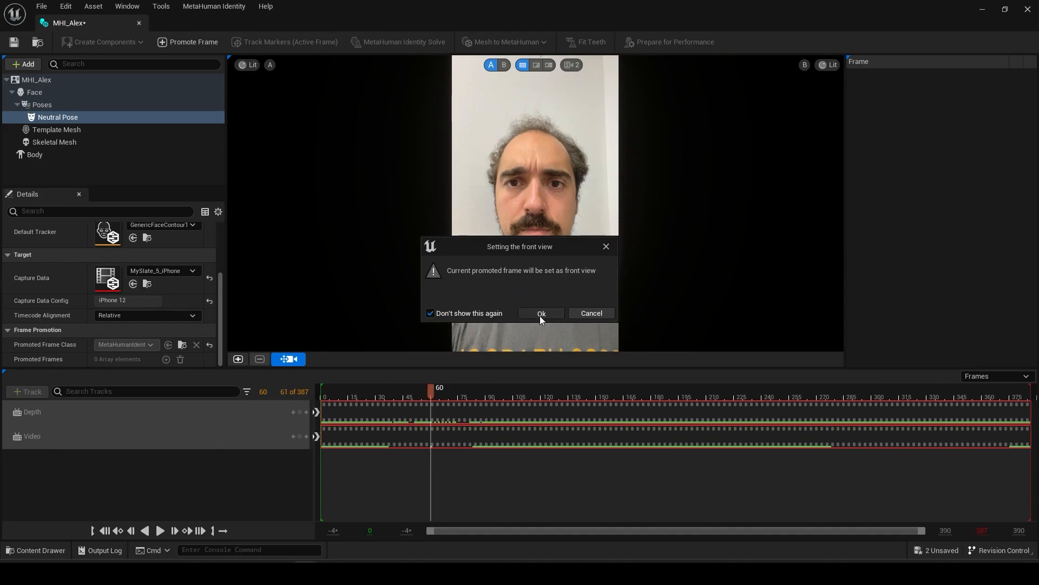
pyautogui.click(541, 313)
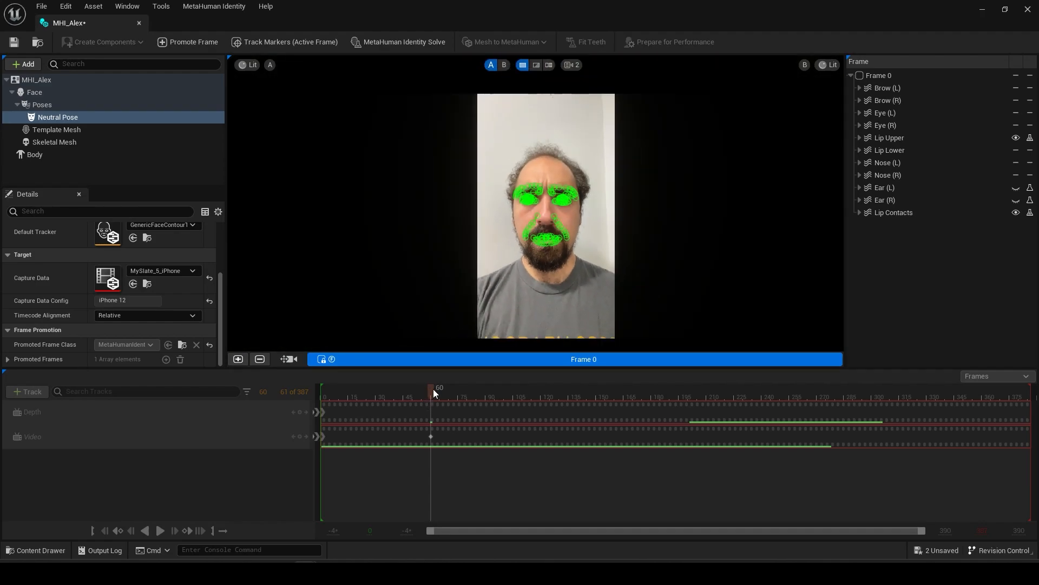
pyautogui.moveTo(376, 340)
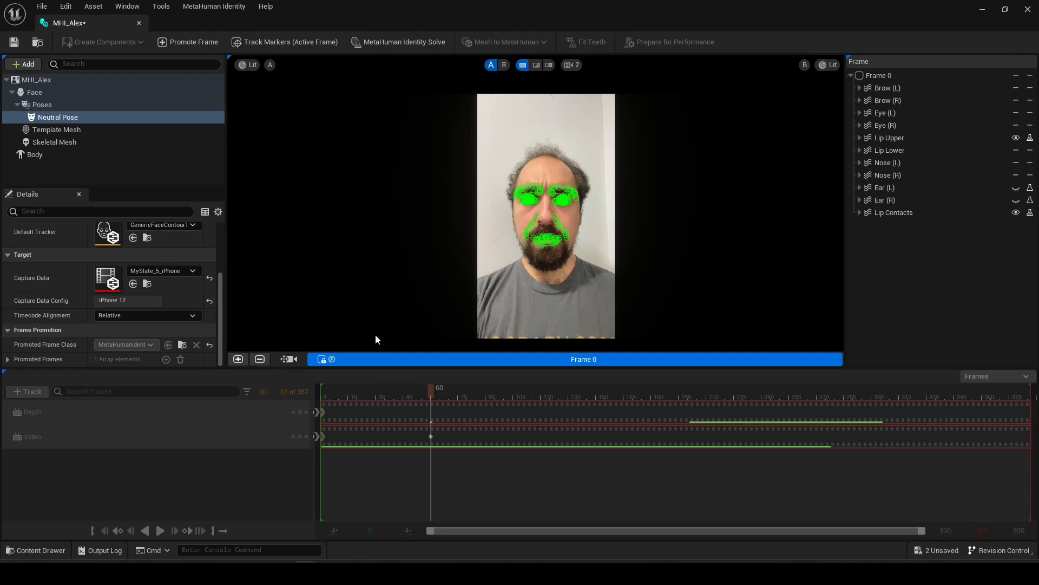
pyautogui.moveTo(285, 362)
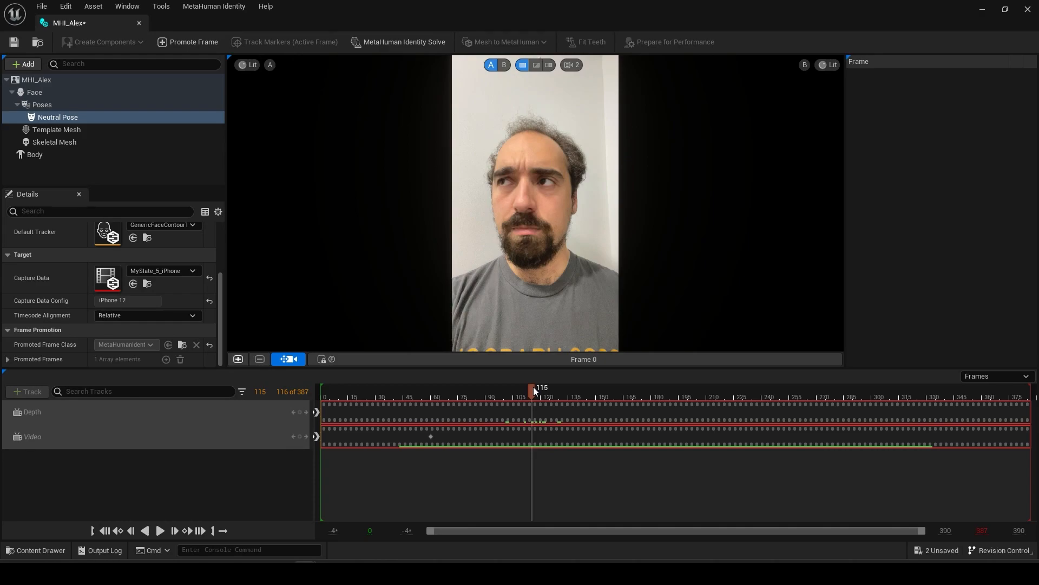
# Step: Scrub through the head-turned footage and promote frame 212 as a tracked frame
pyautogui.moveTo(533, 389); pyautogui.dragTo(540, 389)
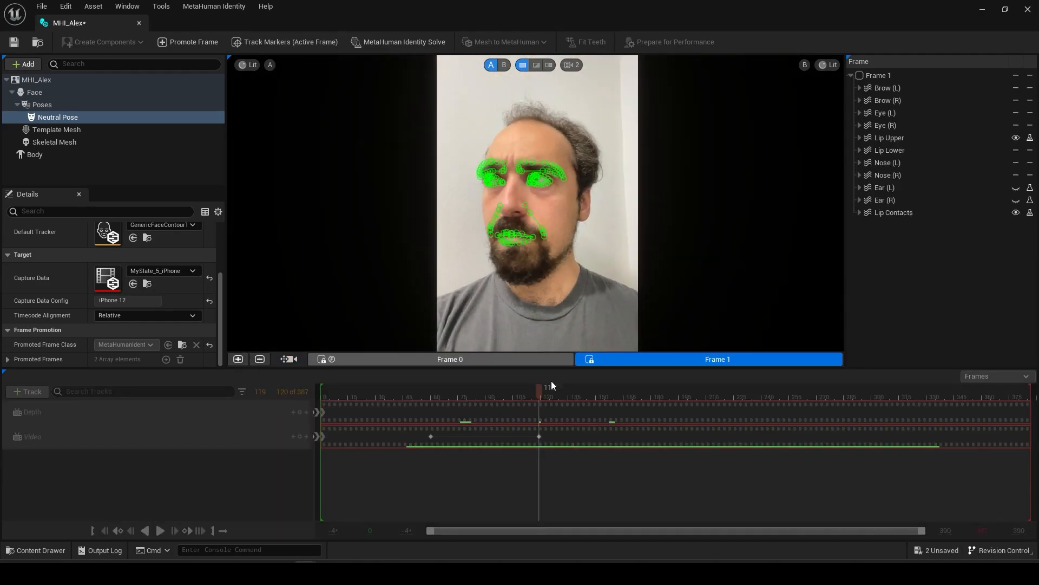
pyautogui.moveTo(450, 358)
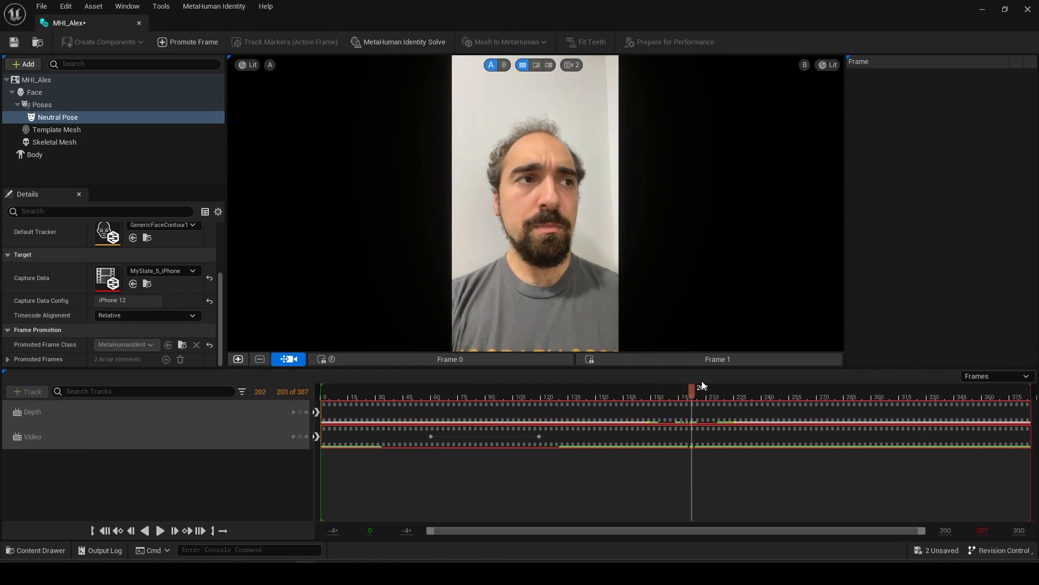
pyautogui.moveTo(692, 391); pyautogui.dragTo(711, 390)
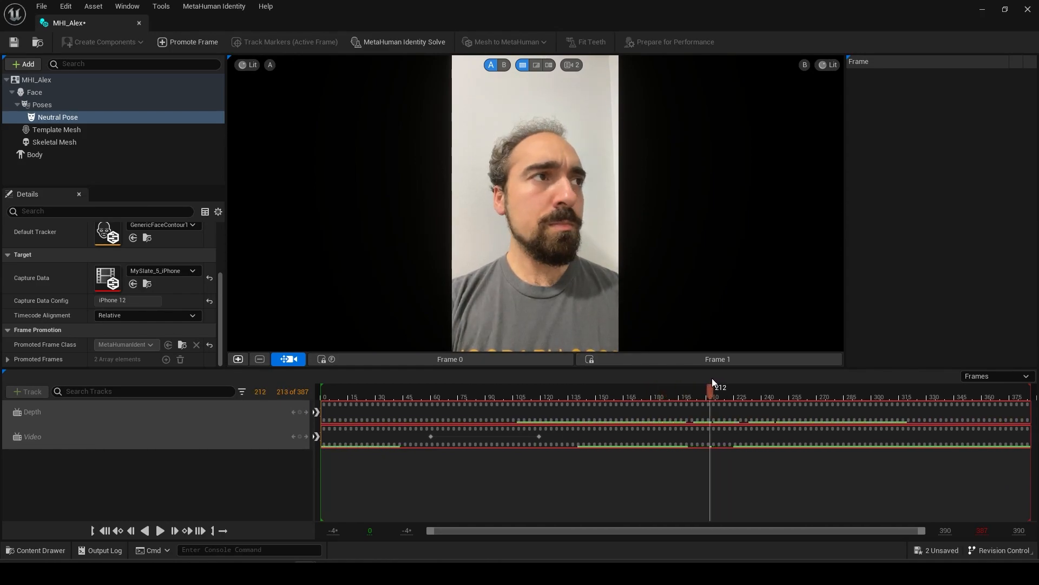
pyautogui.moveTo(238, 358)
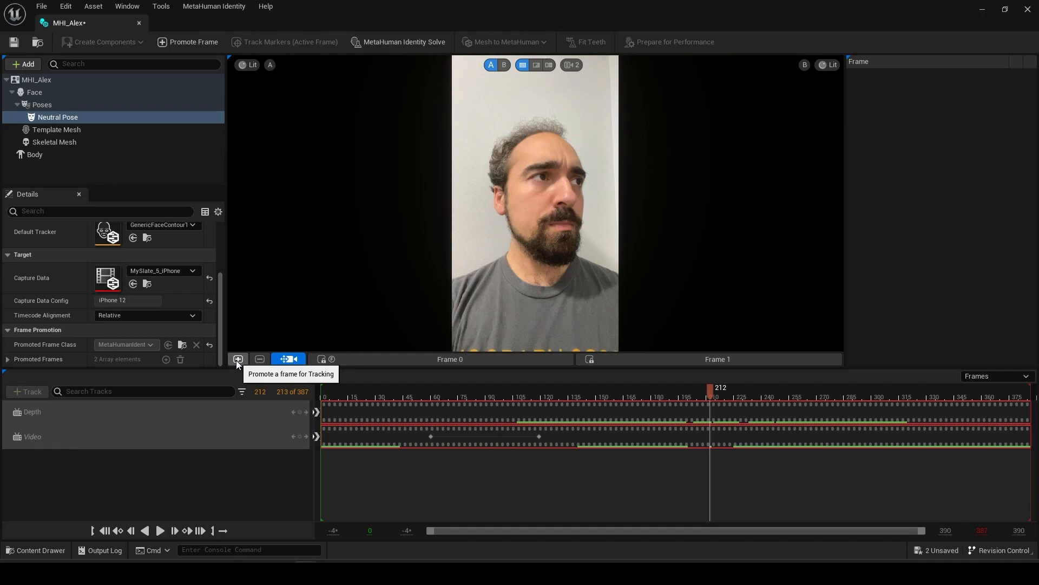
pyautogui.click(238, 358)
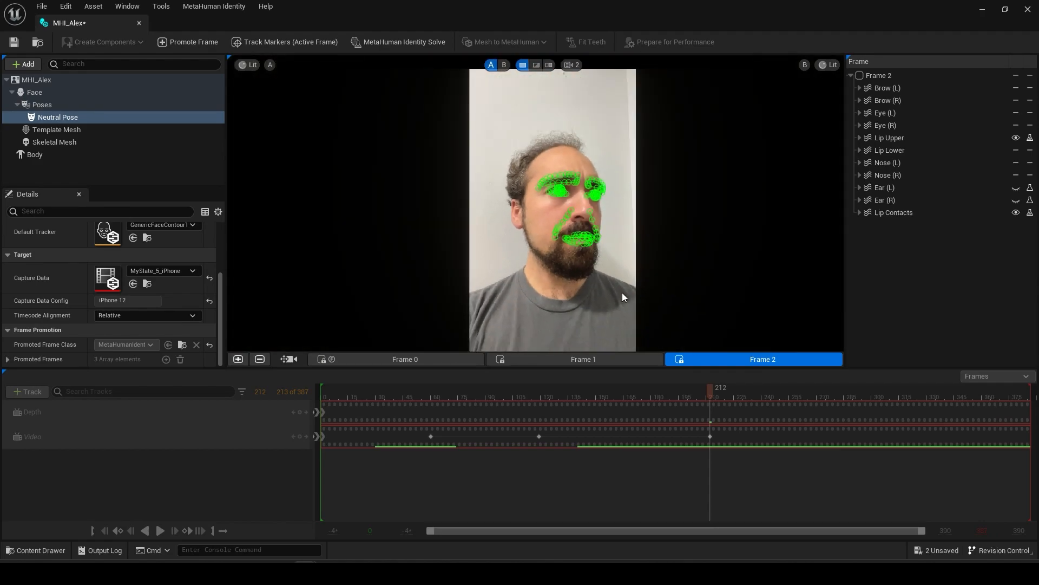
pyautogui.moveTo(263, 60)
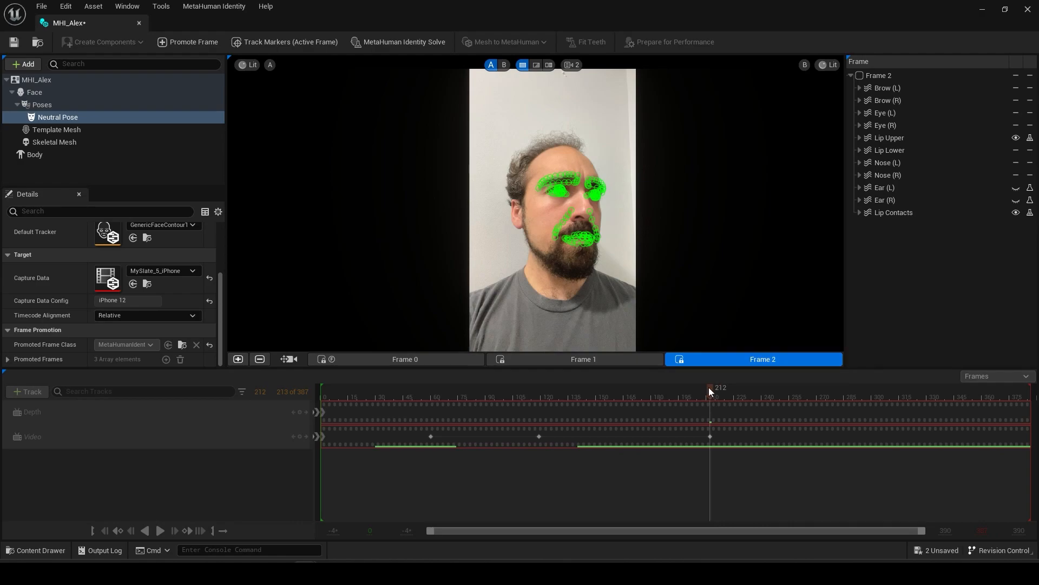
pyautogui.moveTo(478, 360)
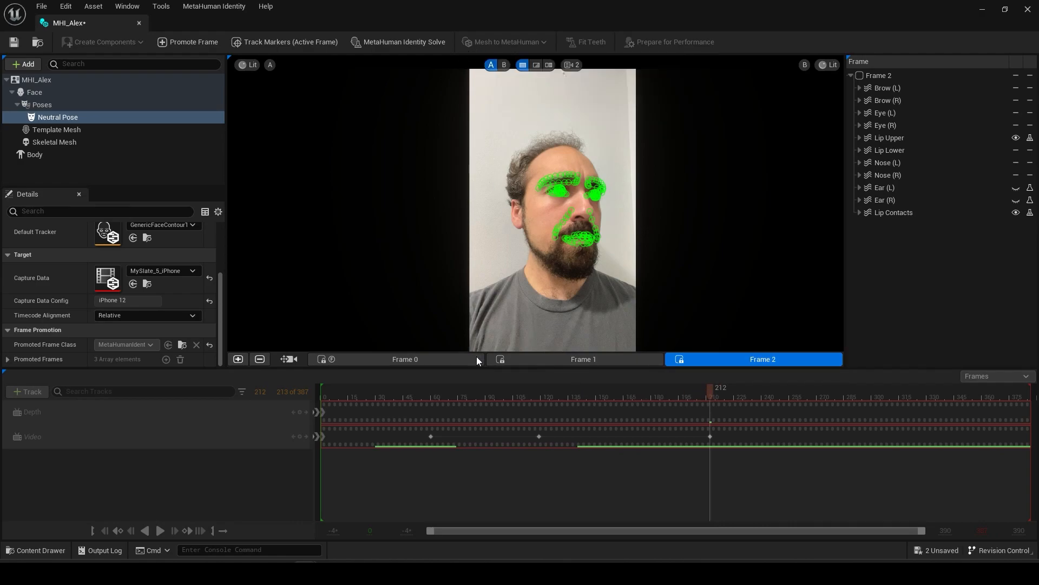
# Step: Solve the template mesh to the Neutral Pose using promoted Frame 2's tracked markers
pyautogui.click(56, 129)
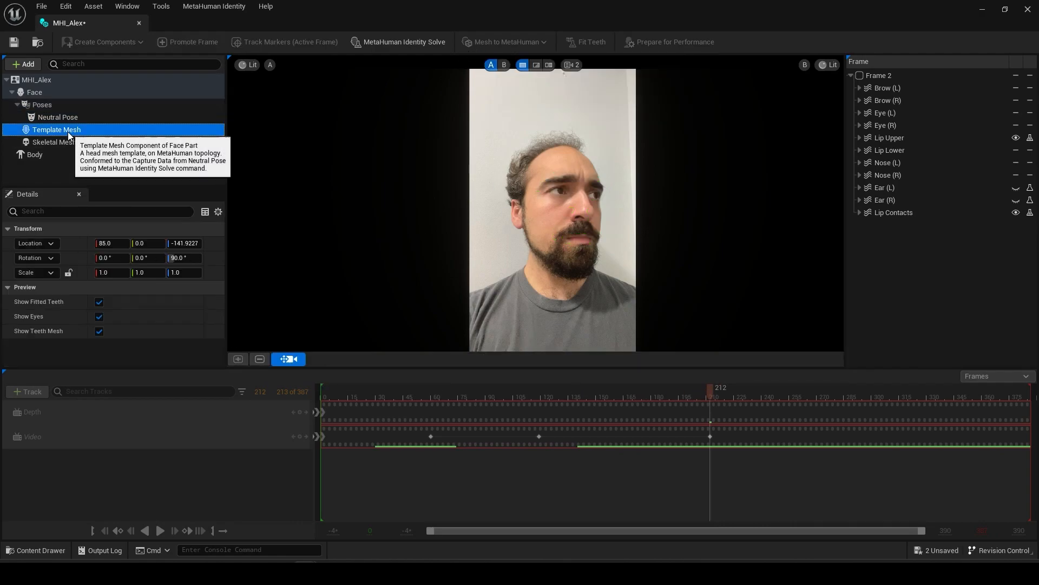
pyautogui.click(41, 105)
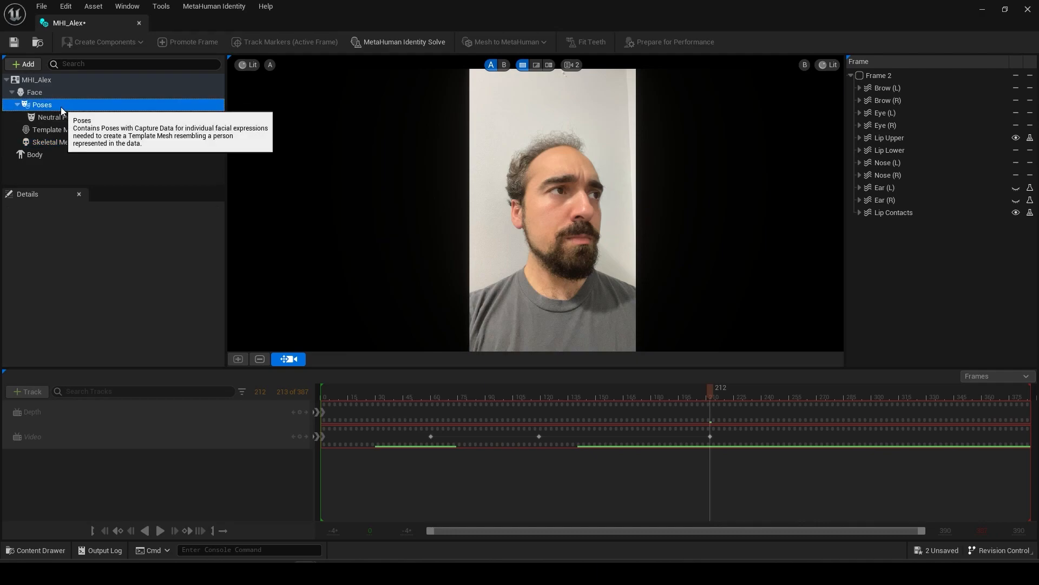
pyautogui.click(58, 118)
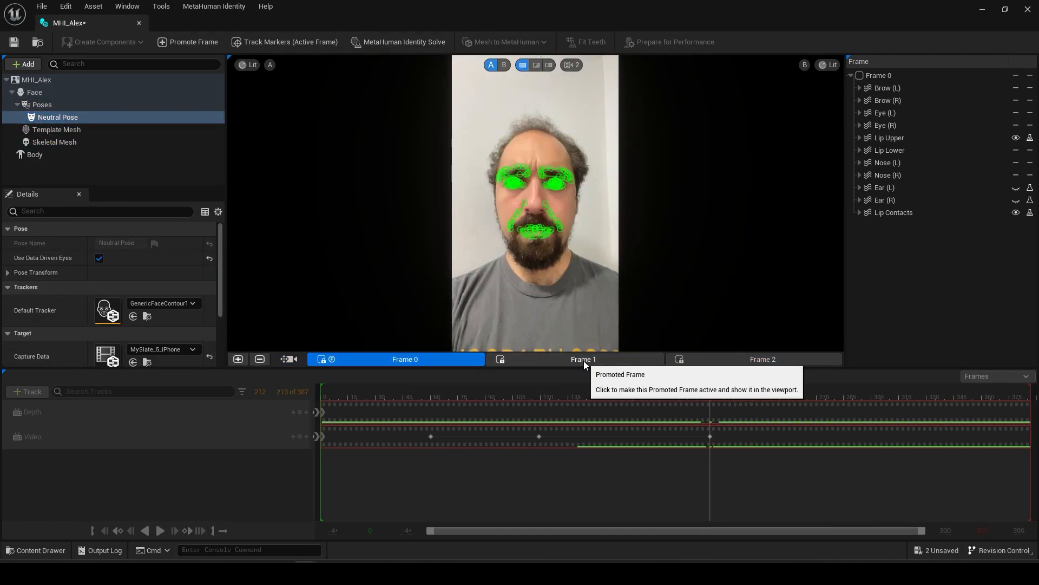
pyautogui.click(762, 358)
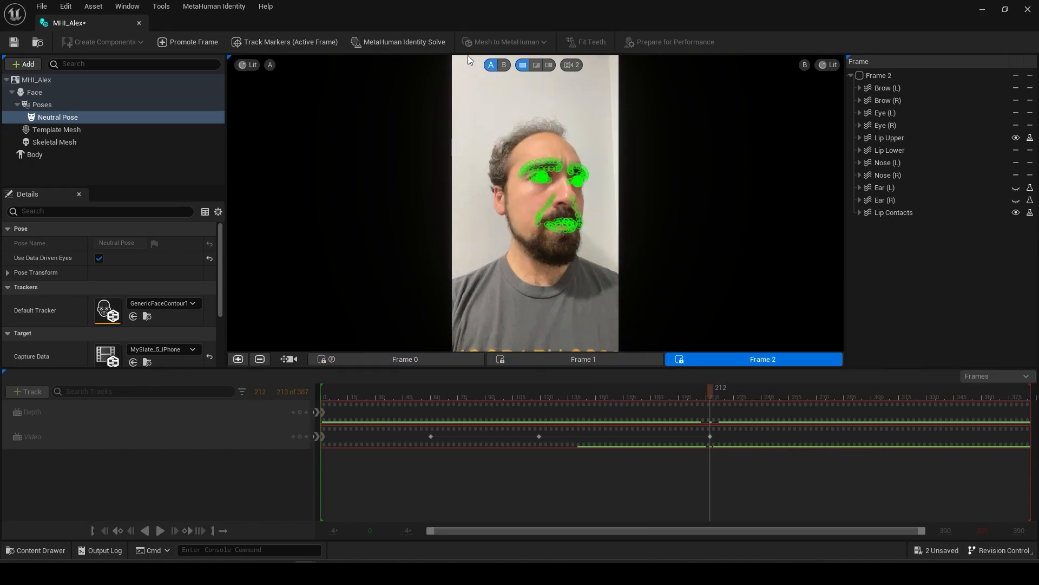
pyautogui.moveTo(398, 42)
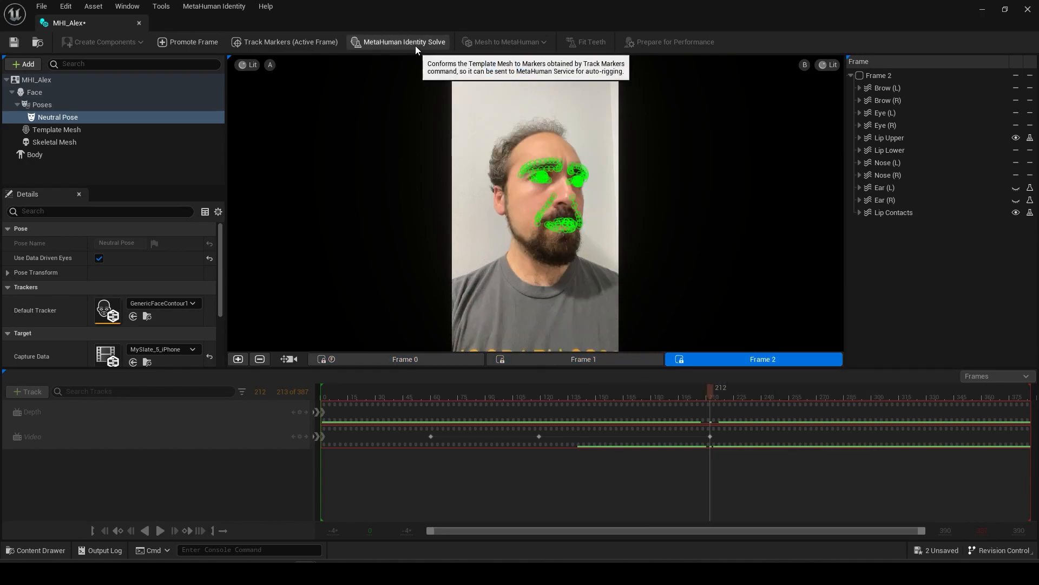
pyautogui.click(403, 42)
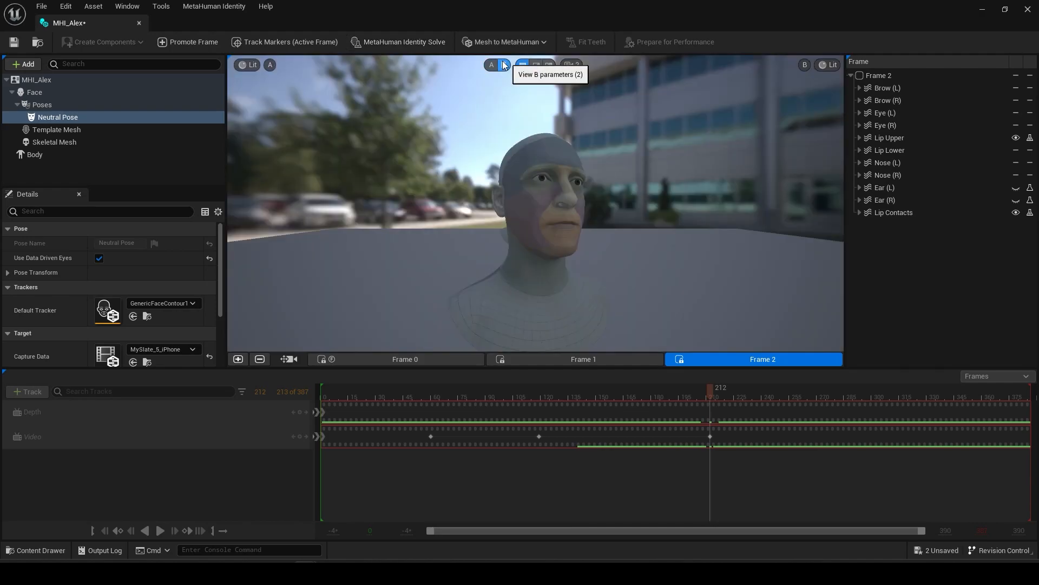
# Step: Compare the solved mesh with footage on Frames 1 and 2, then auto-rig as full MetaHuman
pyautogui.click(504, 65)
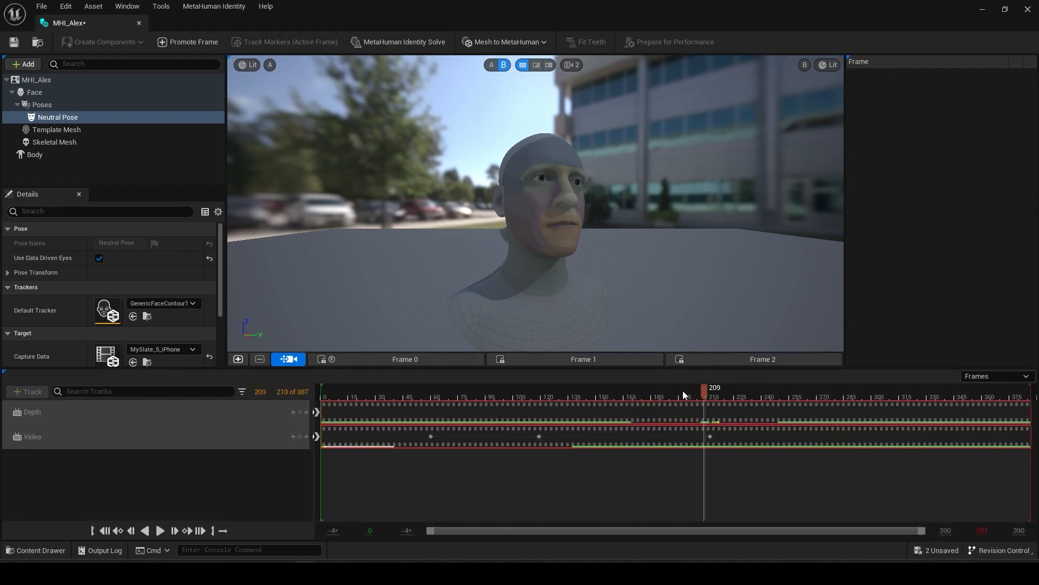
pyautogui.click(582, 358)
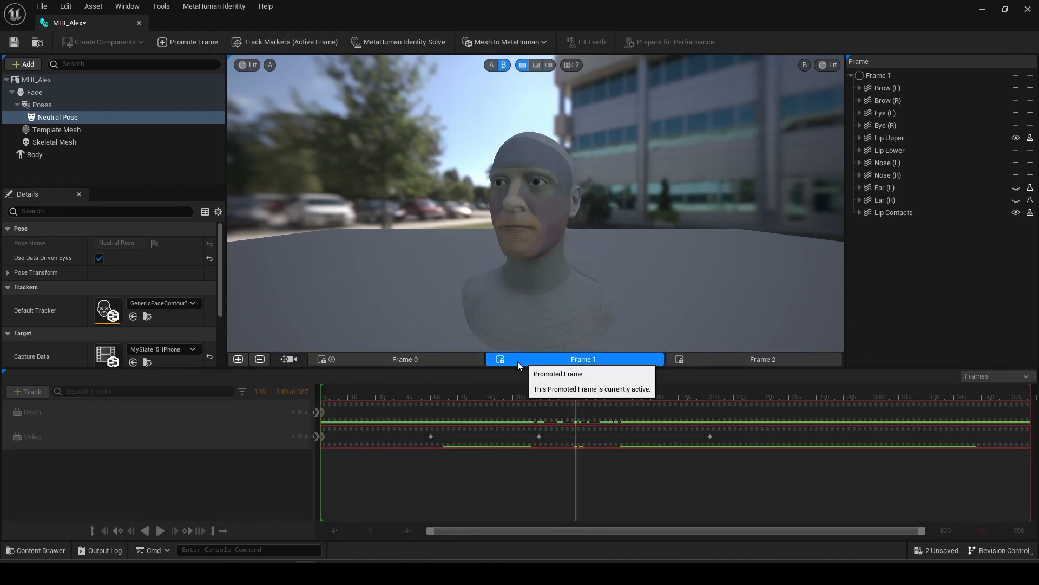
pyautogui.click(762, 358)
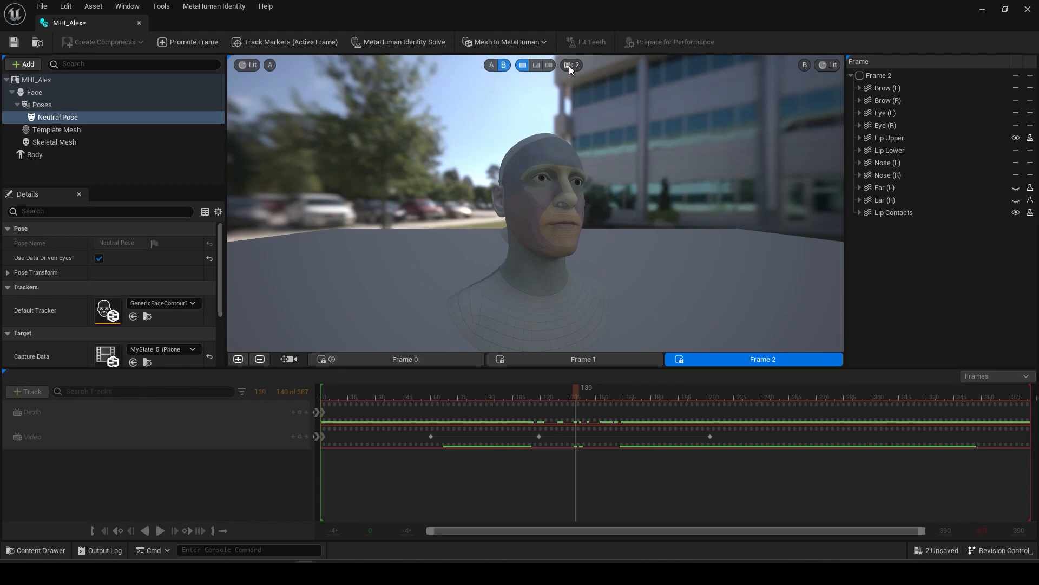
pyautogui.click(535, 65)
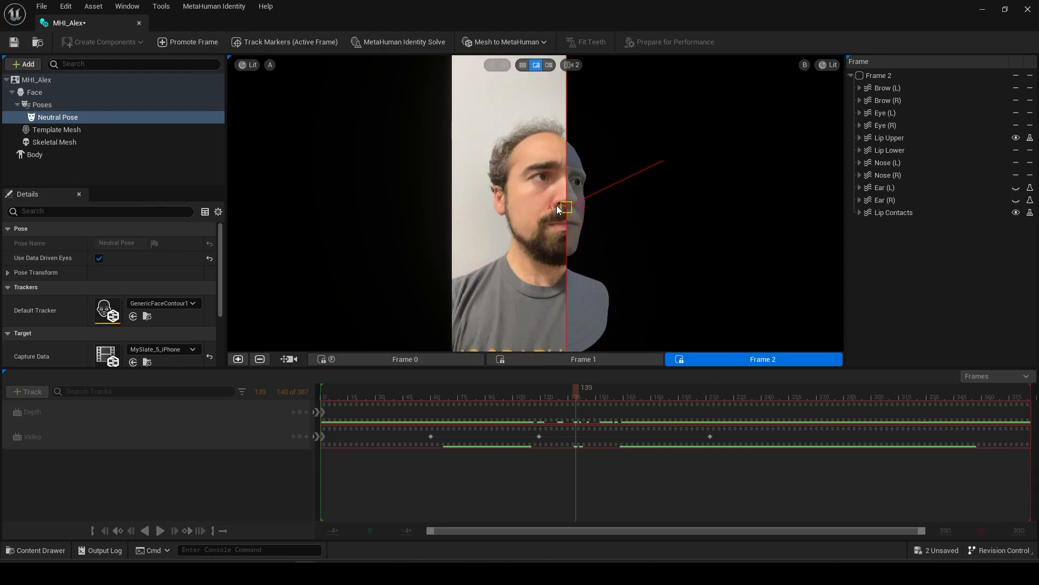
pyautogui.click(505, 42)
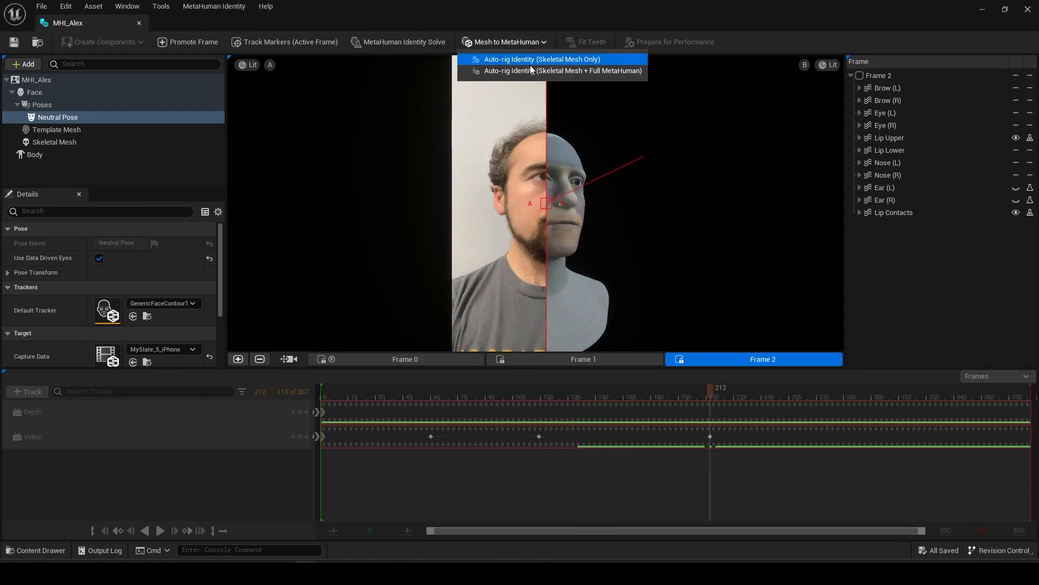
pyautogui.moveTo(531, 71)
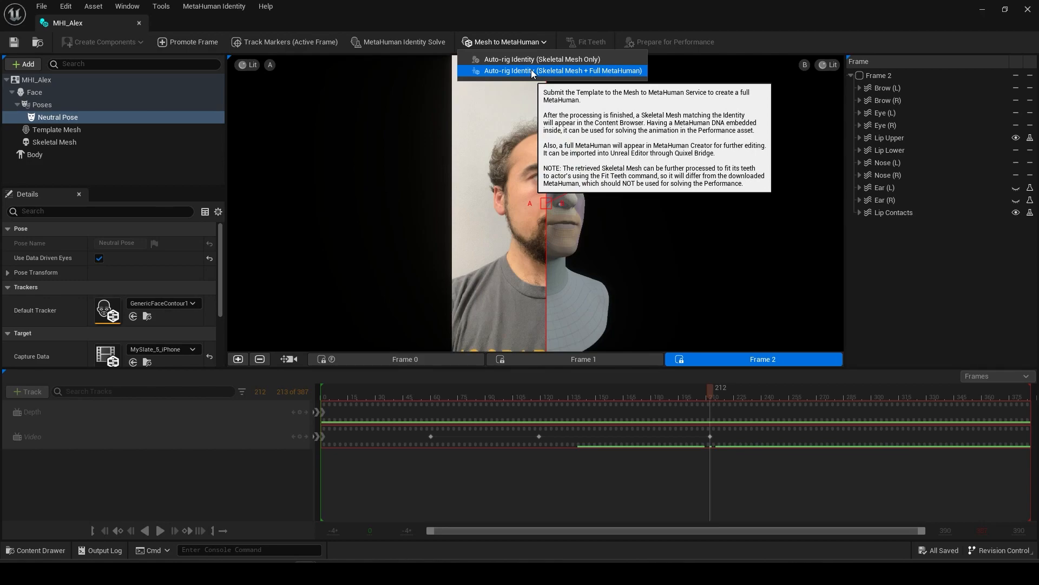
pyautogui.click(562, 71)
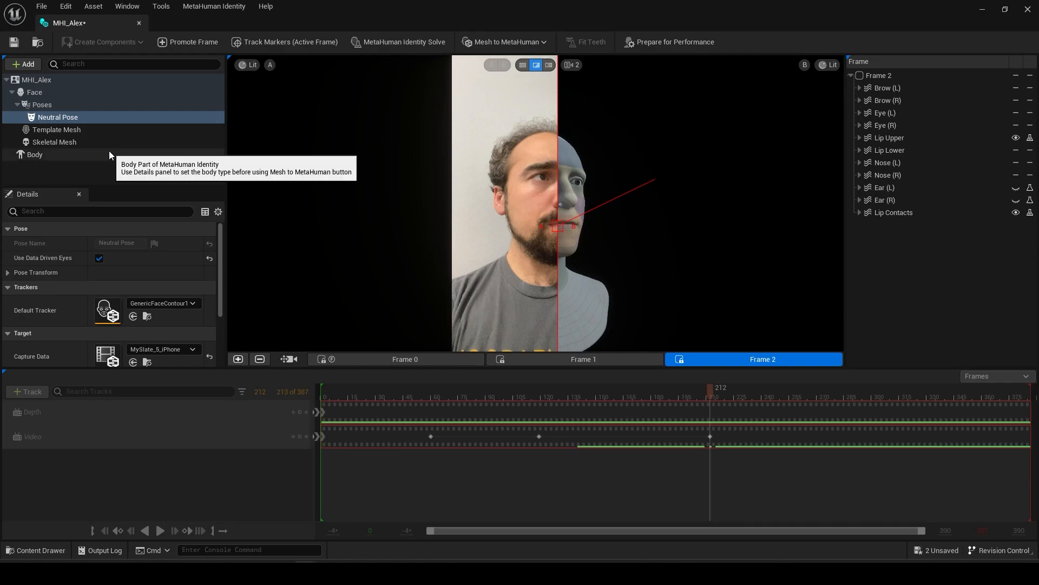
pyautogui.moveTo(65, 78)
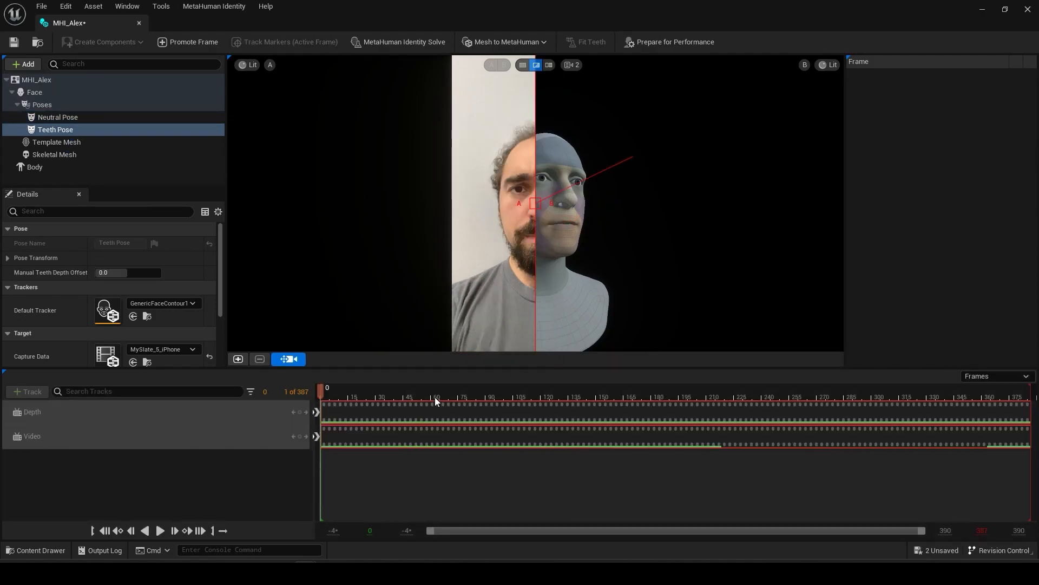
# Step: Scrub the teeth footage to the wide toothy grin and fit the teeth
pyautogui.click(555, 388)
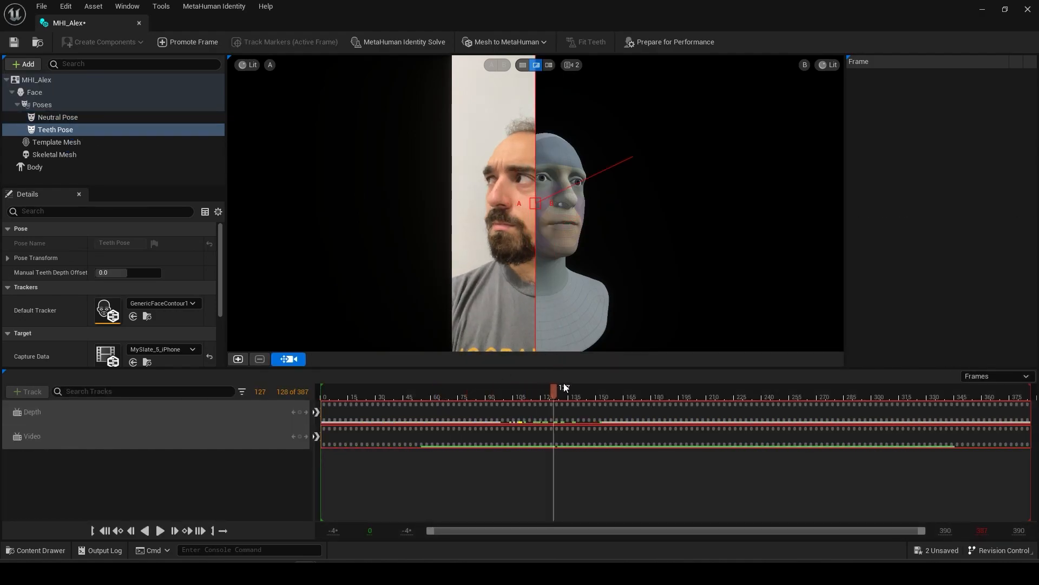
pyautogui.moveTo(555, 387); pyautogui.dragTo(689, 386)
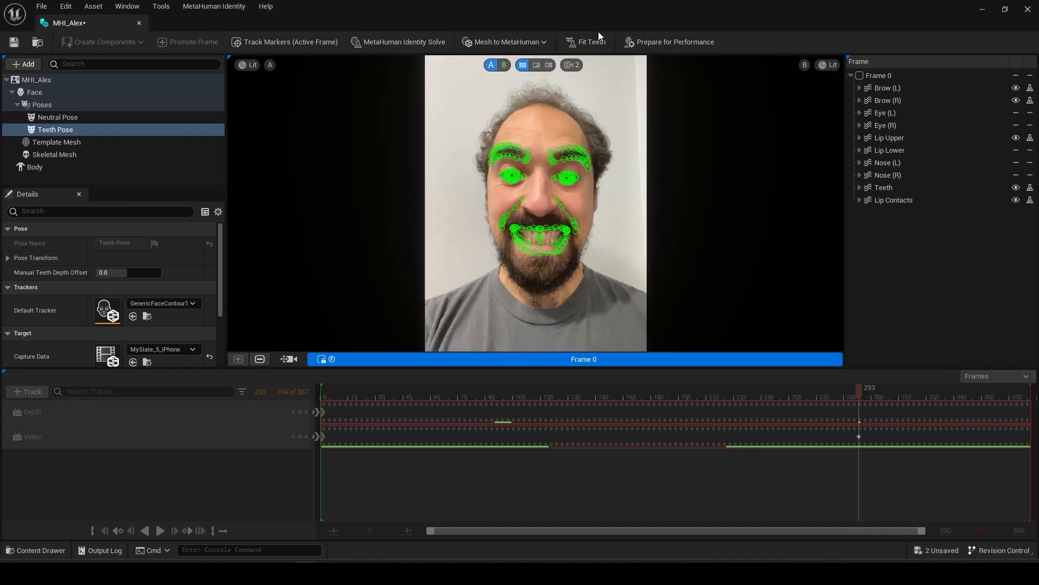
pyautogui.click(585, 42)
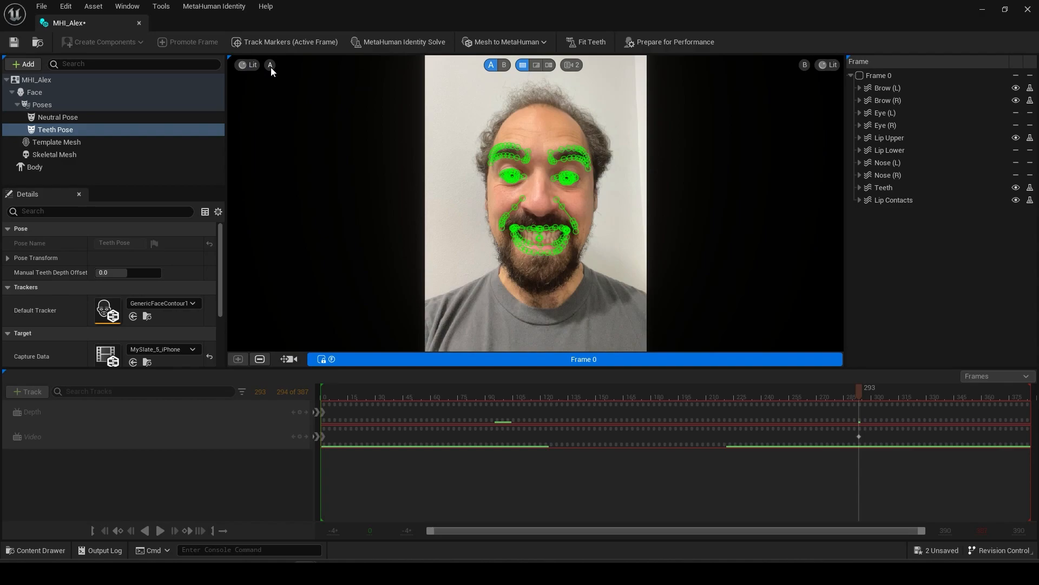
# Step: Overlay the depth mesh in viewport A, then start Prepare for Performance
pyautogui.click(271, 65)
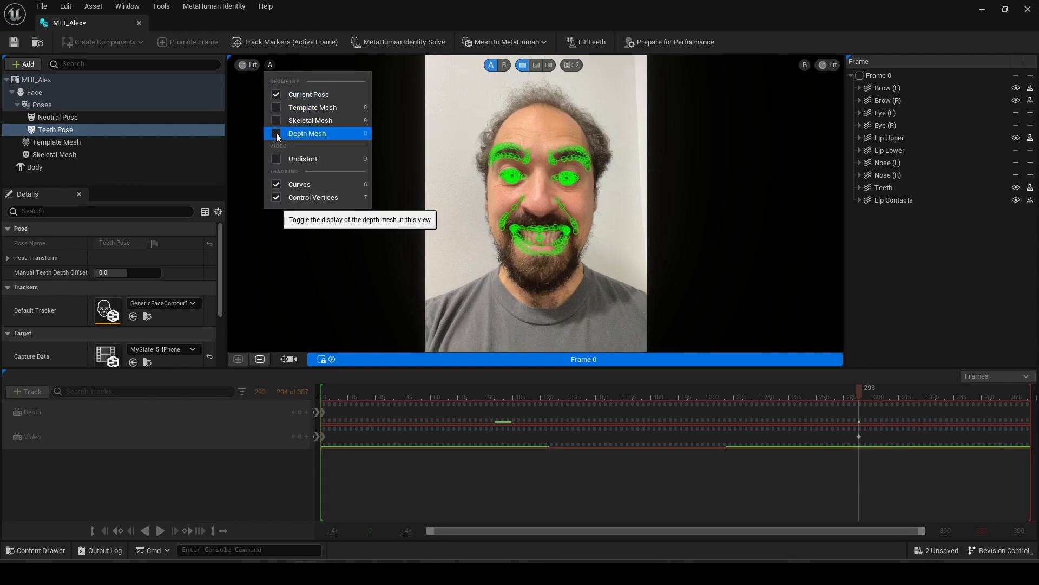
pyautogui.click(277, 135)
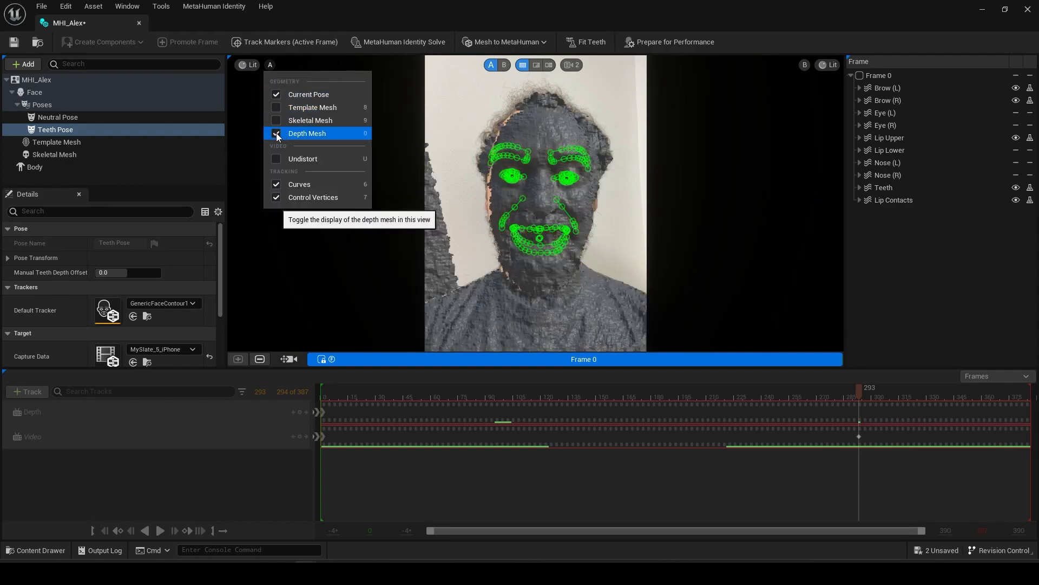
pyautogui.click(674, 42)
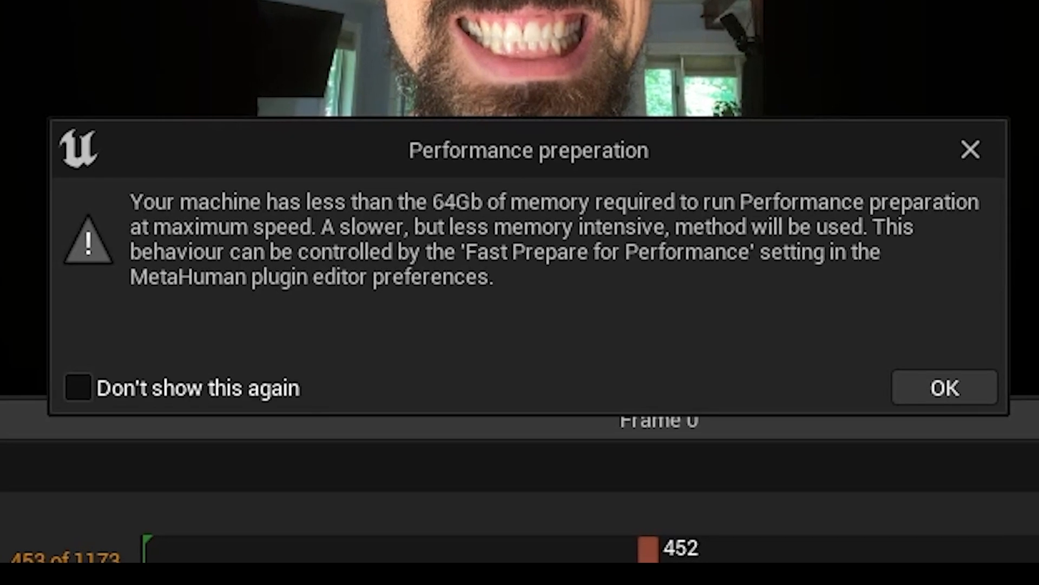
# Step: Dismiss the memory warning and open performance MHP_01 from the Performances folder
pyautogui.click(944, 387)
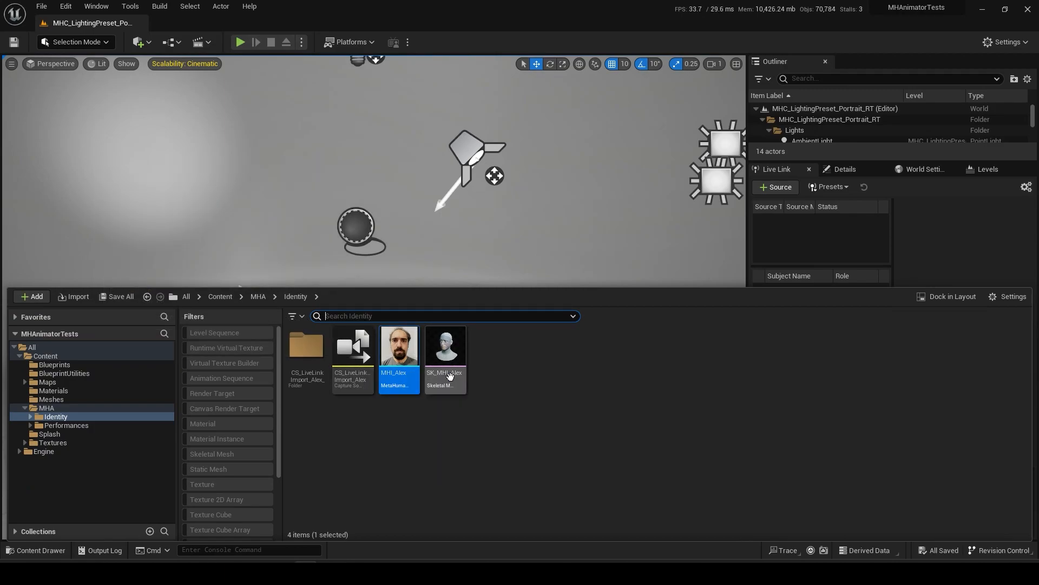
pyautogui.moveTo(446, 358)
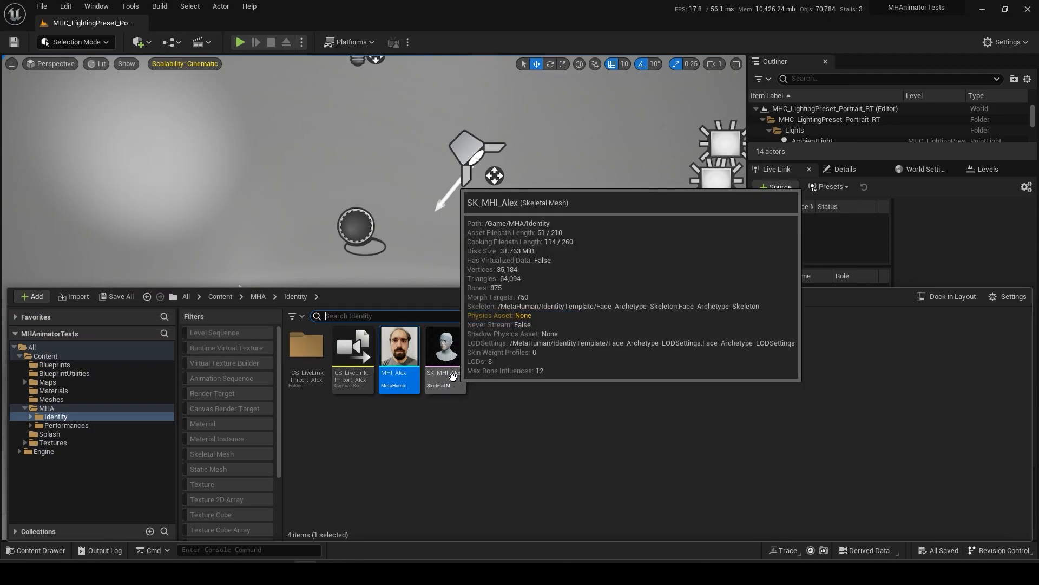
pyautogui.moveTo(183, 462)
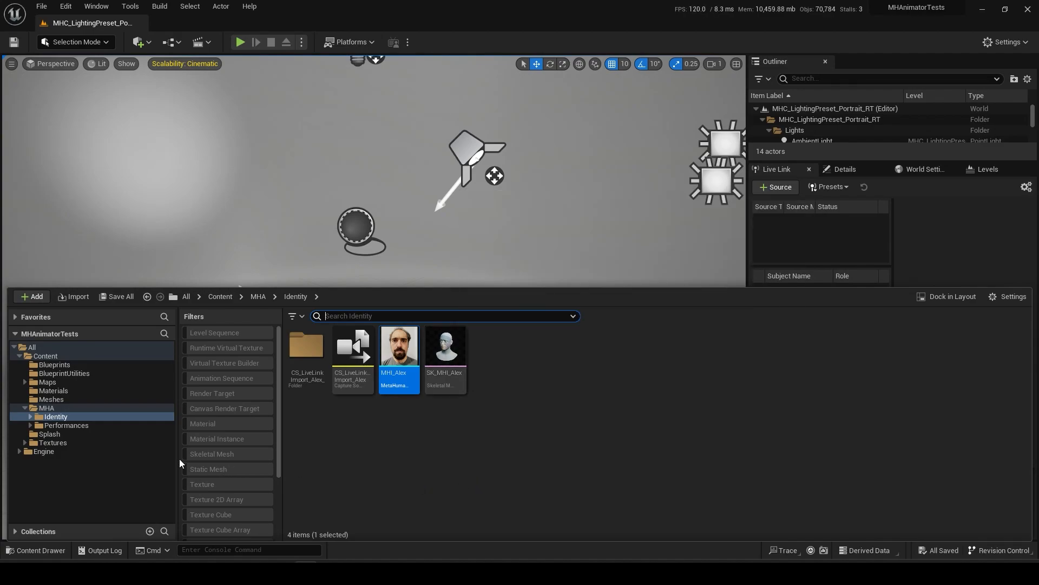
pyautogui.click(65, 425)
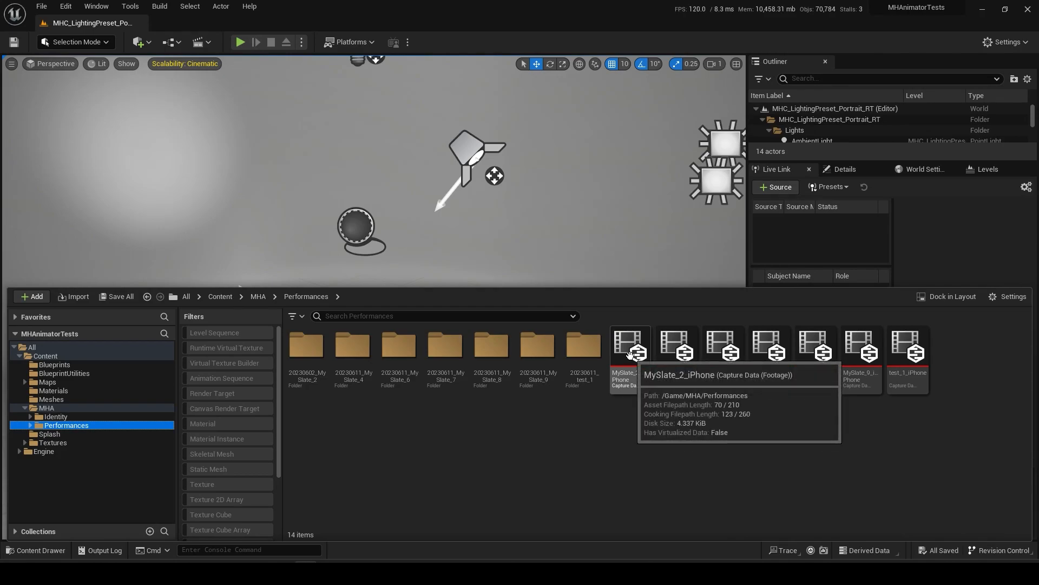
pyautogui.doubleClick(630, 345)
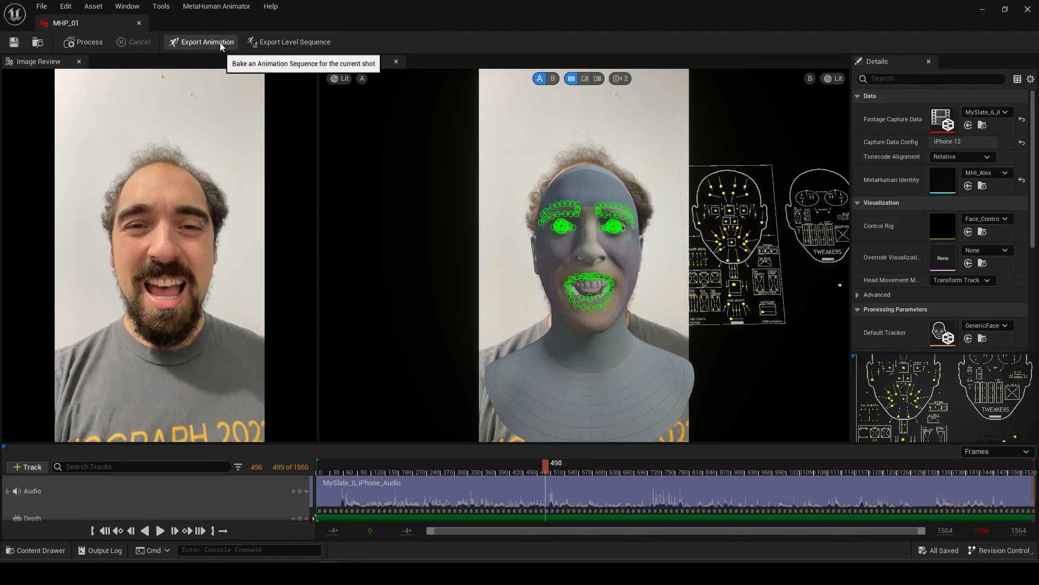
# Step: Bring up the Export Animation Sequence Settings for MHP_01, targeting Face_Archetype
pyautogui.click(201, 41)
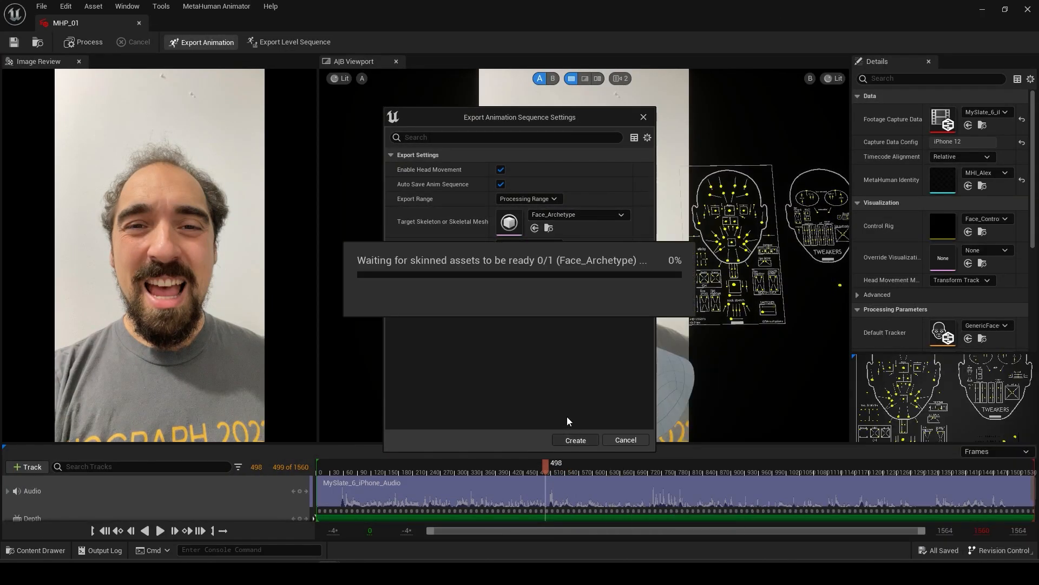